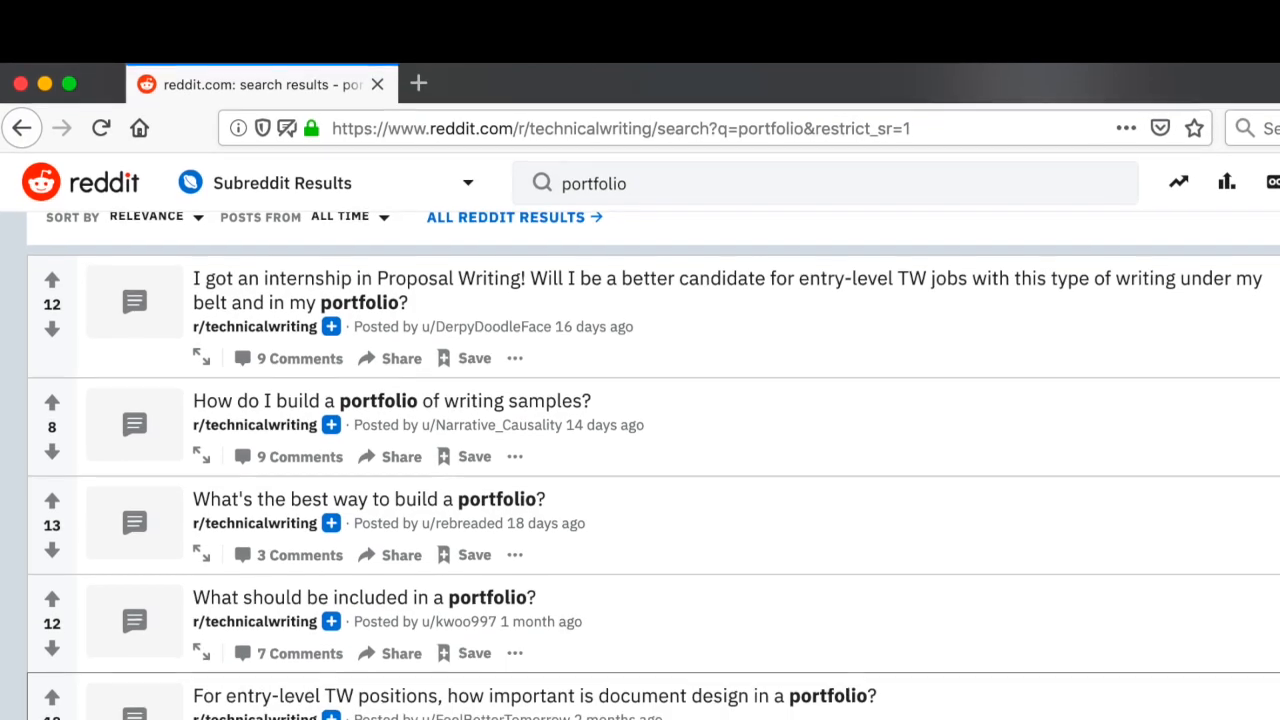
Open the cockroachdb/docs repository and its list of pull requests
scroll(down, 3)
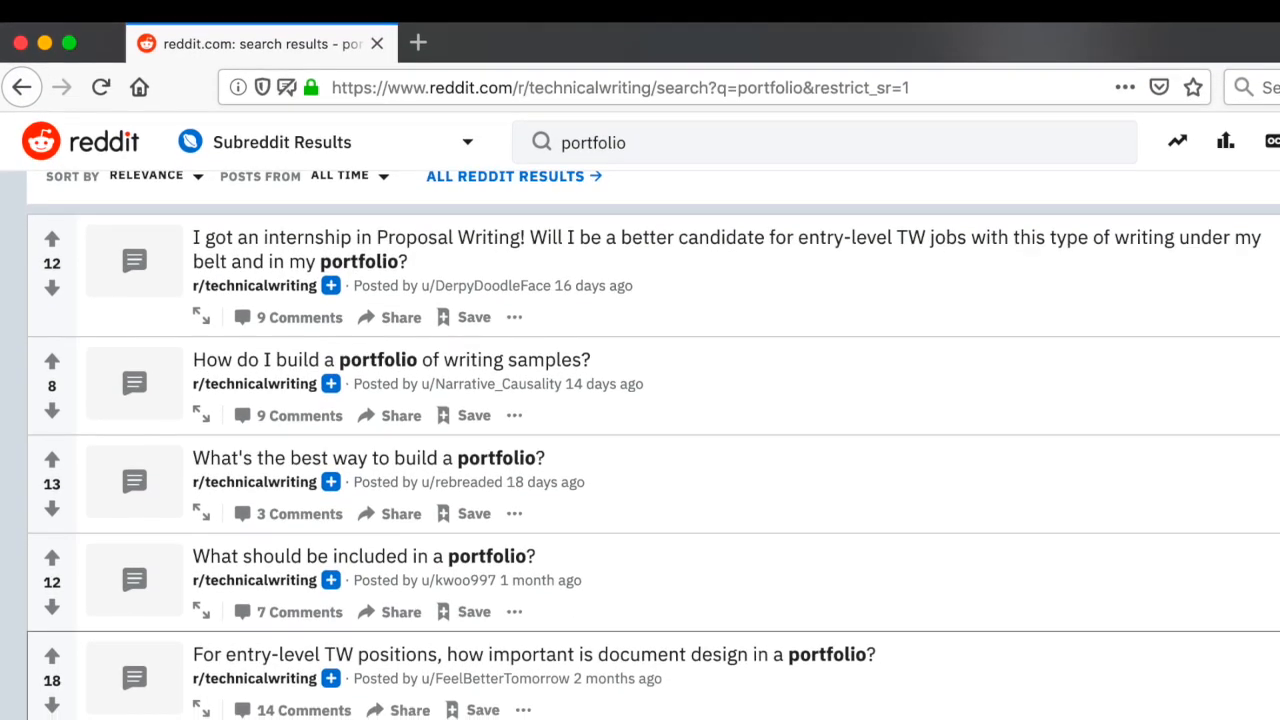
scroll(down, 3)
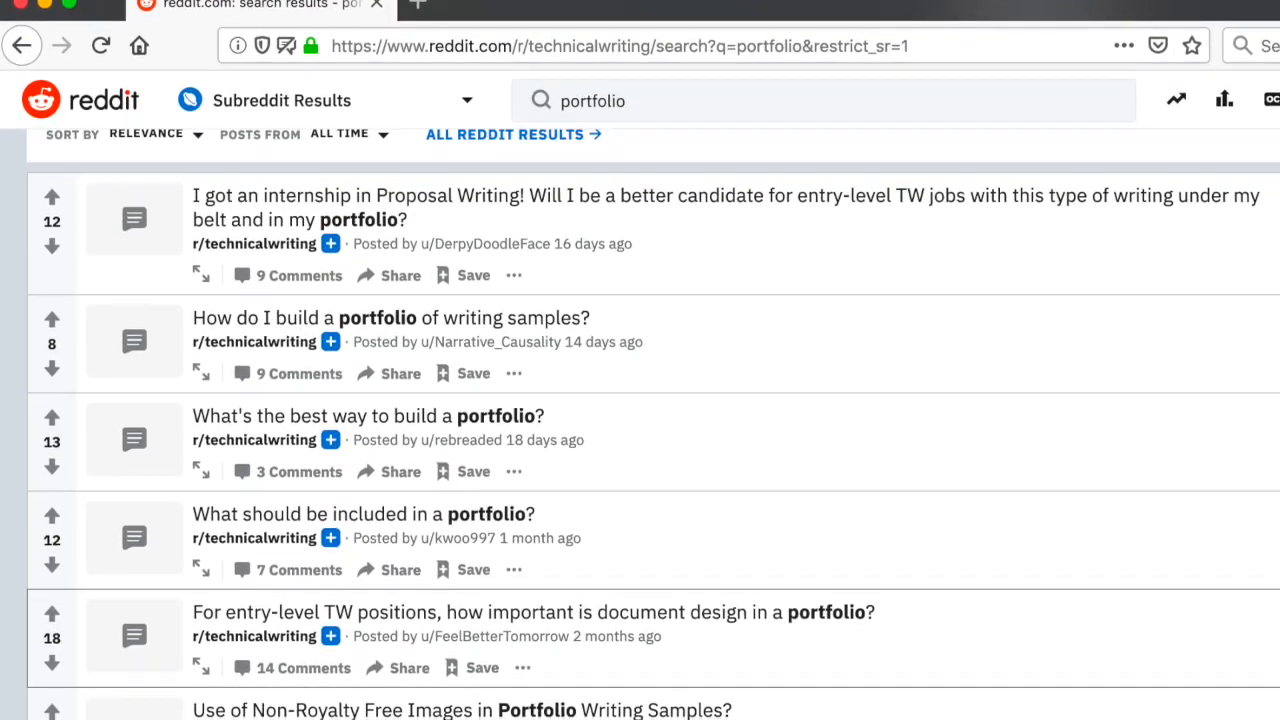
scroll(down, 3)
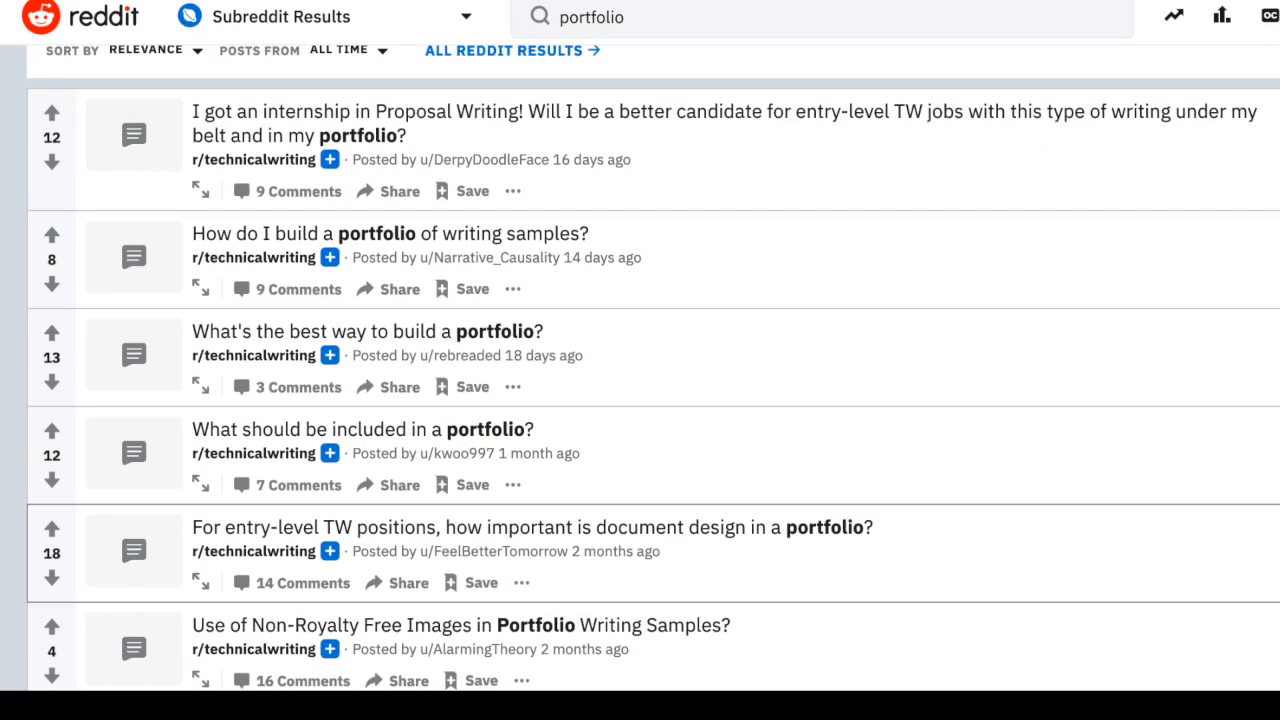
scroll(down, 3)
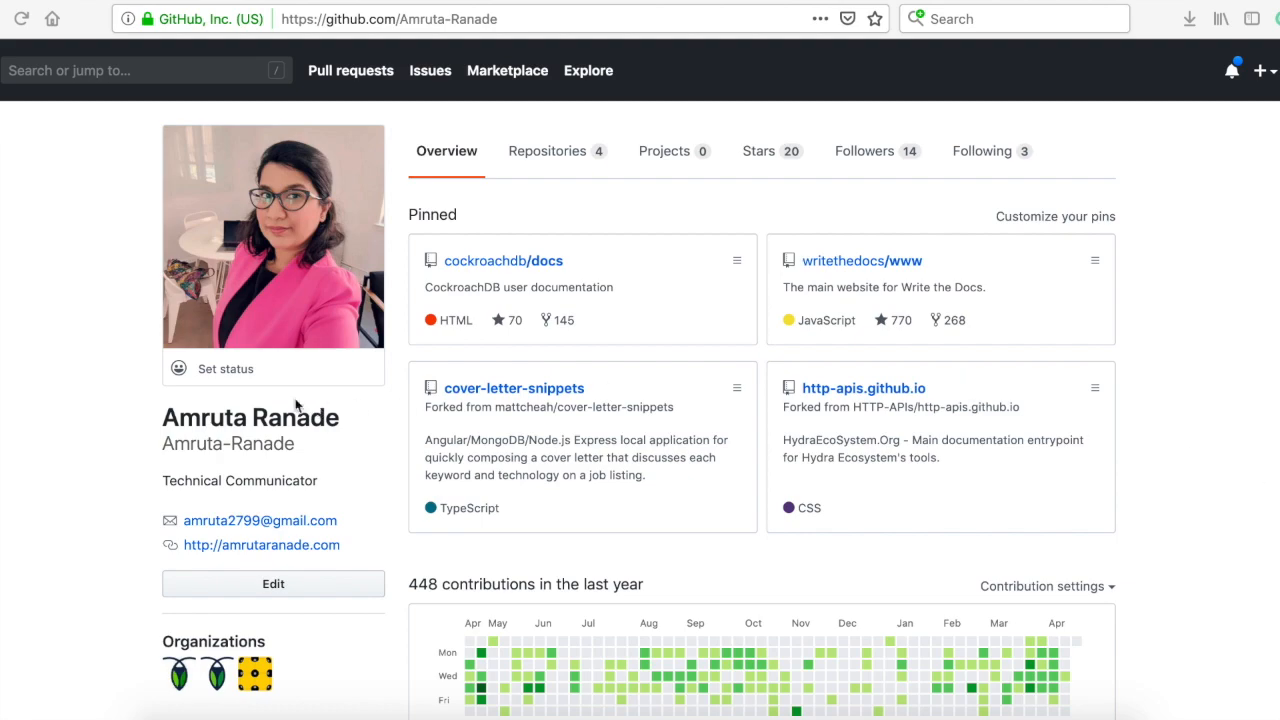
mouse_move(27, 421)
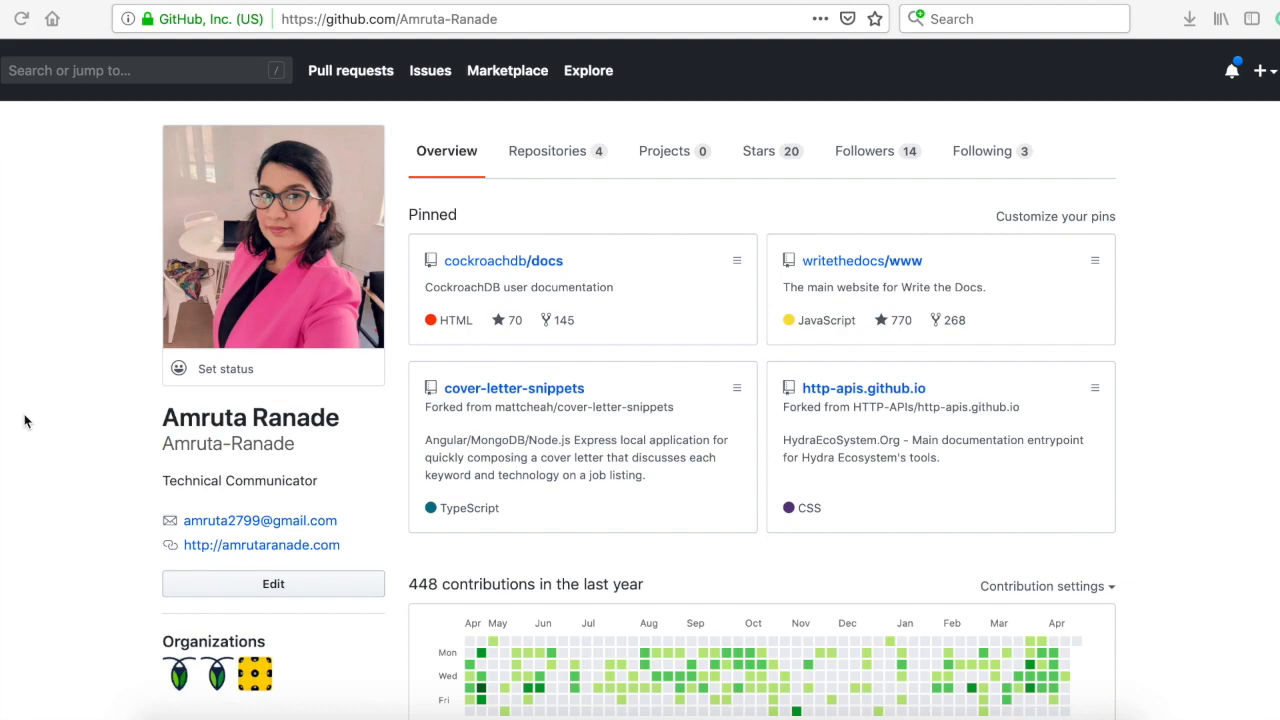
mouse_move(842, 295)
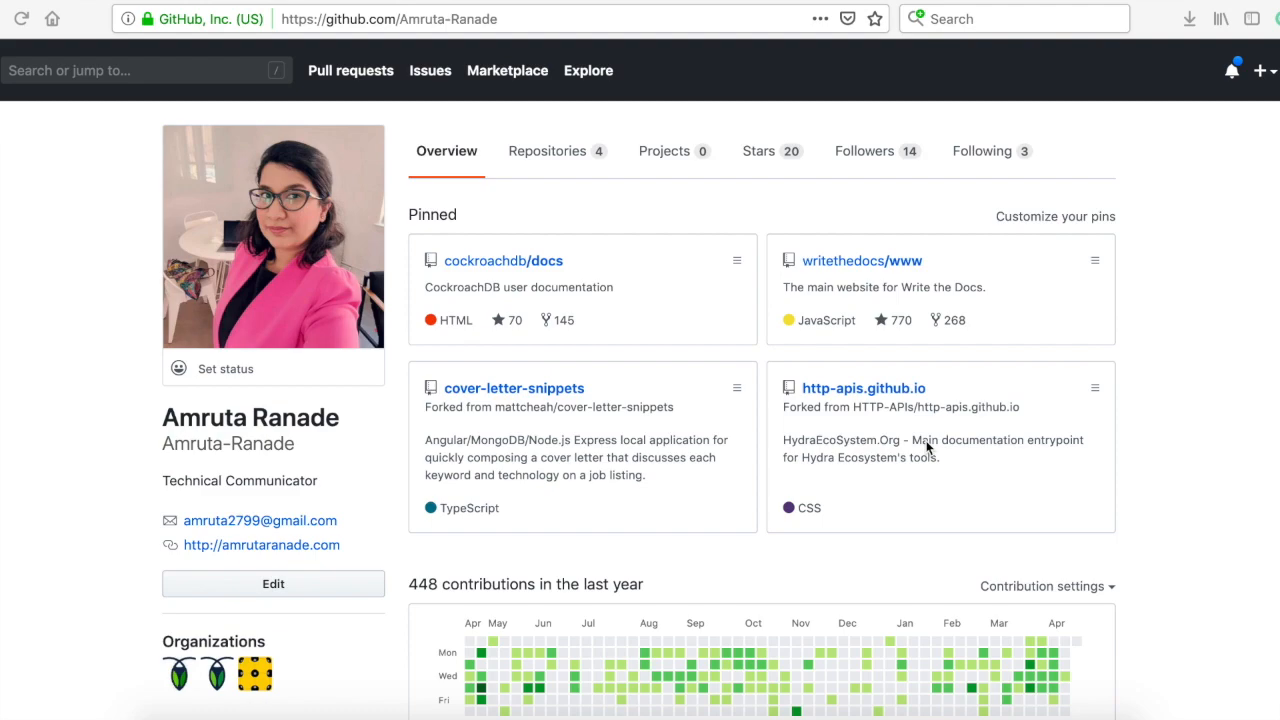
mouse_move(516, 288)
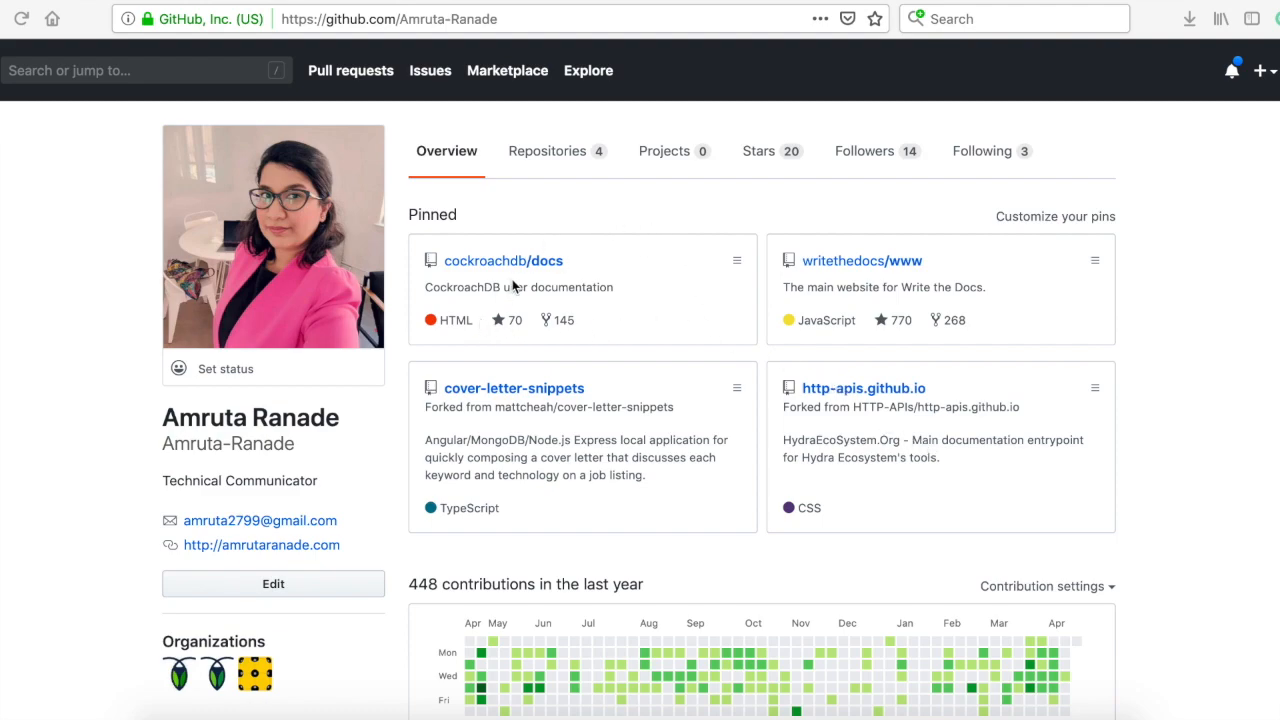
mouse_move(630, 264)
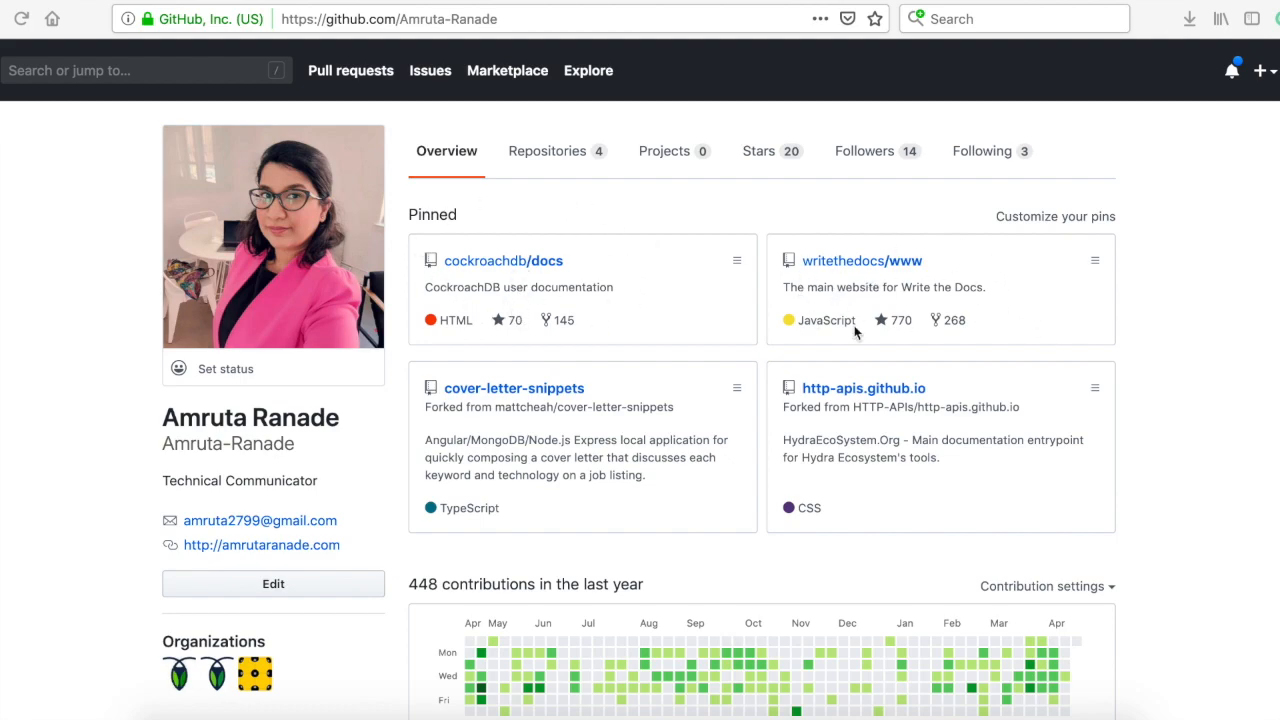
mouse_move(1012, 309)
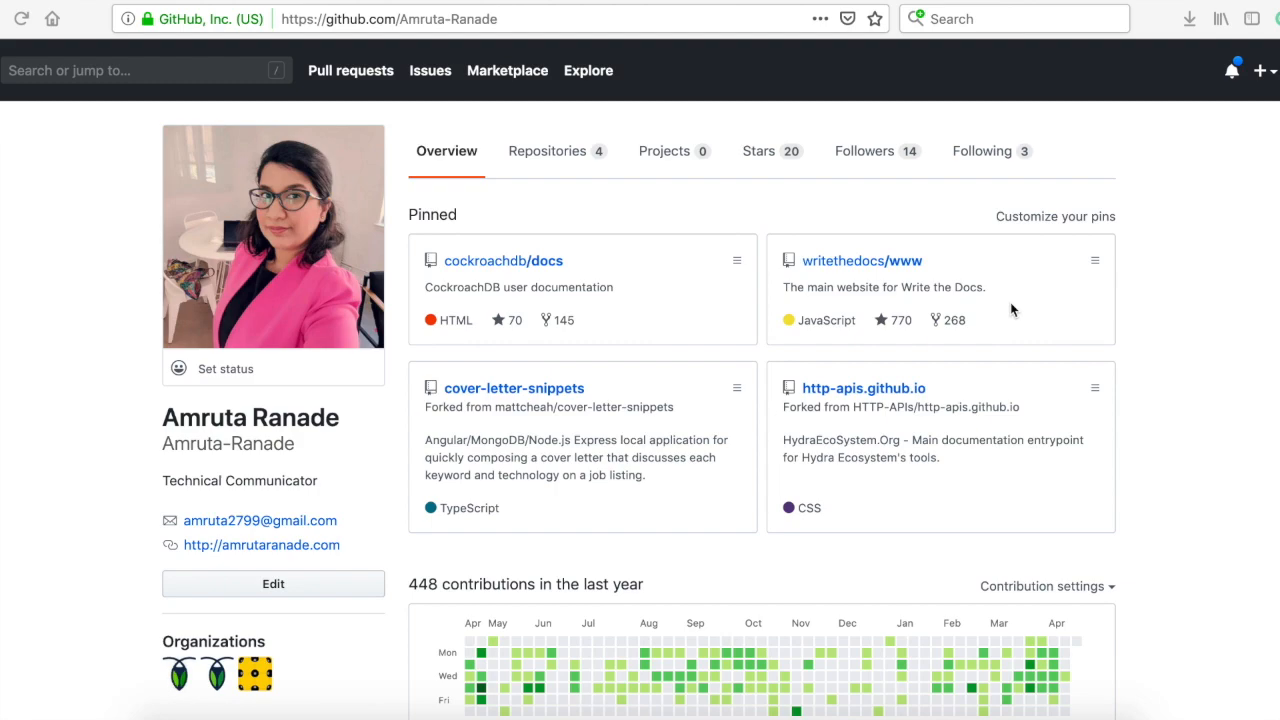
mouse_move(860, 430)
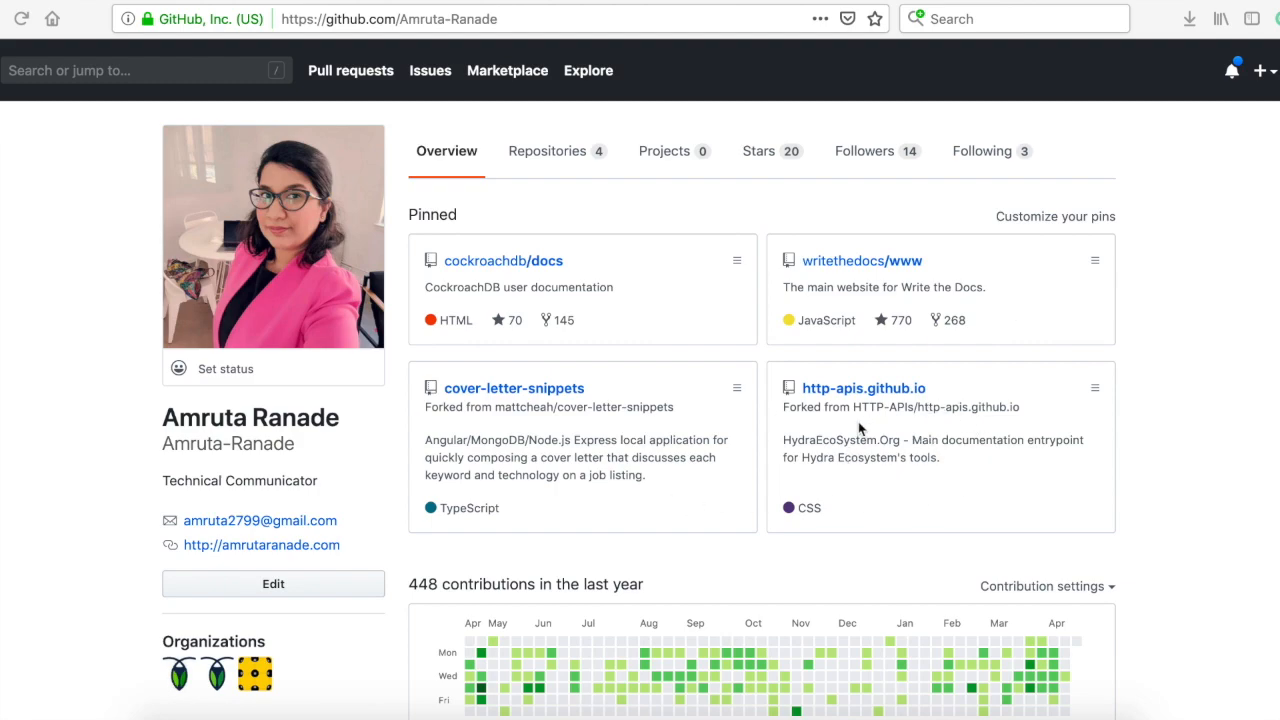
mouse_move(960, 492)
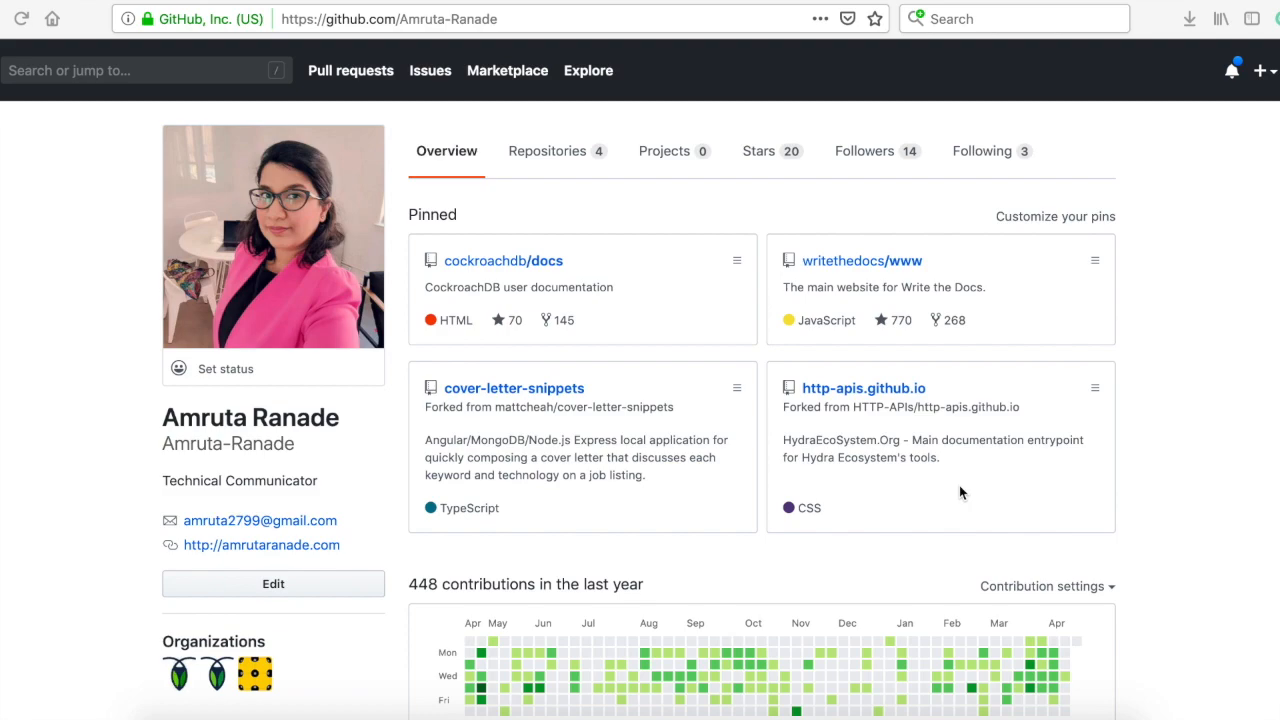
mouse_move(675, 502)
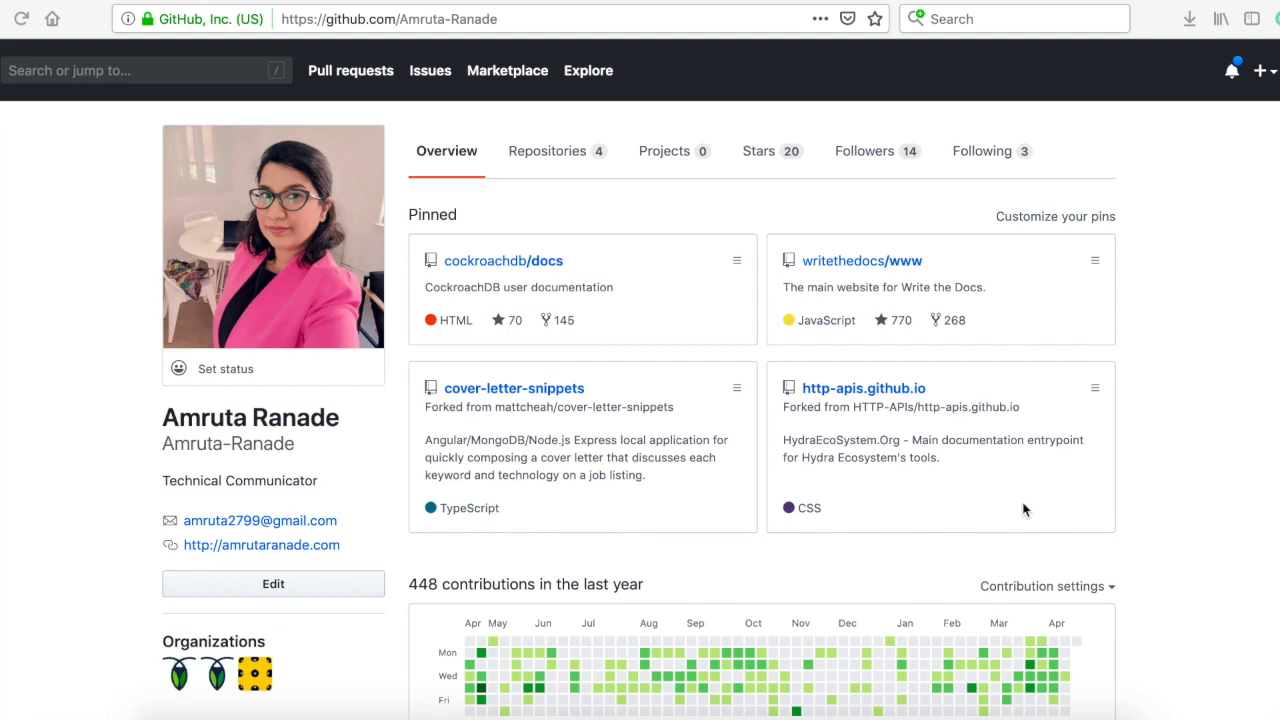
scroll(down, 3)
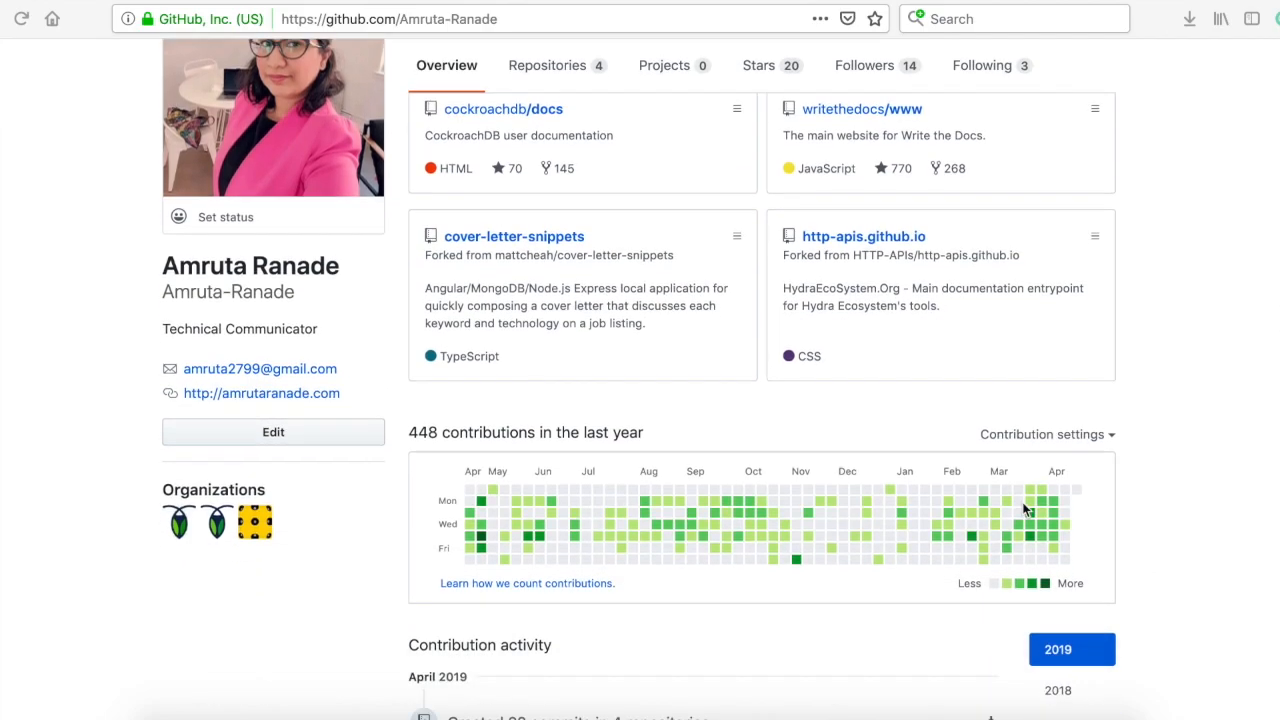
scroll(down, 3)
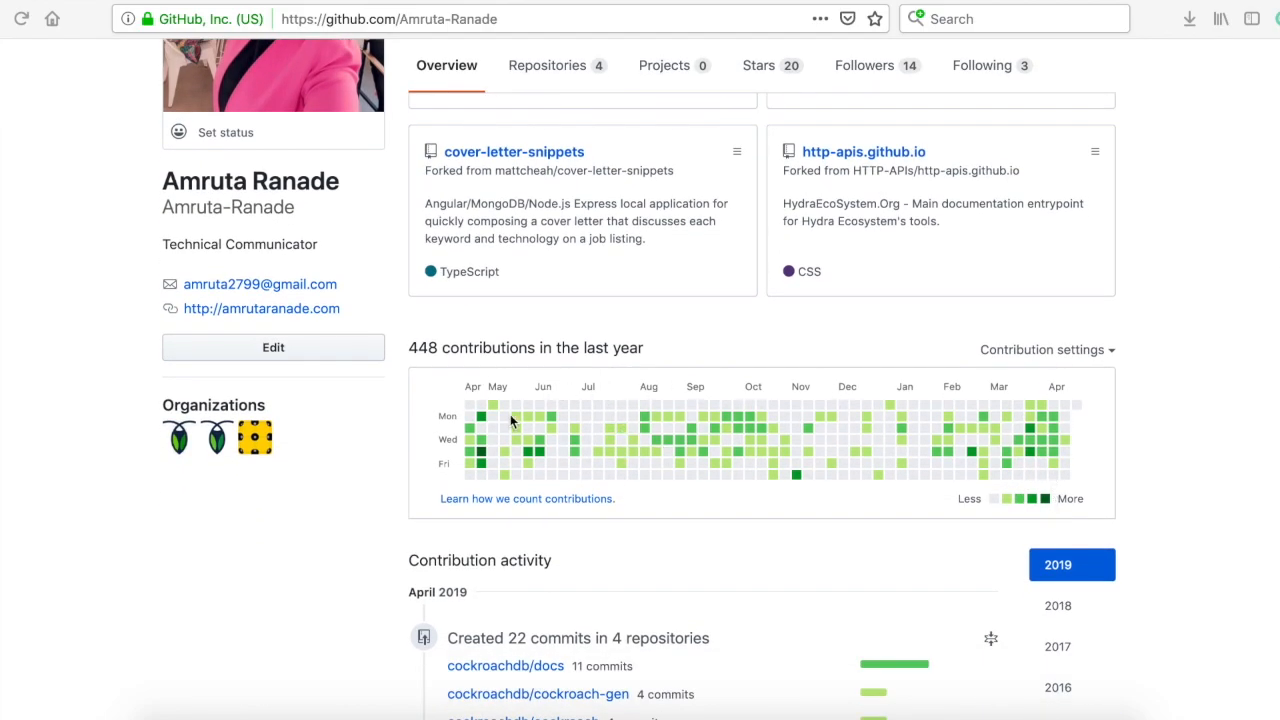
mouse_move(907, 461)
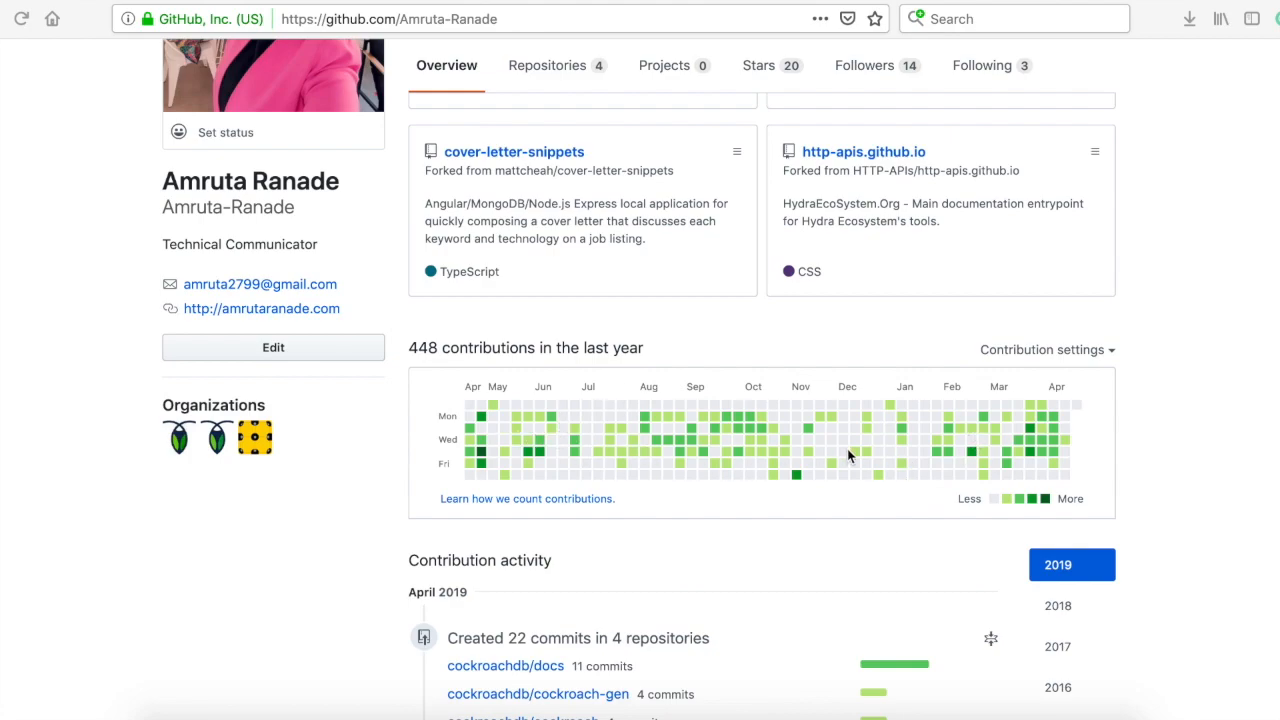
scroll(up, 3)
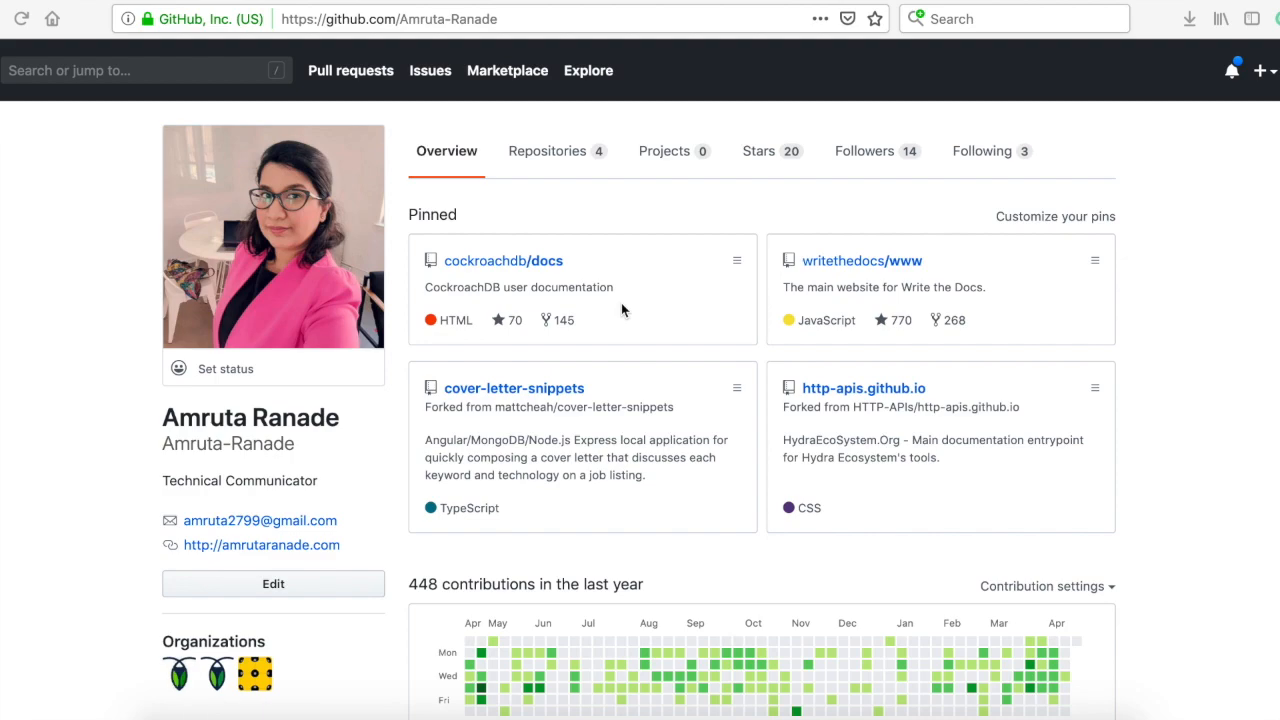
mouse_move(800, 307)
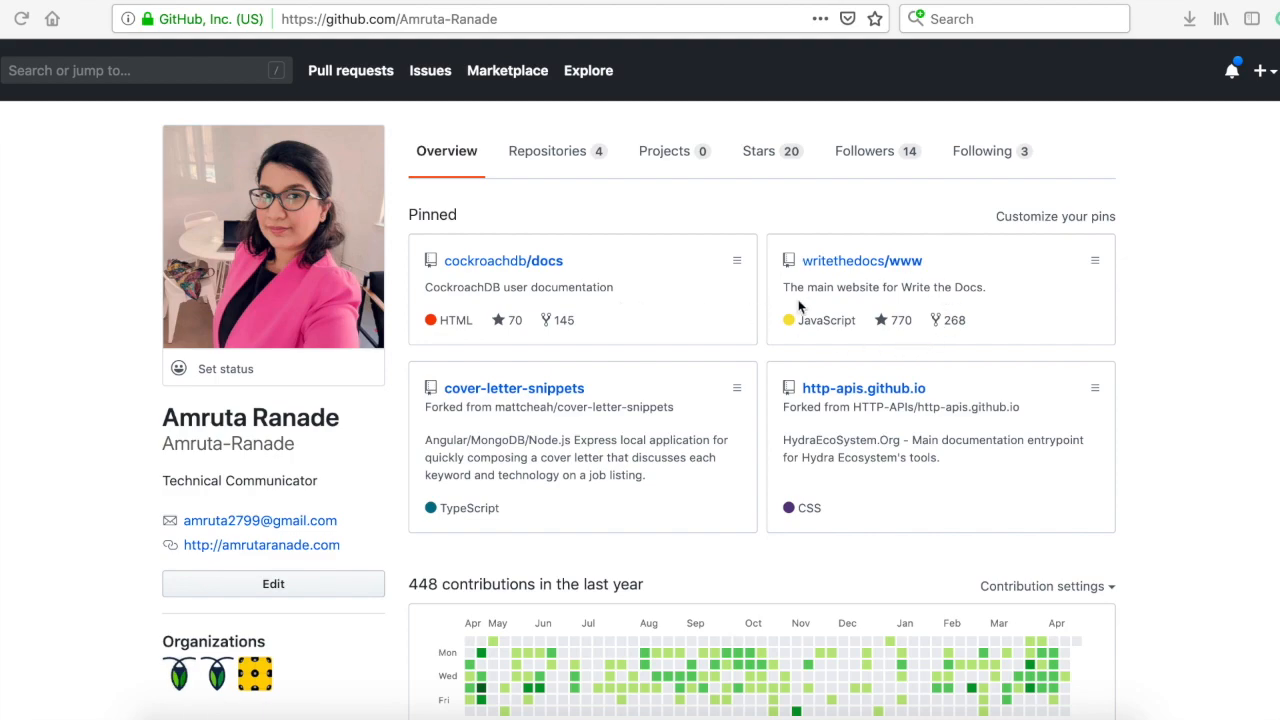
mouse_move(980, 300)
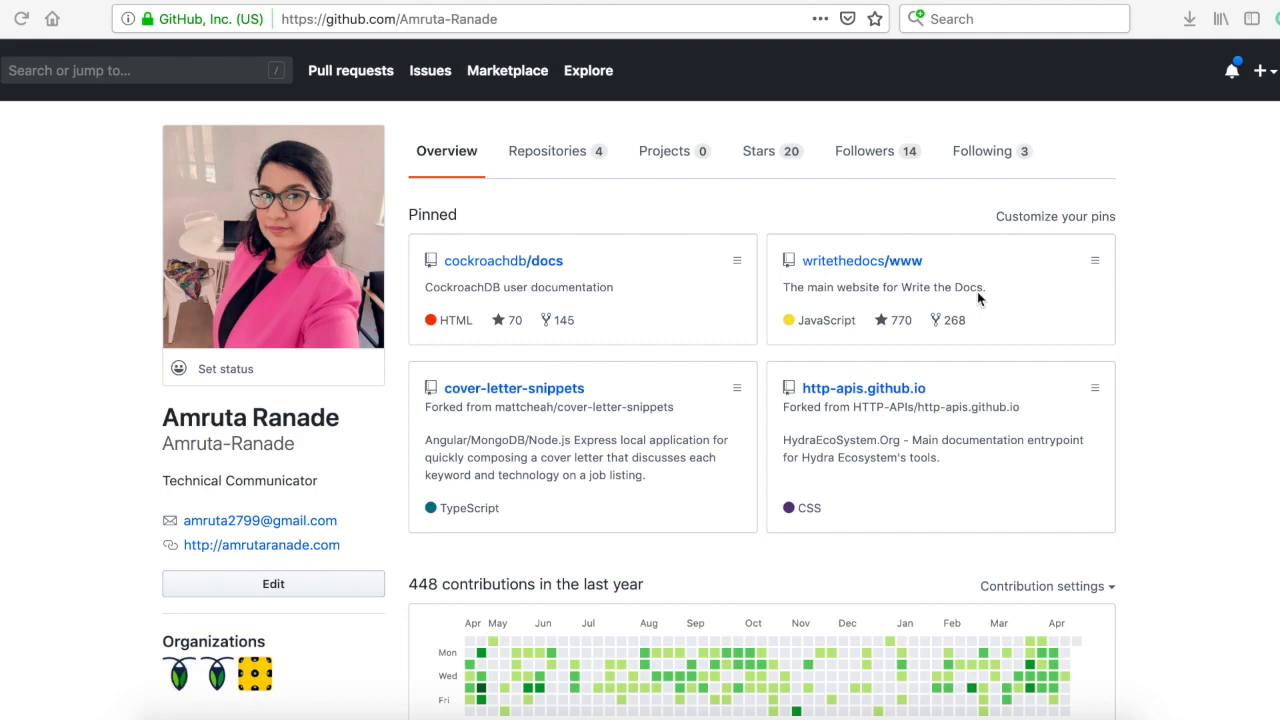
mouse_move(656, 321)
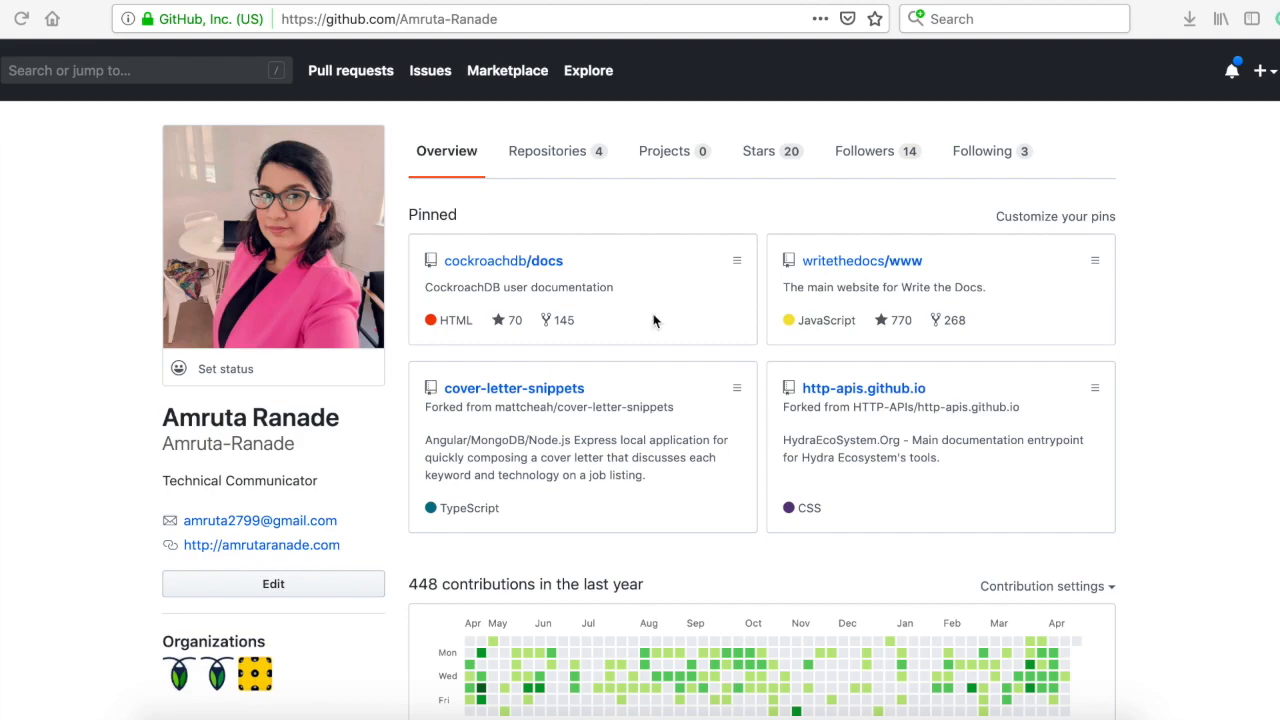
mouse_move(580, 280)
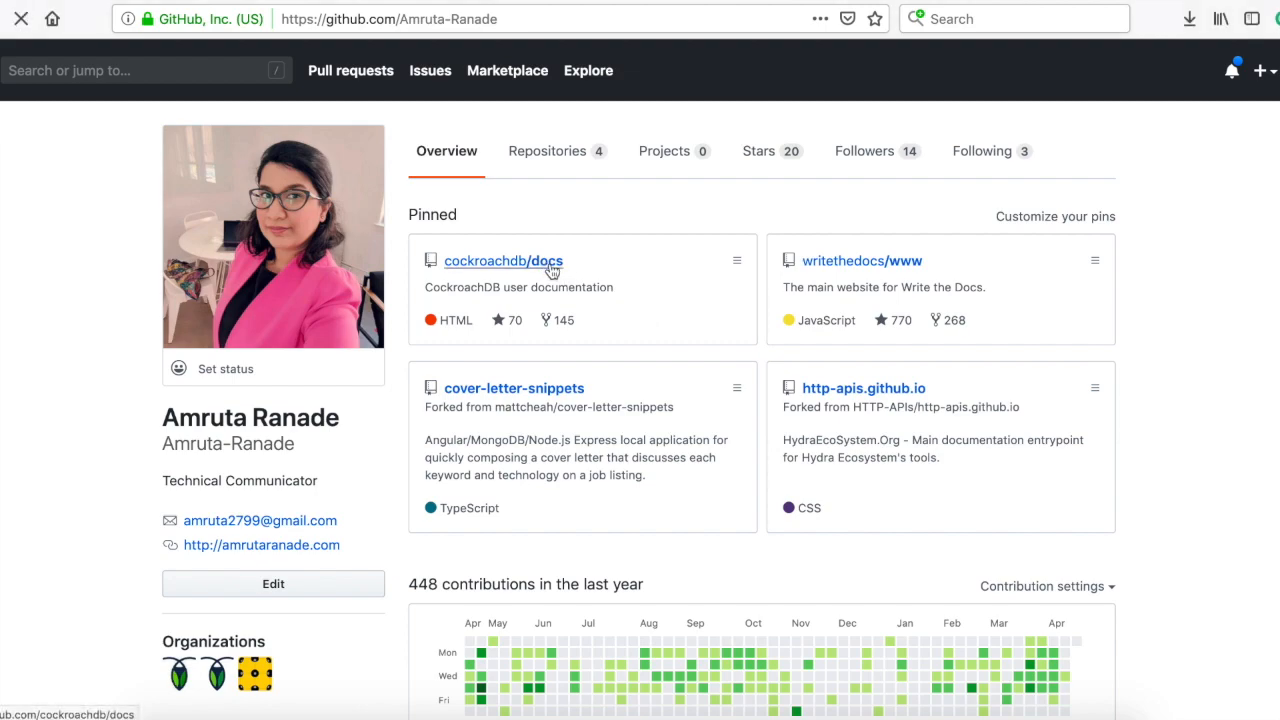
click(503, 260)
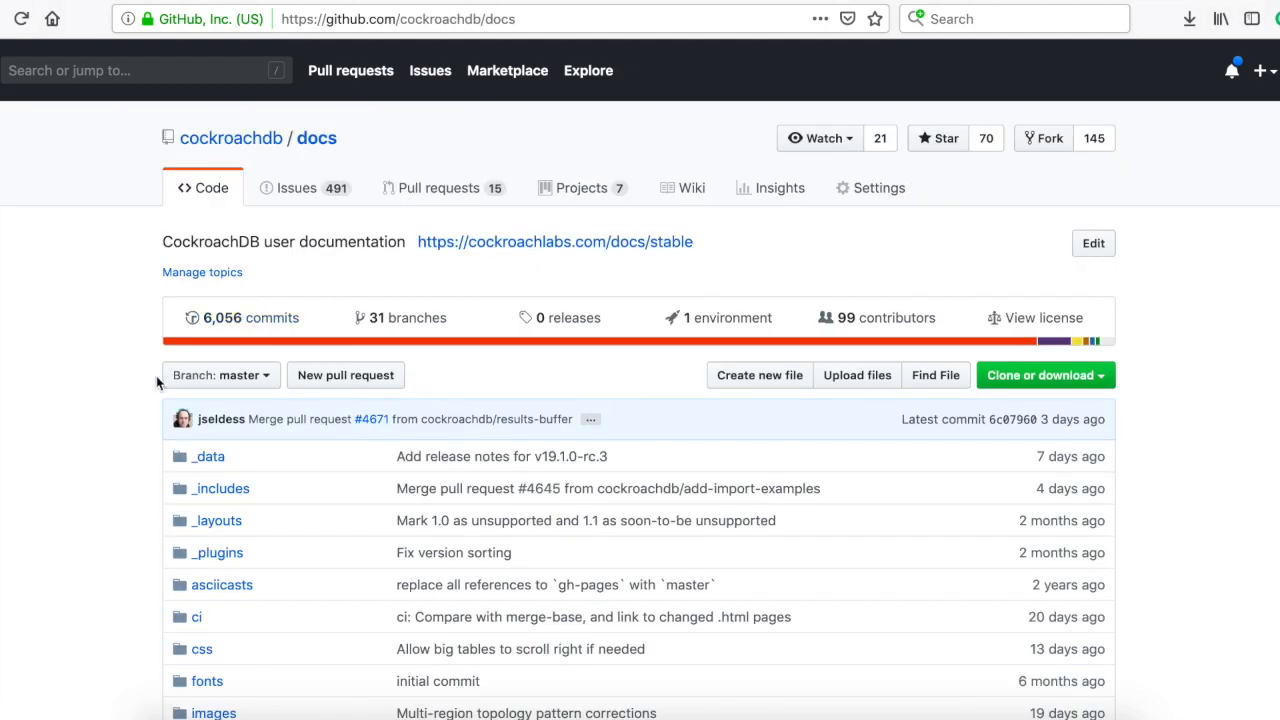
click(438, 187)
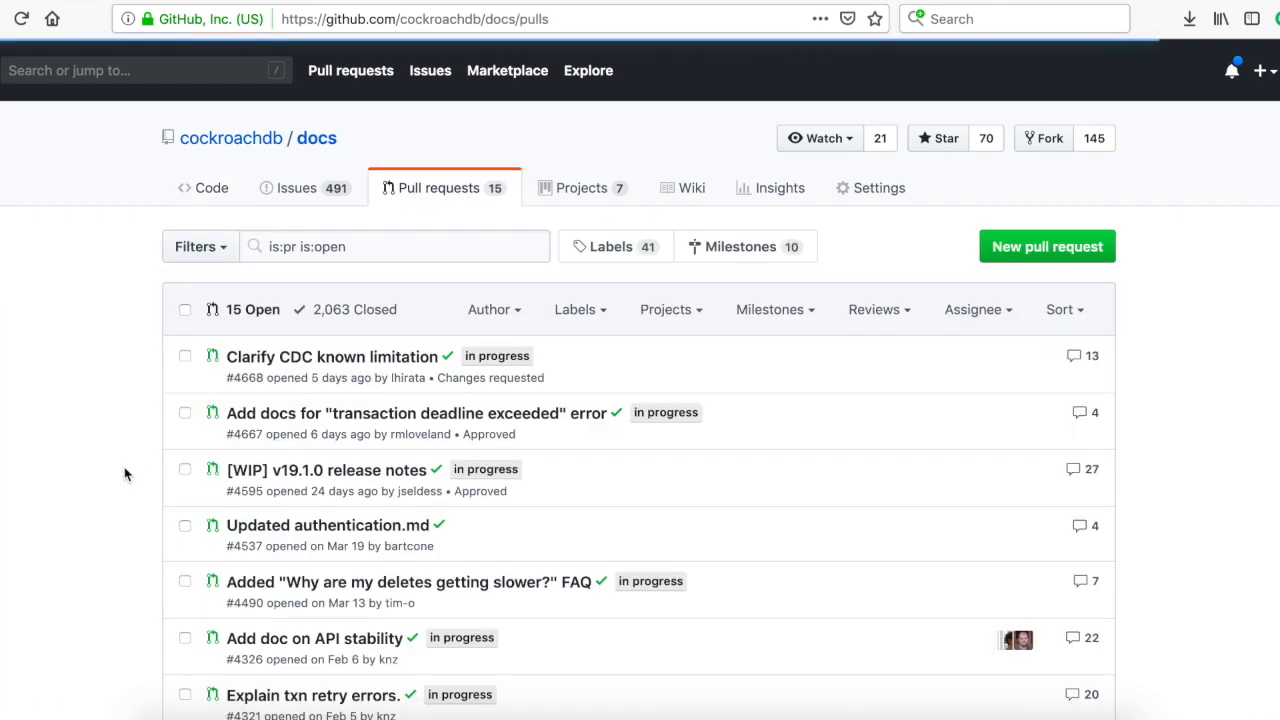
Filter to the author's closed, merged pull requests and locate 'Security overview docs #4120'
scroll(down, 3)
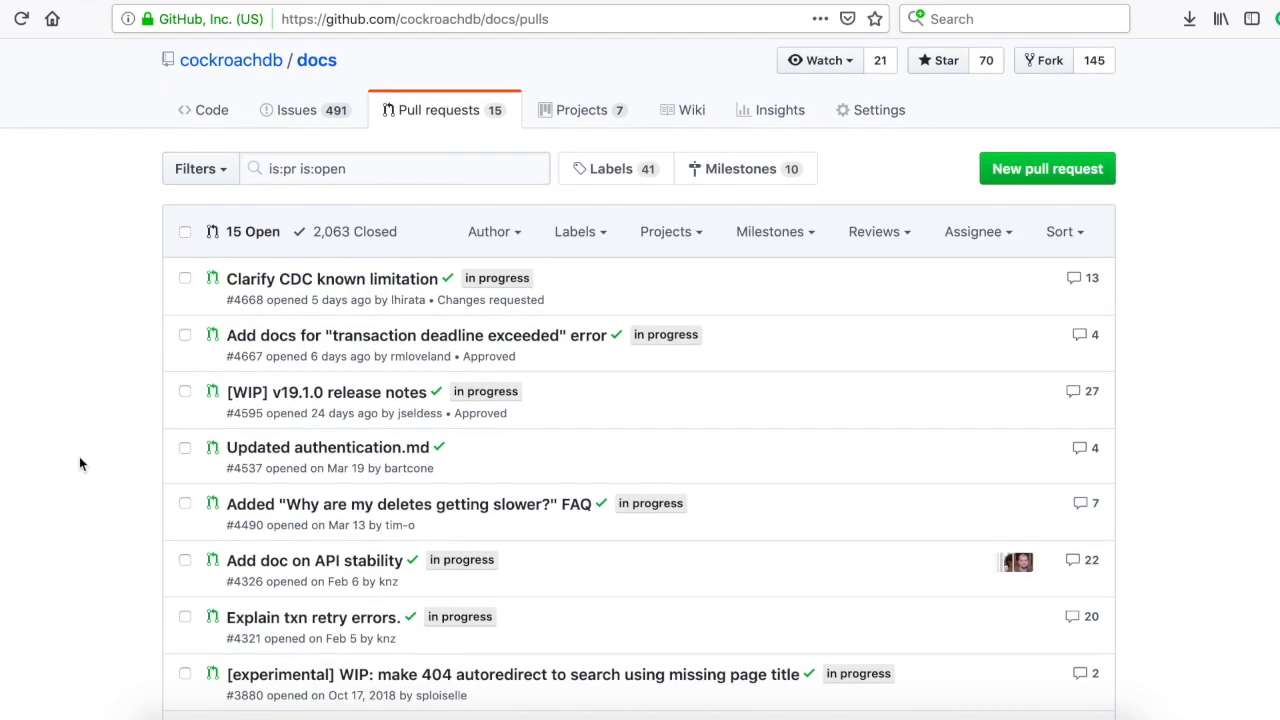
click(355, 231)
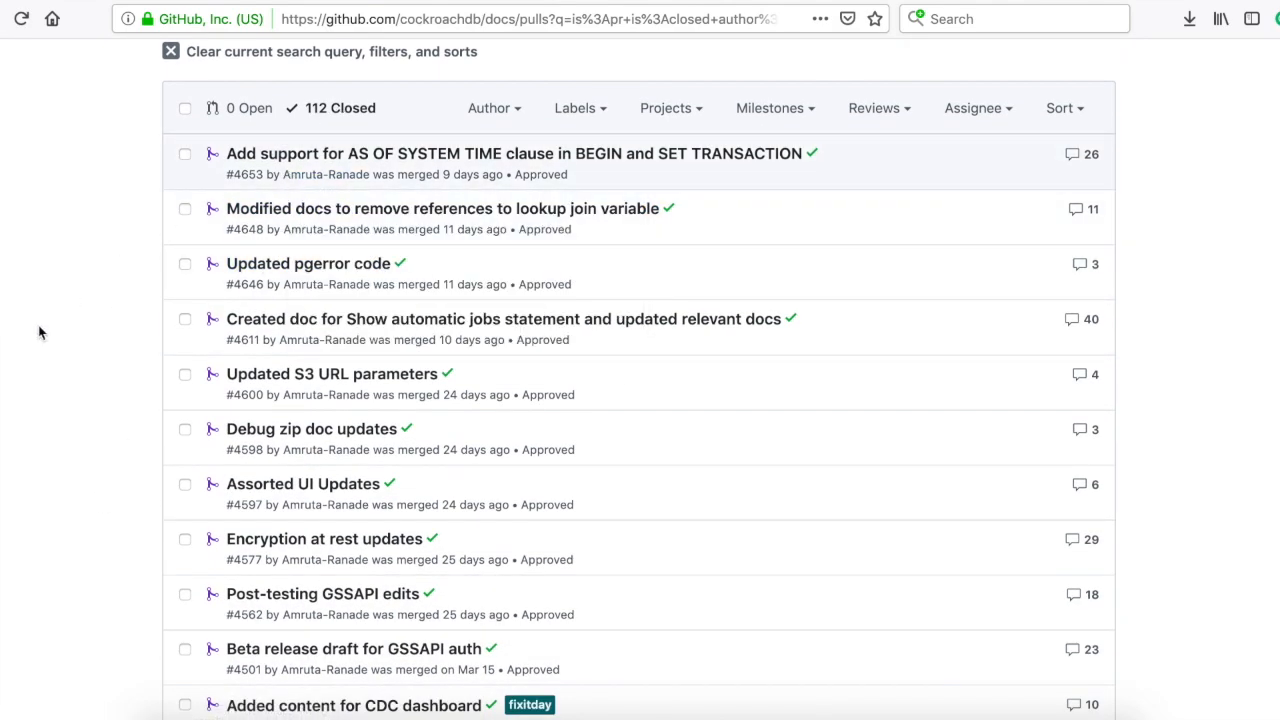
scroll(down, 3)
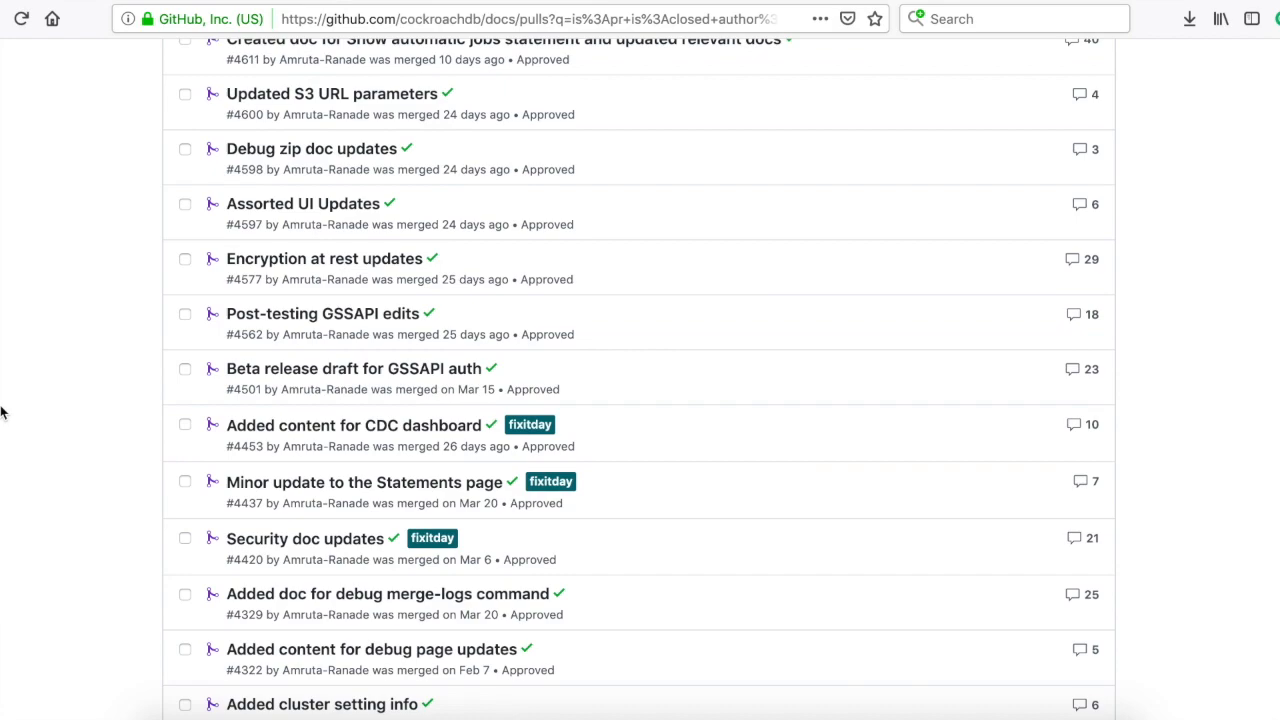
scroll(down, 3)
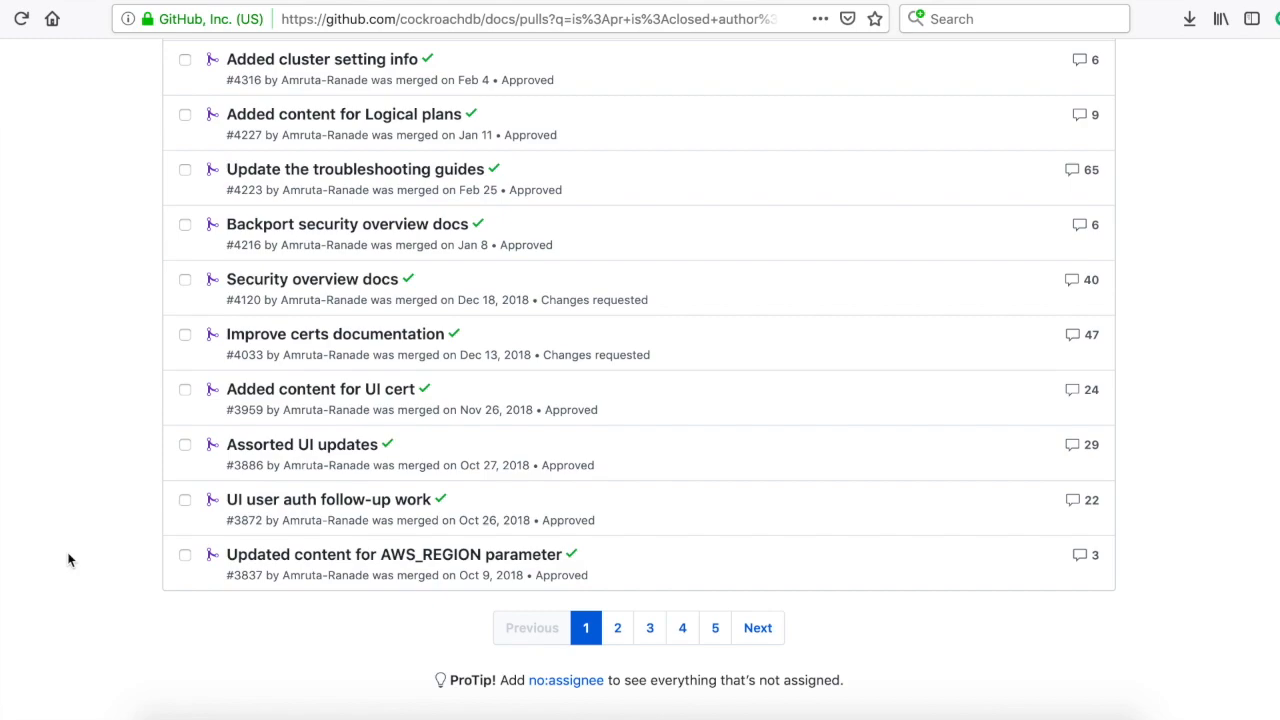
scroll(down, 3)
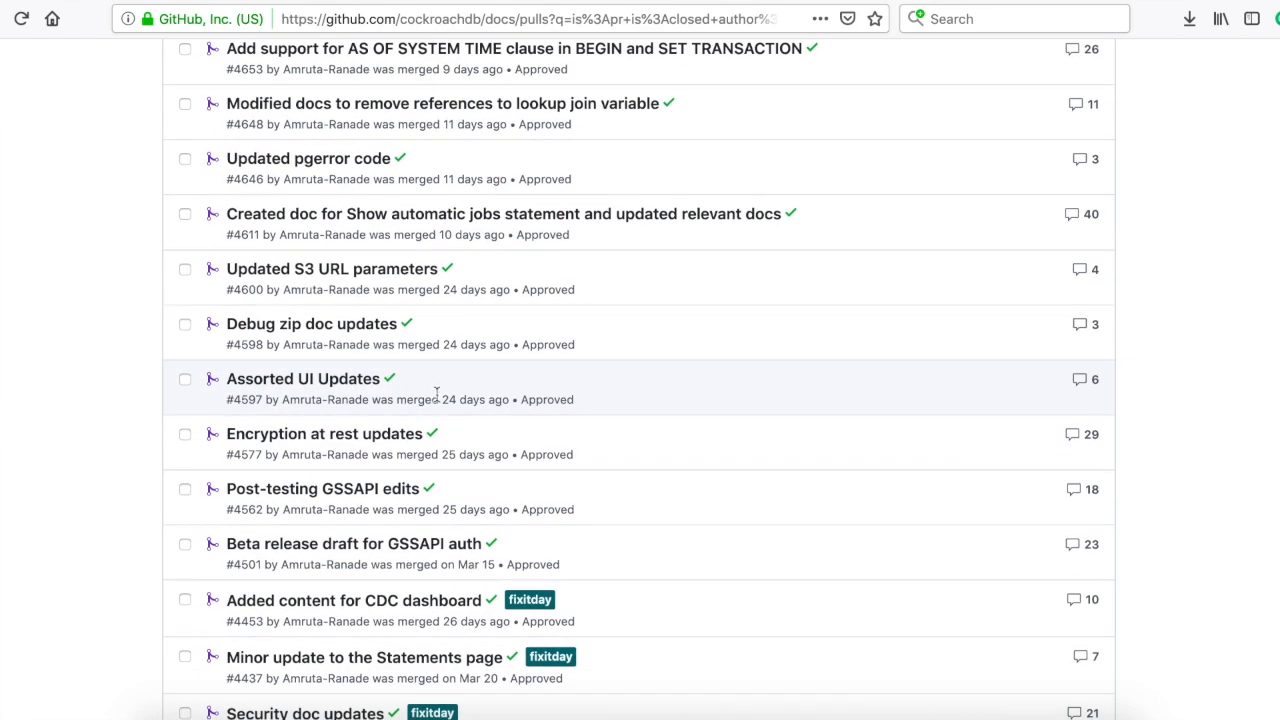
scroll(down, 3)
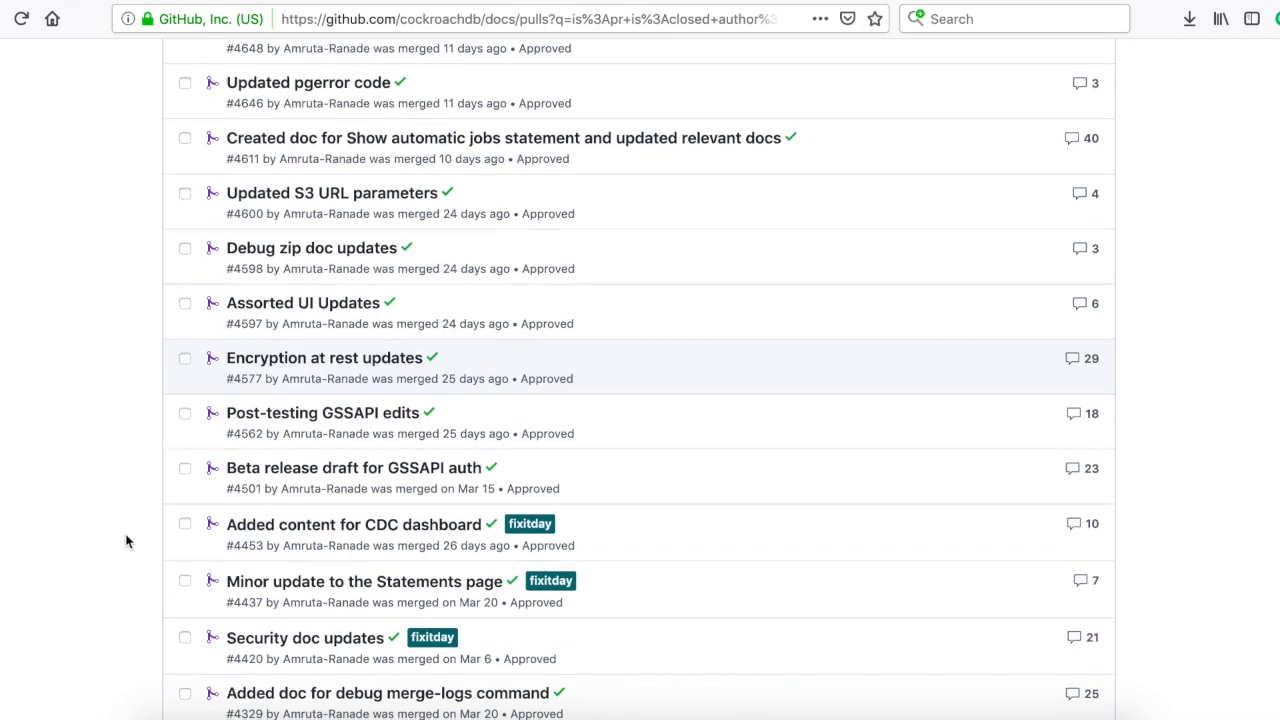
mouse_move(80, 432)
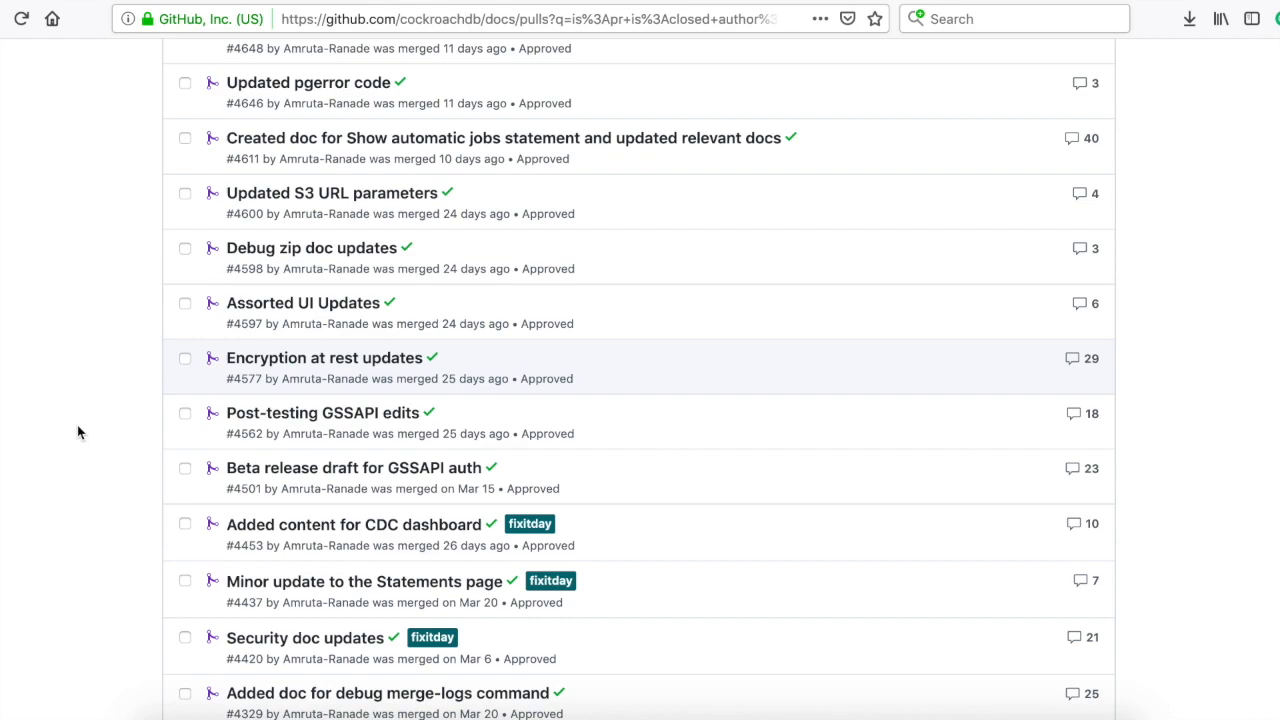
scroll(down, 3)
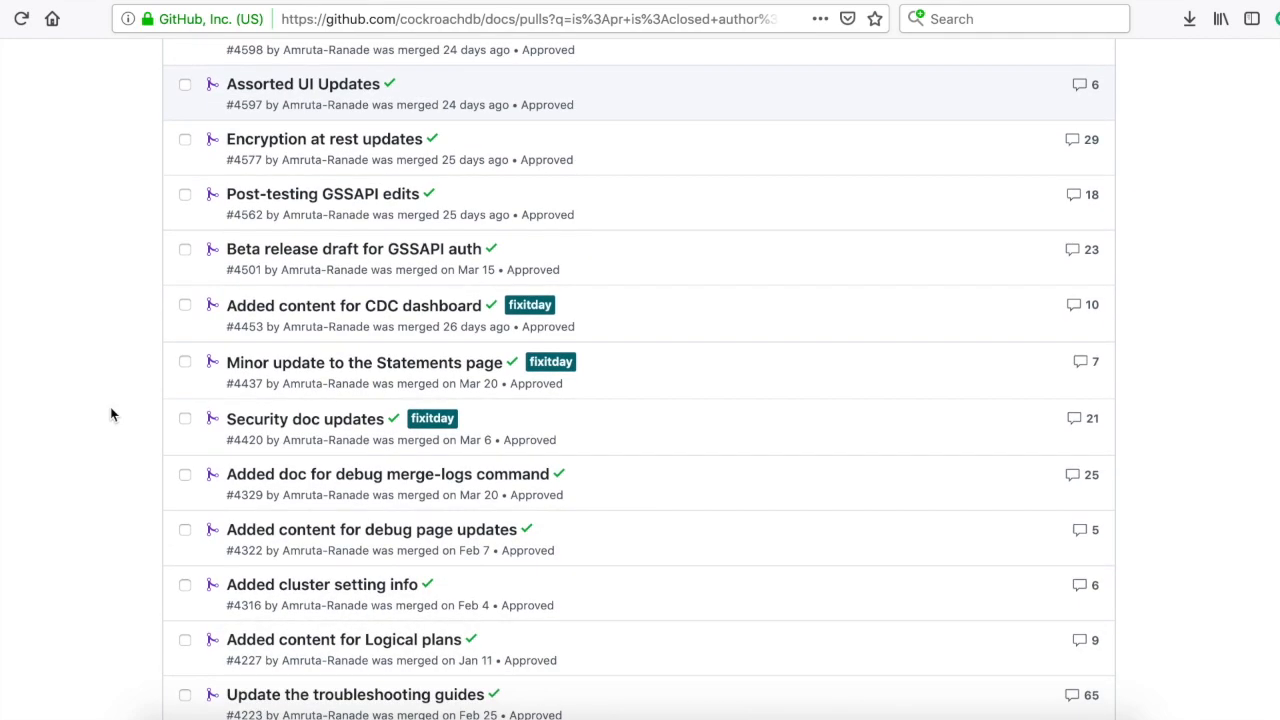
scroll(down, 3)
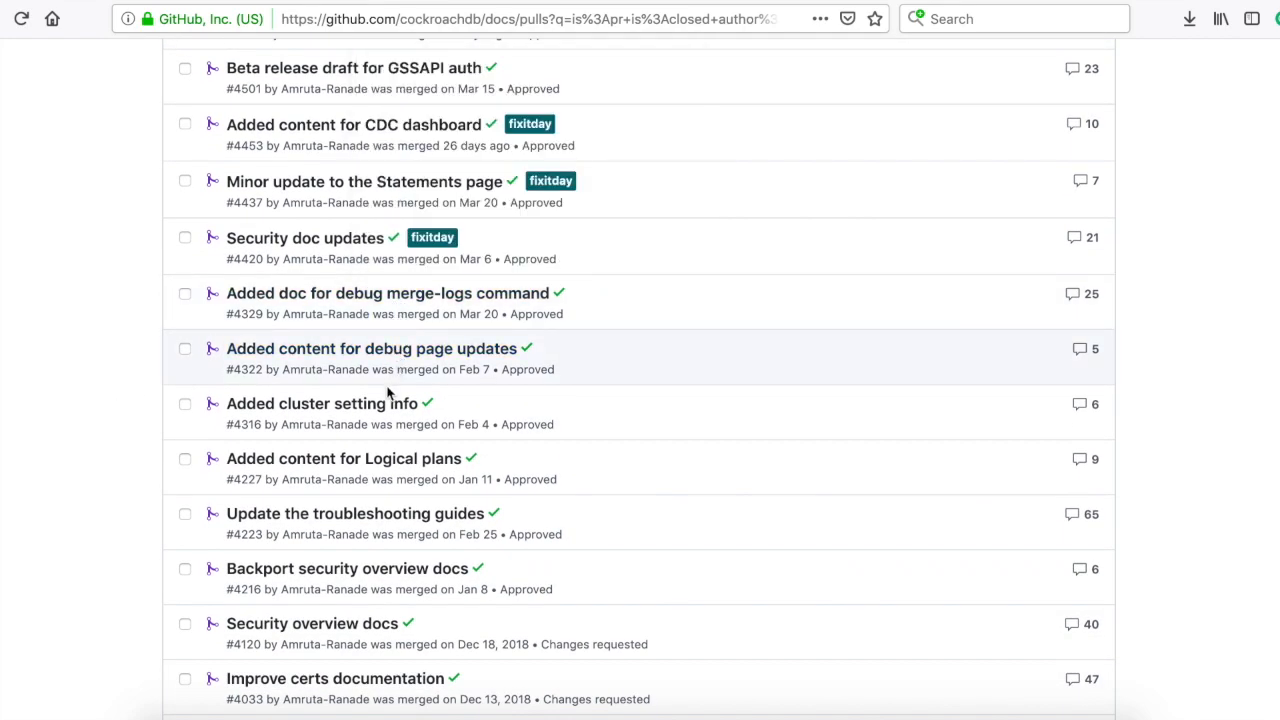
scroll(down, 3)
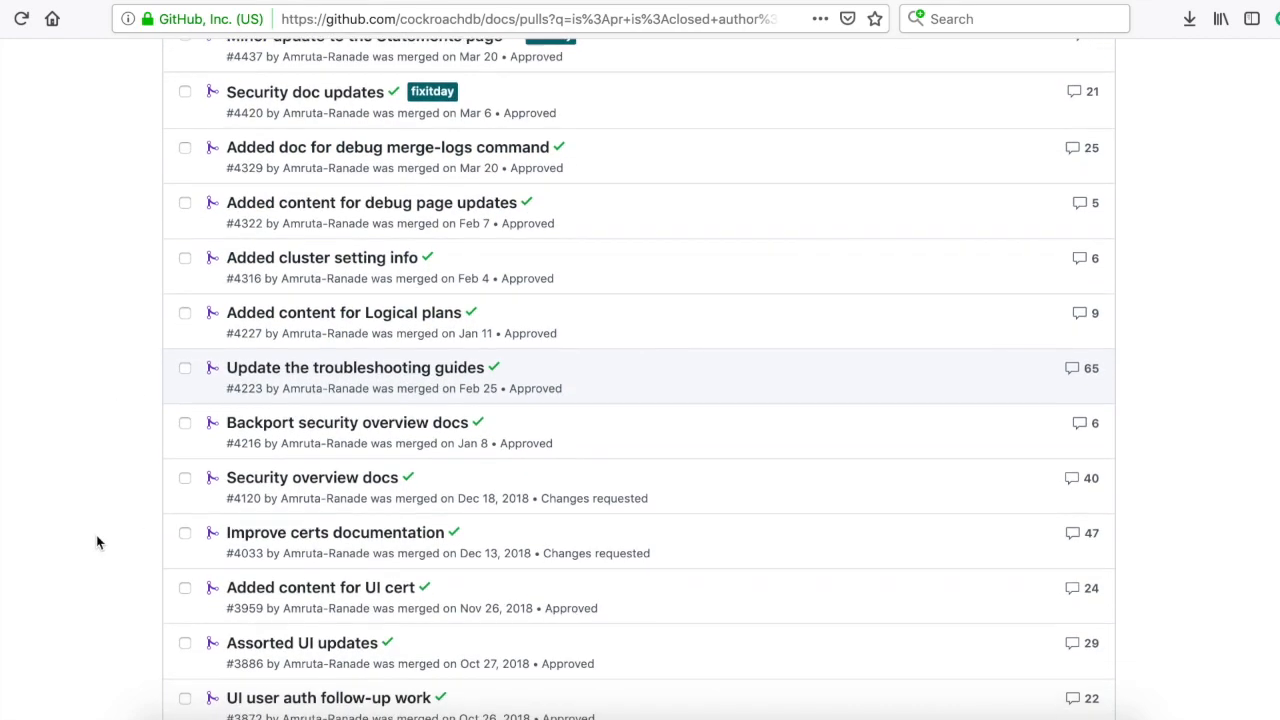
scroll(down, 3)
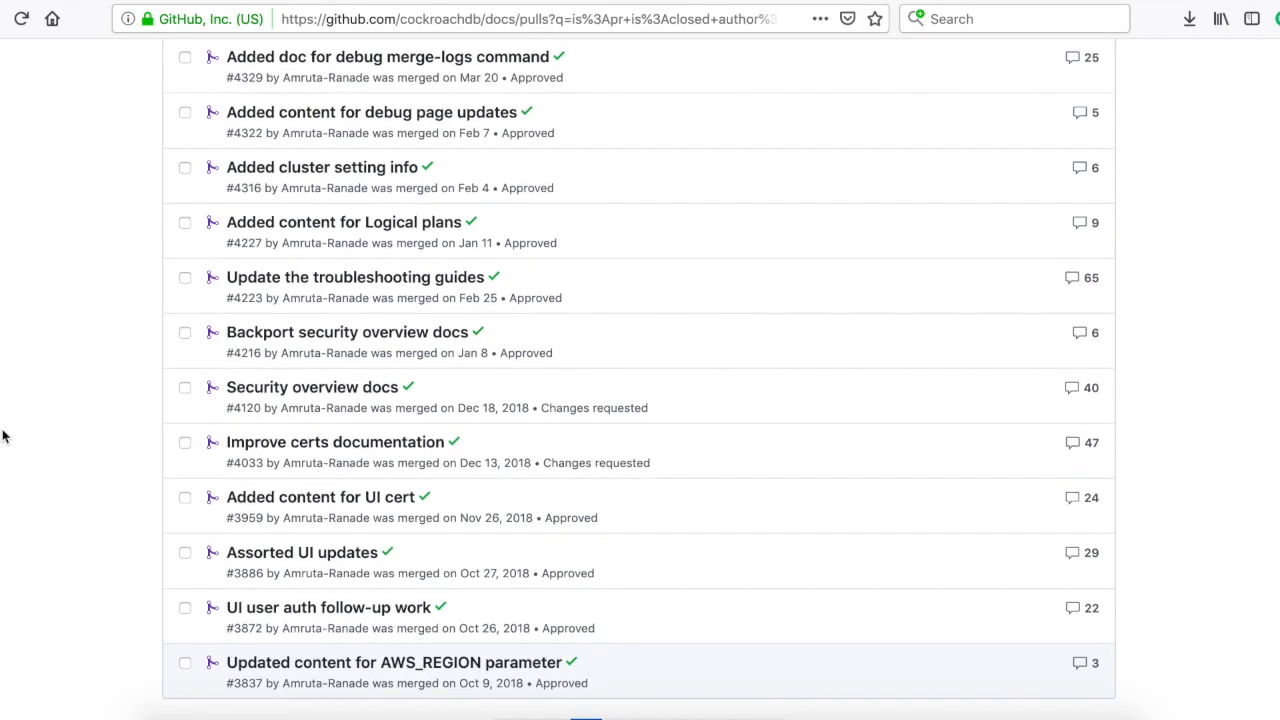
mouse_move(312, 387)
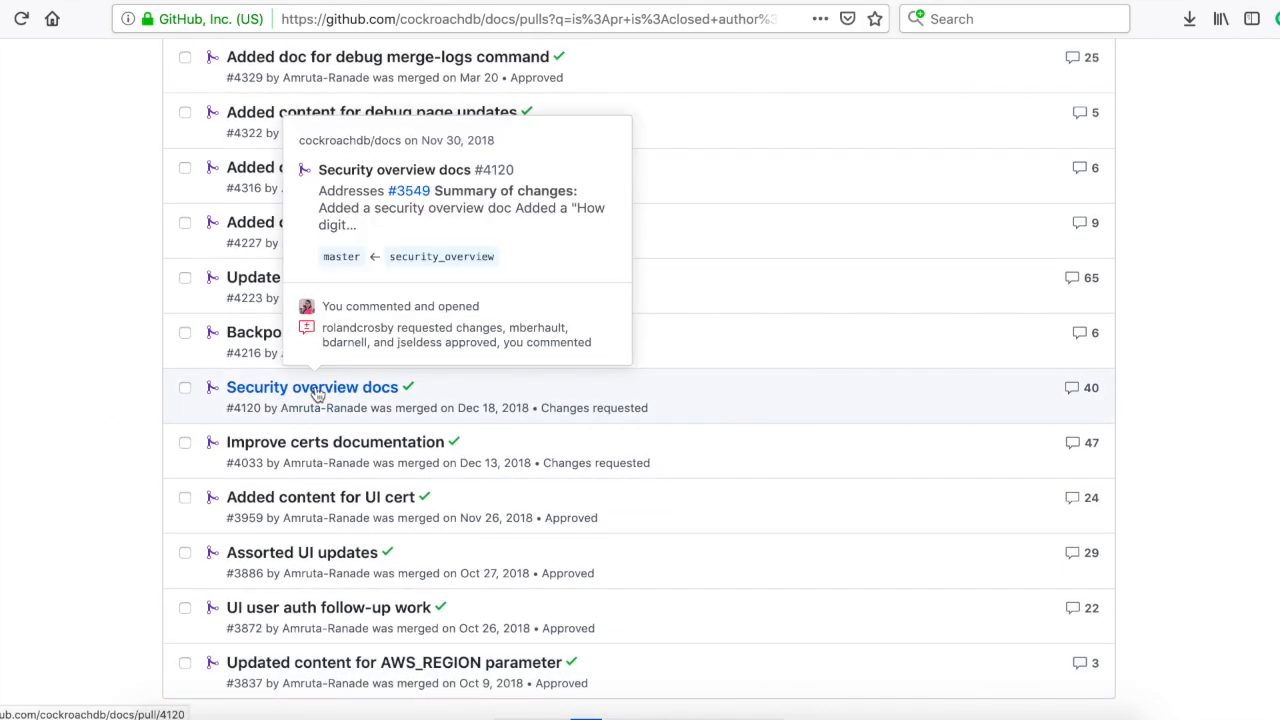
Open pull request #4120 and view its changed files
click(312, 387)
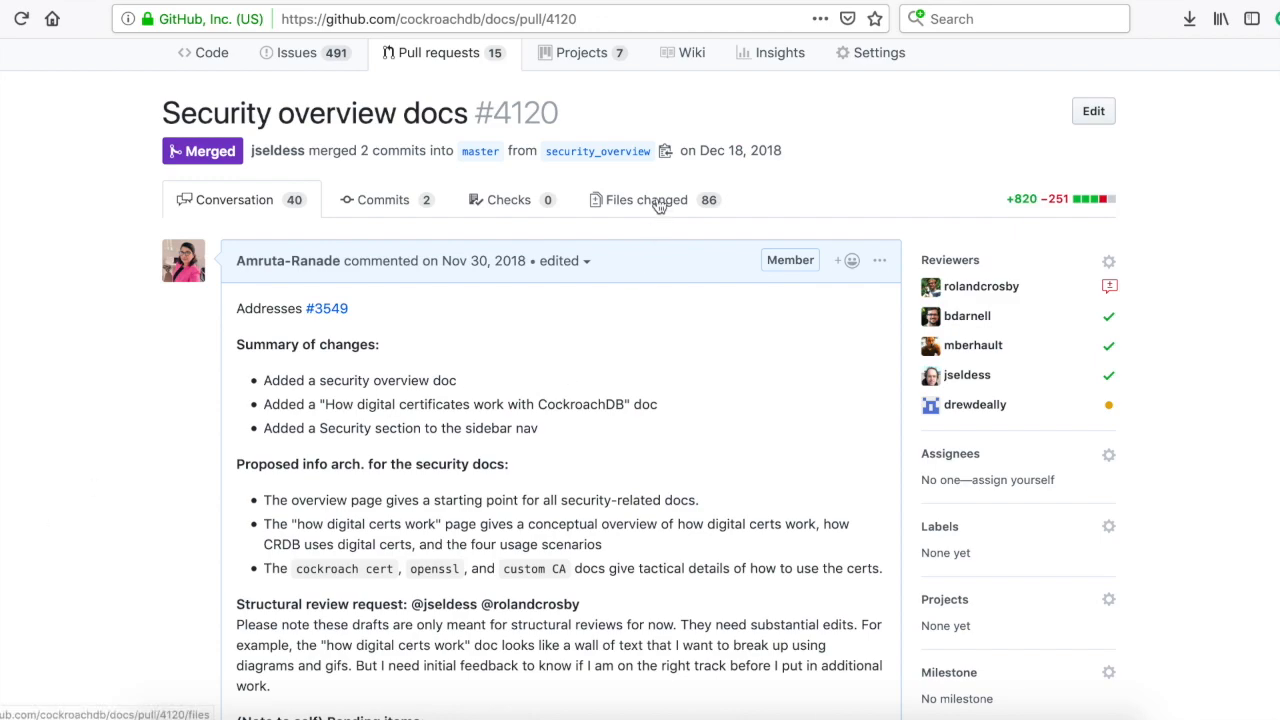
click(645, 199)
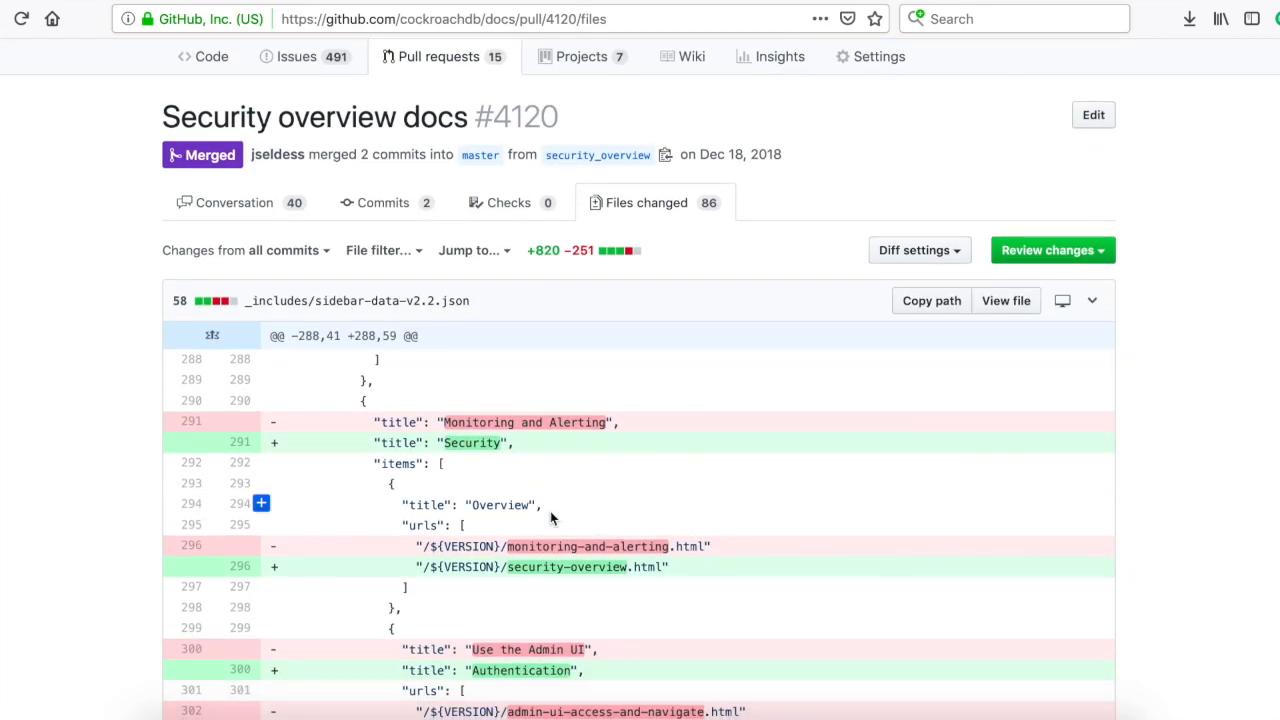
scroll(down, 3)
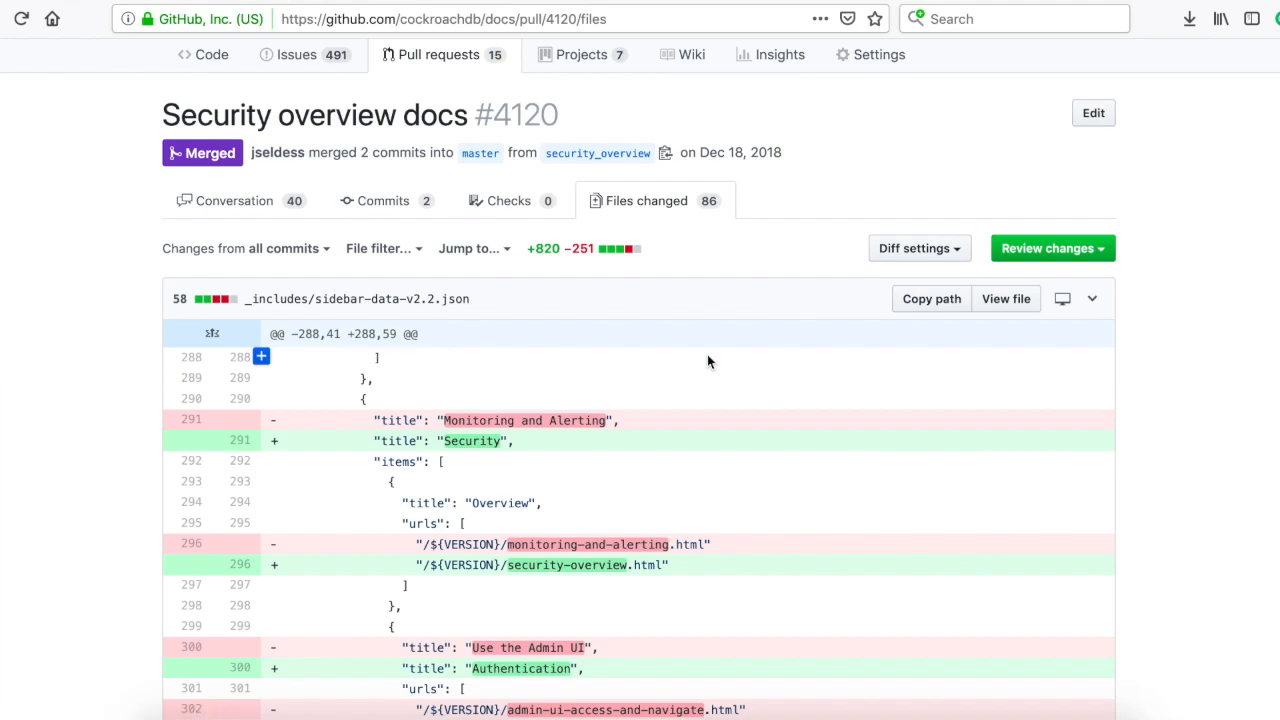
scroll(down, 3)
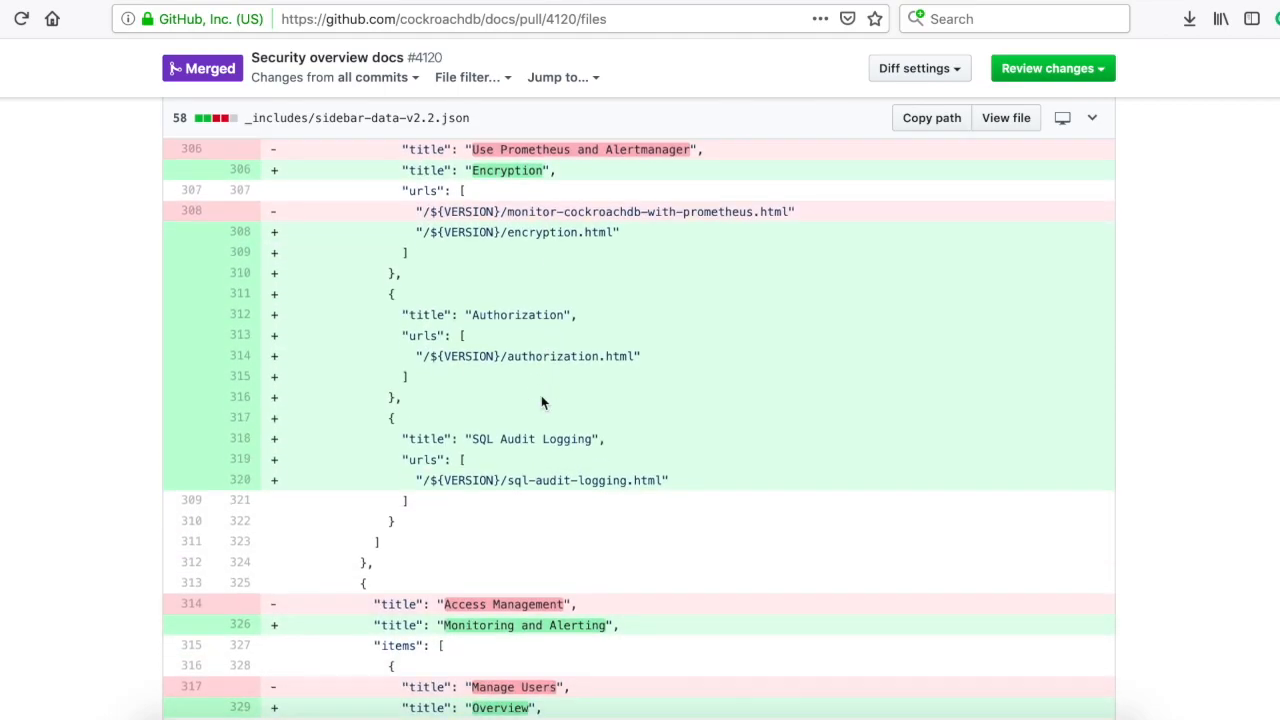
Review the rest of the diff and begin a web search for CockroachDB security
scroll(down, 3)
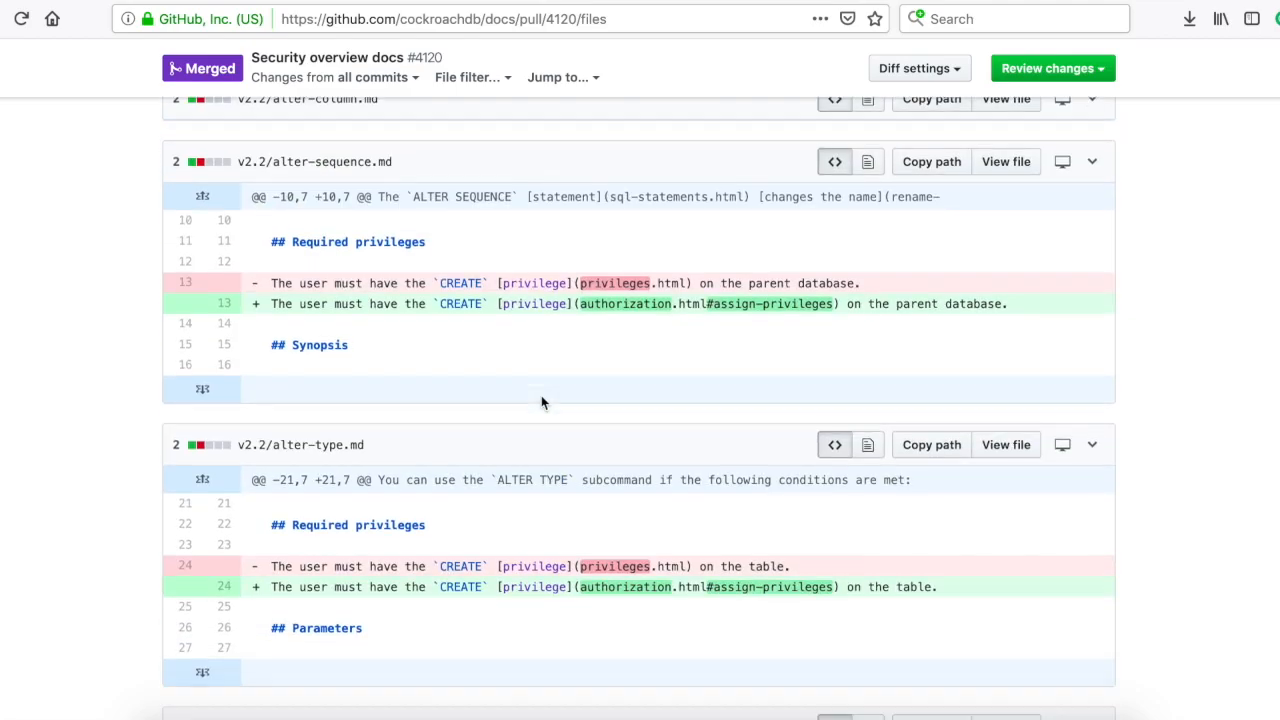
scroll(down, 3)
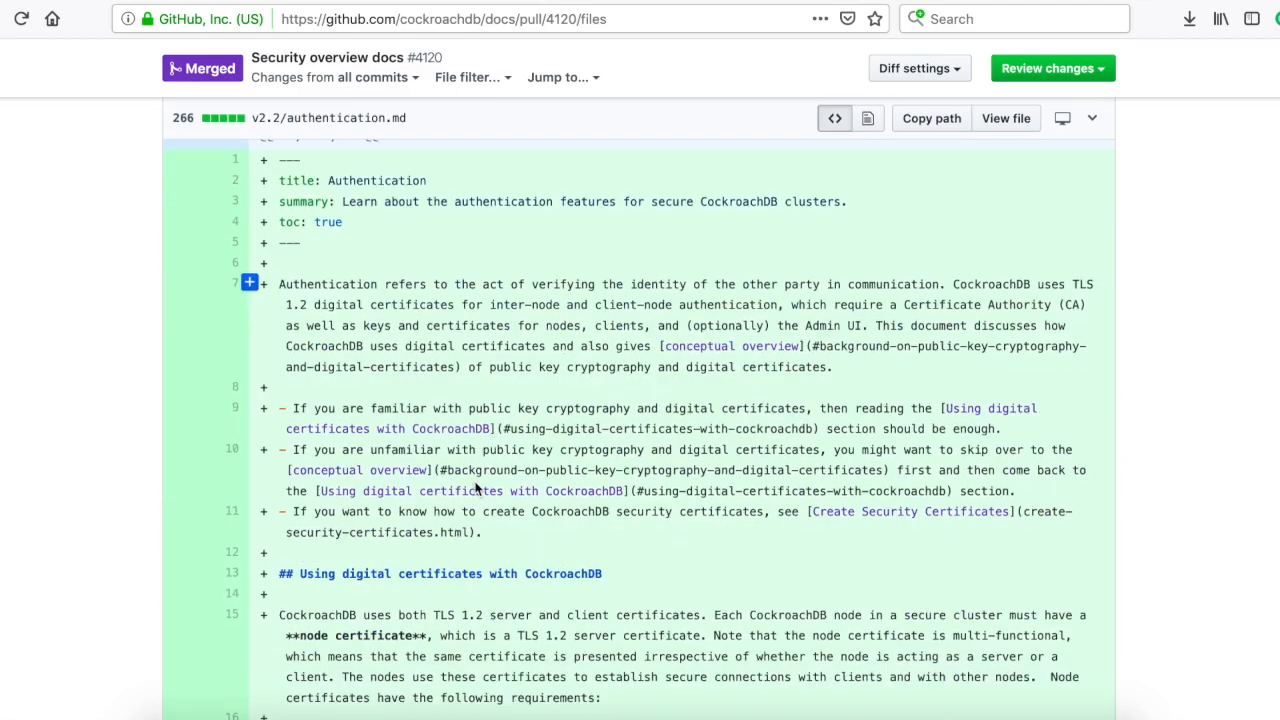
scroll(down, 3)
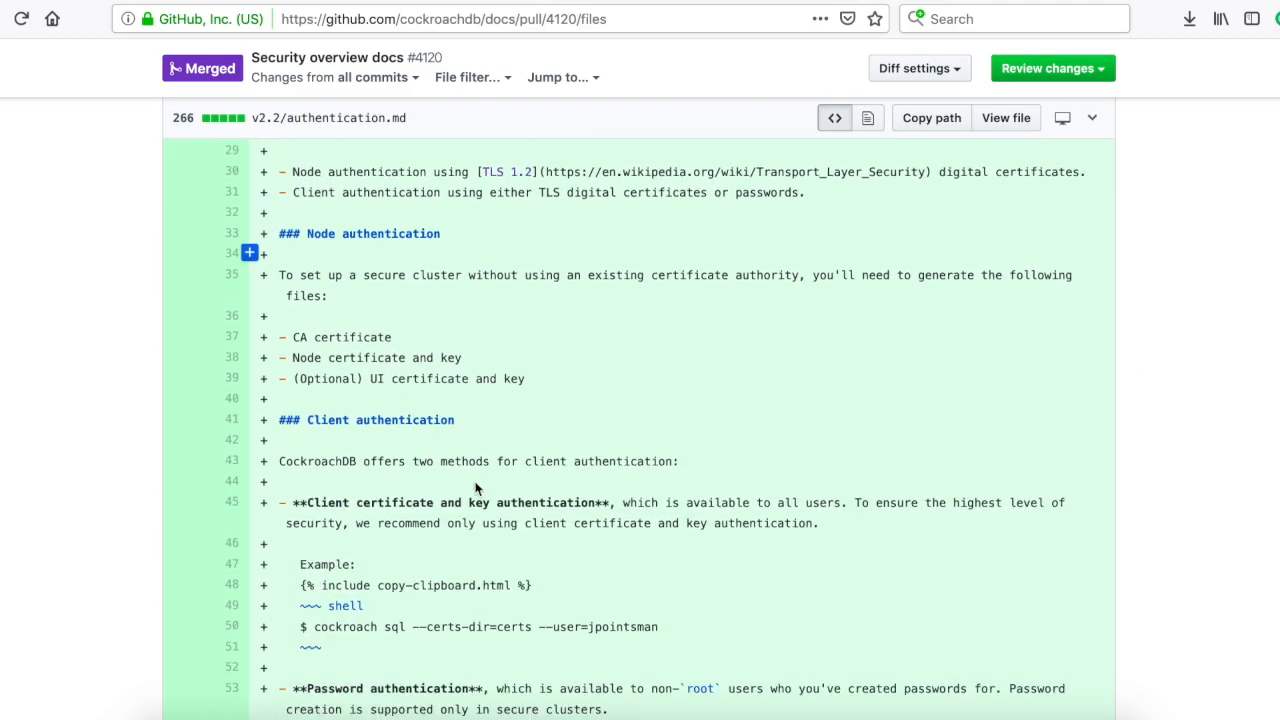
scroll(down, 3)
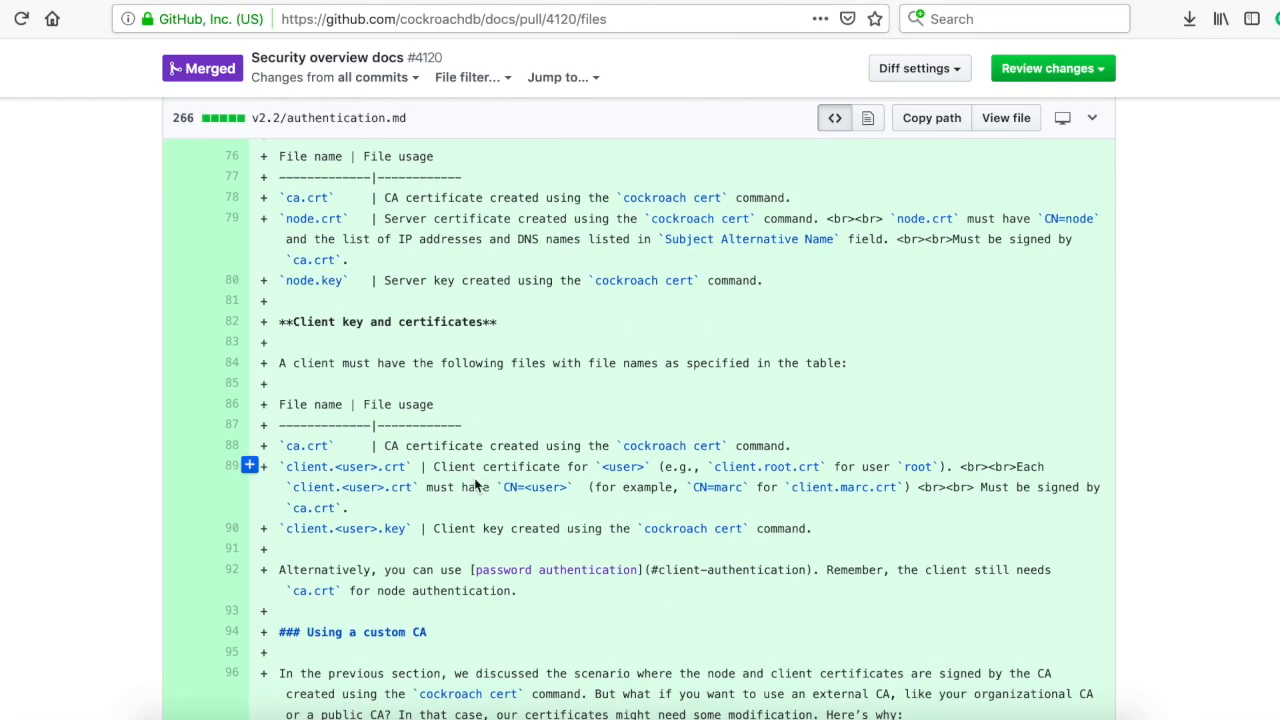
scroll(down, 3)
text(security)
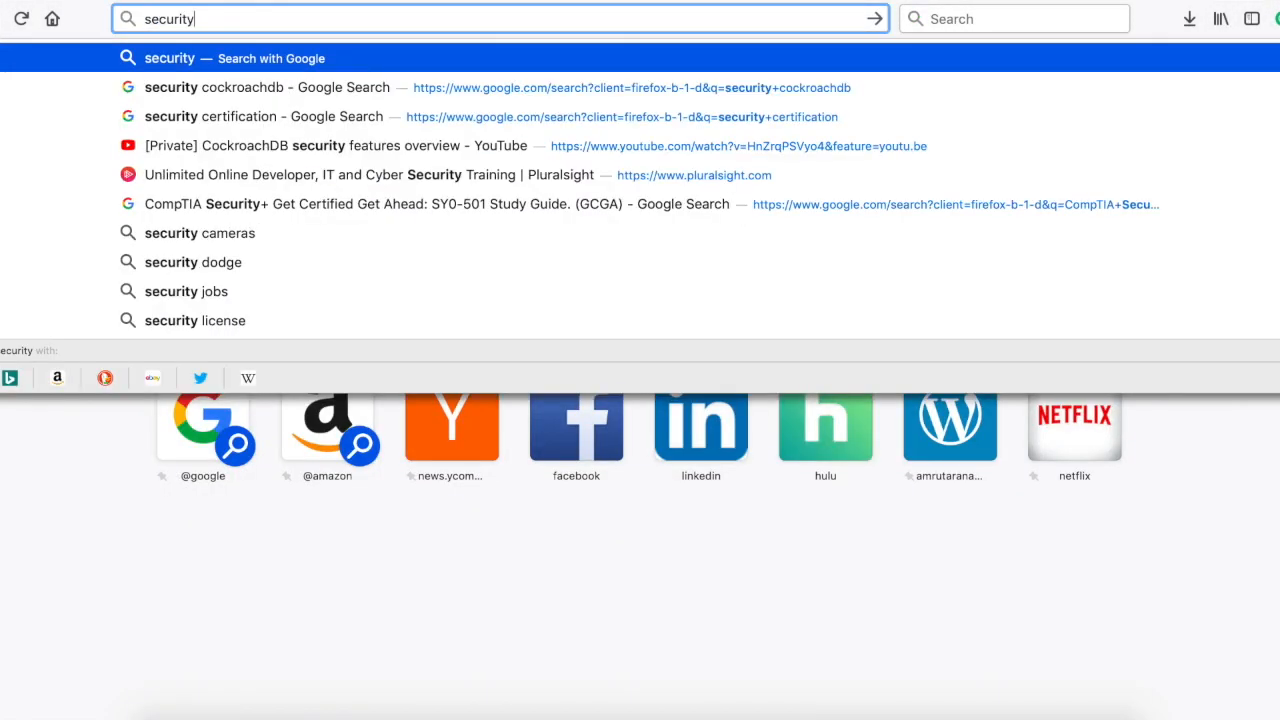
click(250, 87)
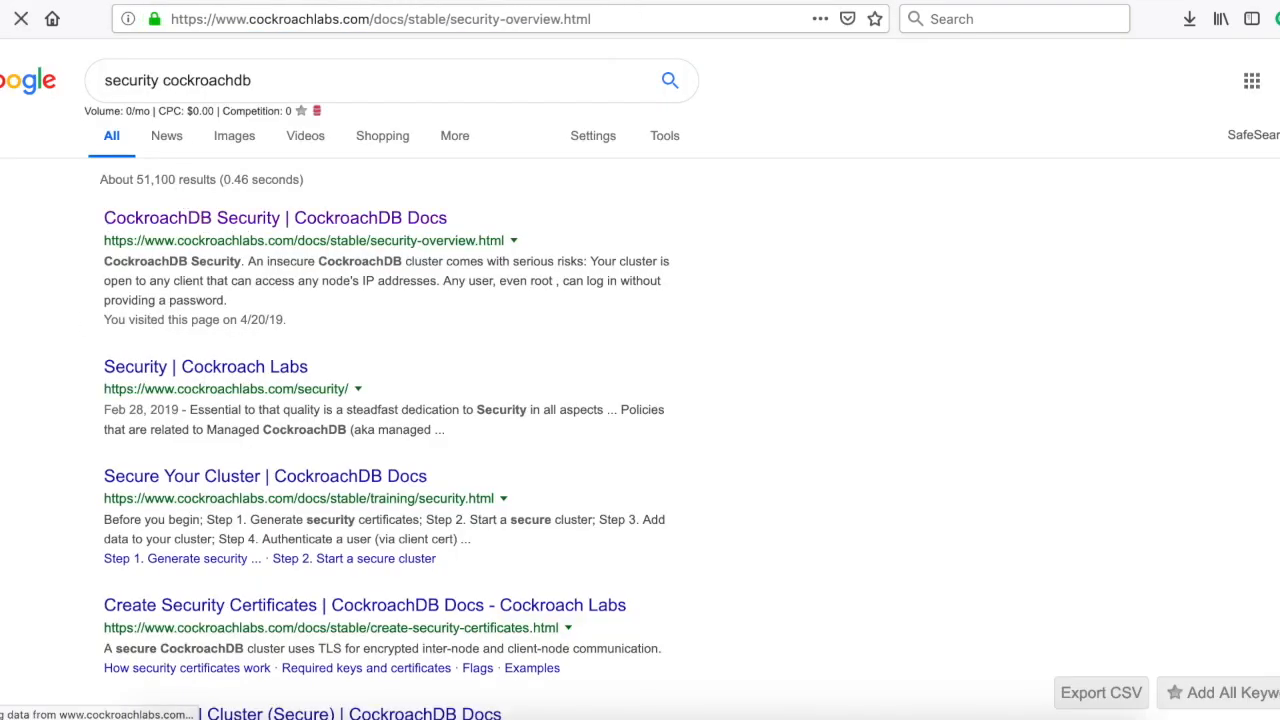
Read the published CockroachDB Security page, then the Authentication page's client authentication section
click(275, 217)
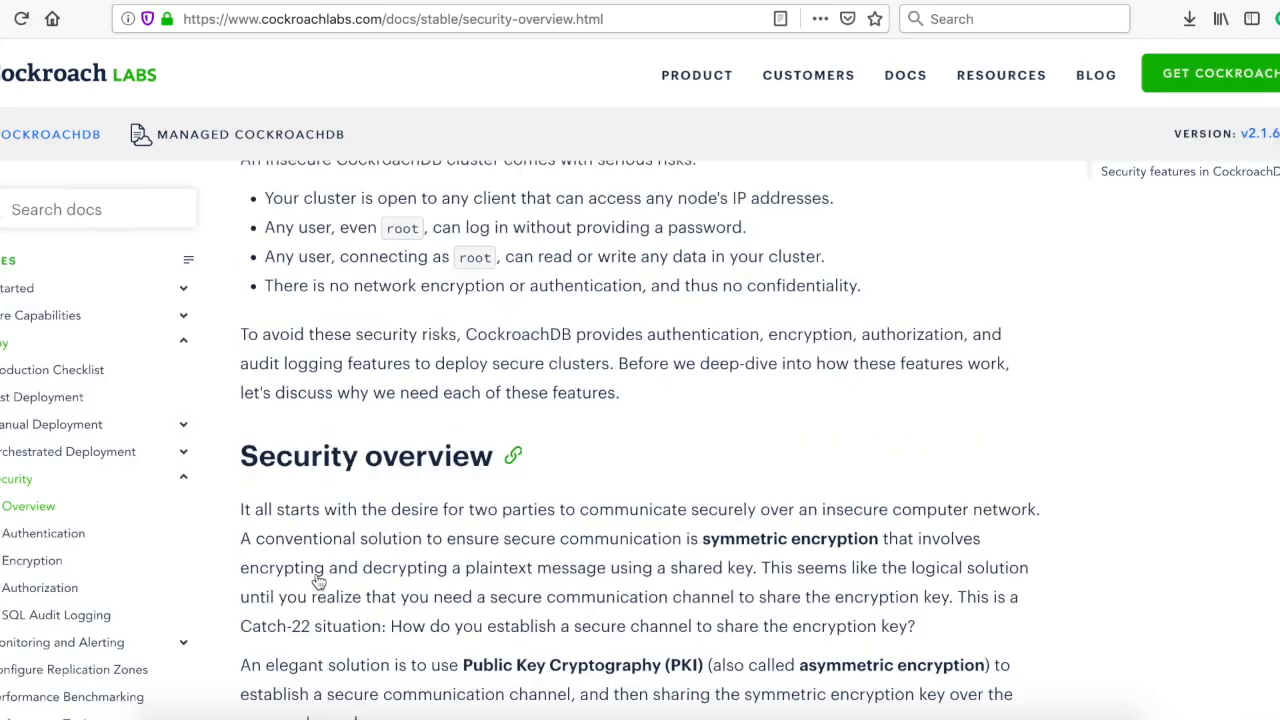
scroll(down, 3)
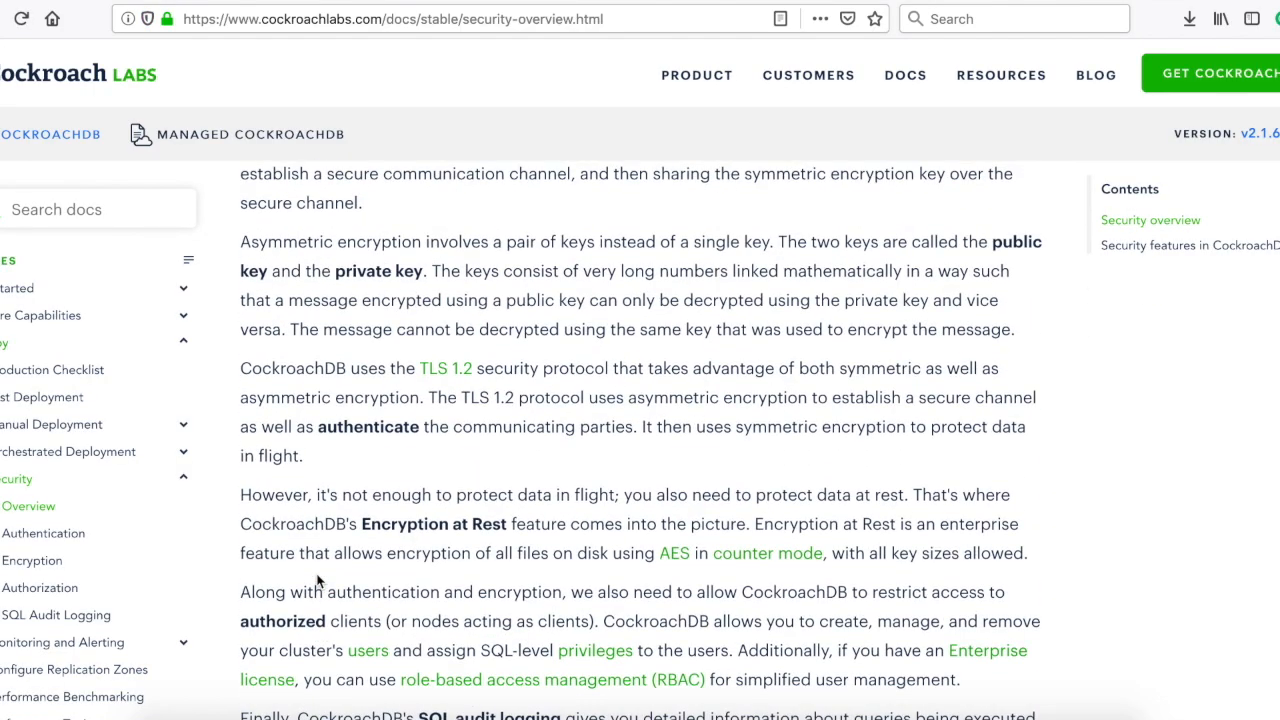
click(43, 533)
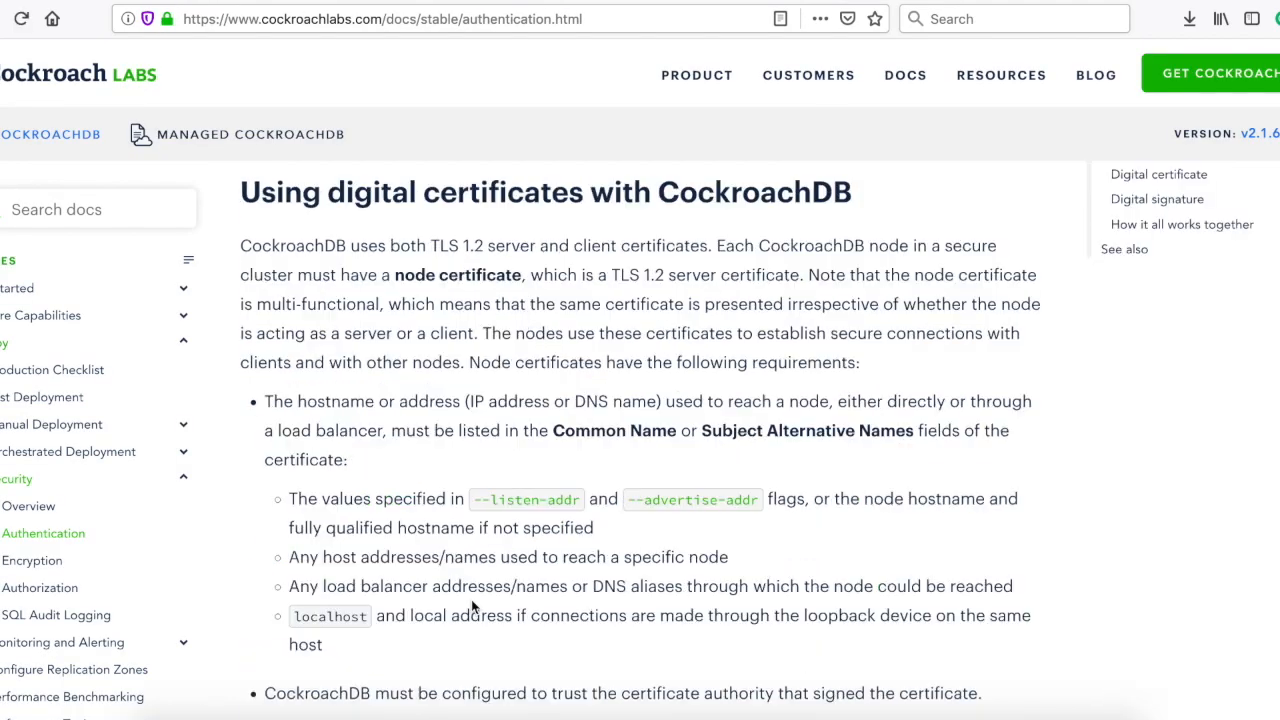
scroll(down, 3)
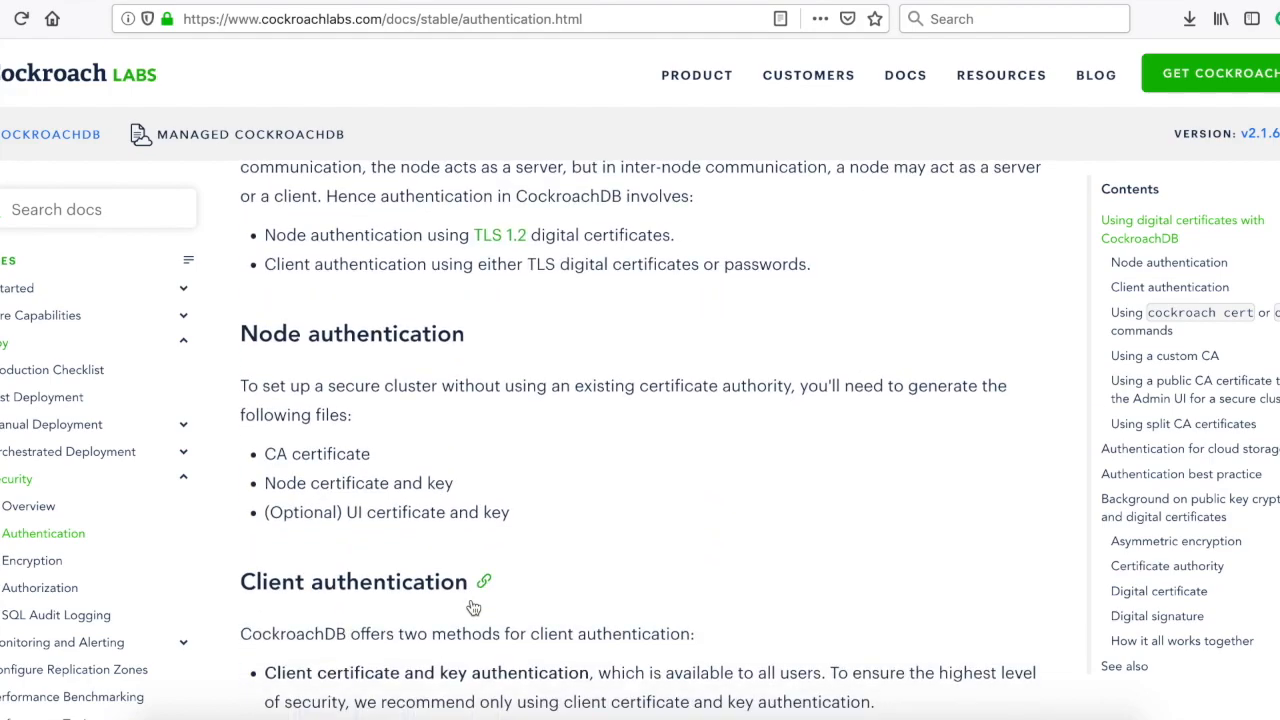
scroll(down, 3)
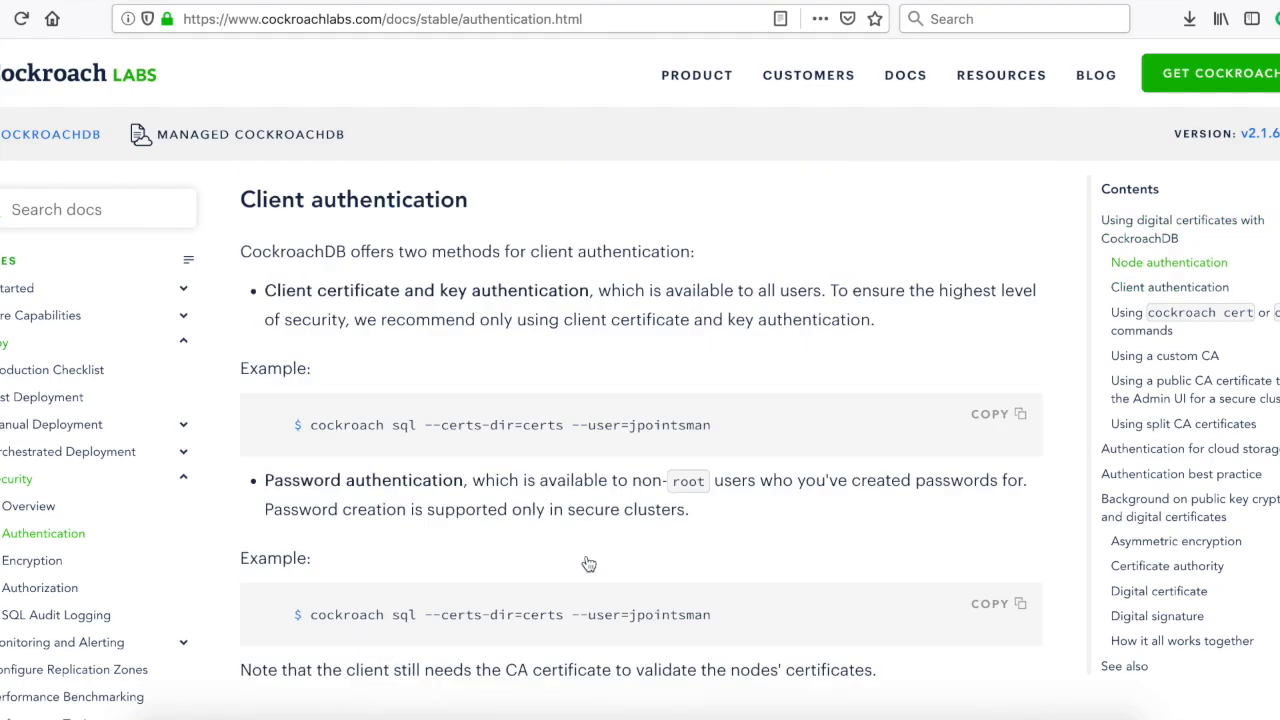
scroll(up, 3)
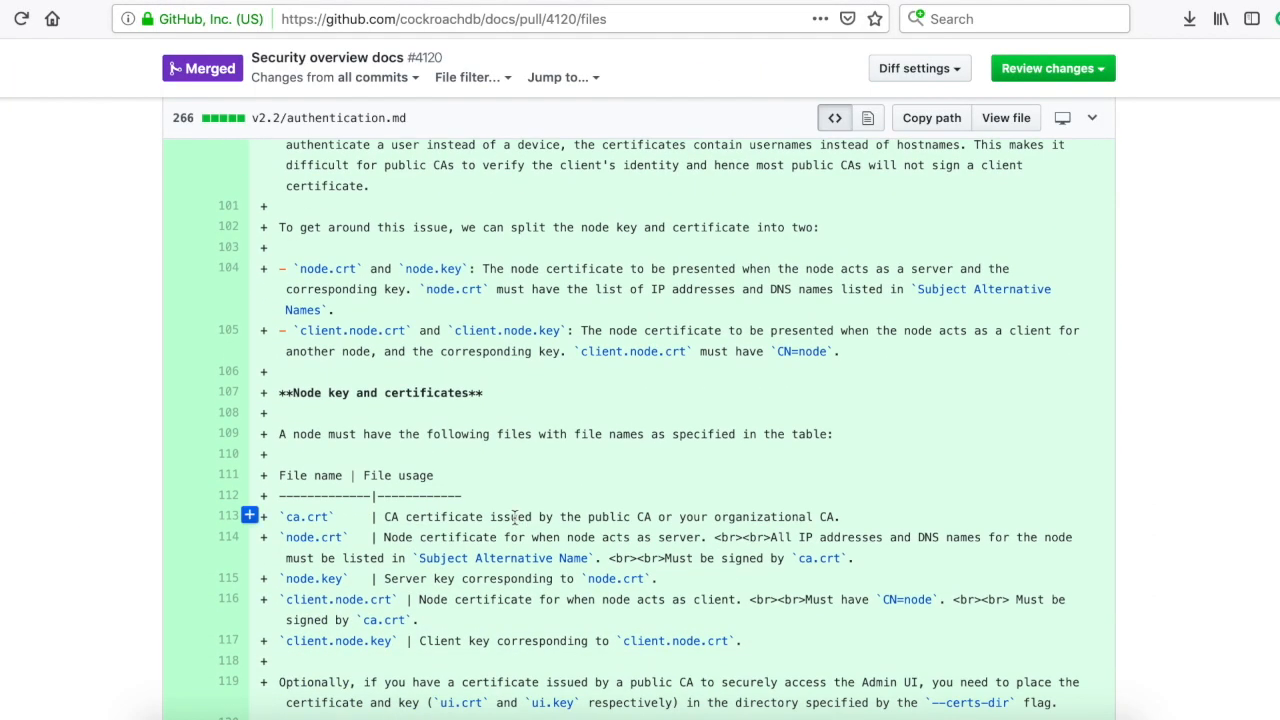
Scroll through the authentication.md diff to compare it with the published Authentication page
scroll(down, 3)
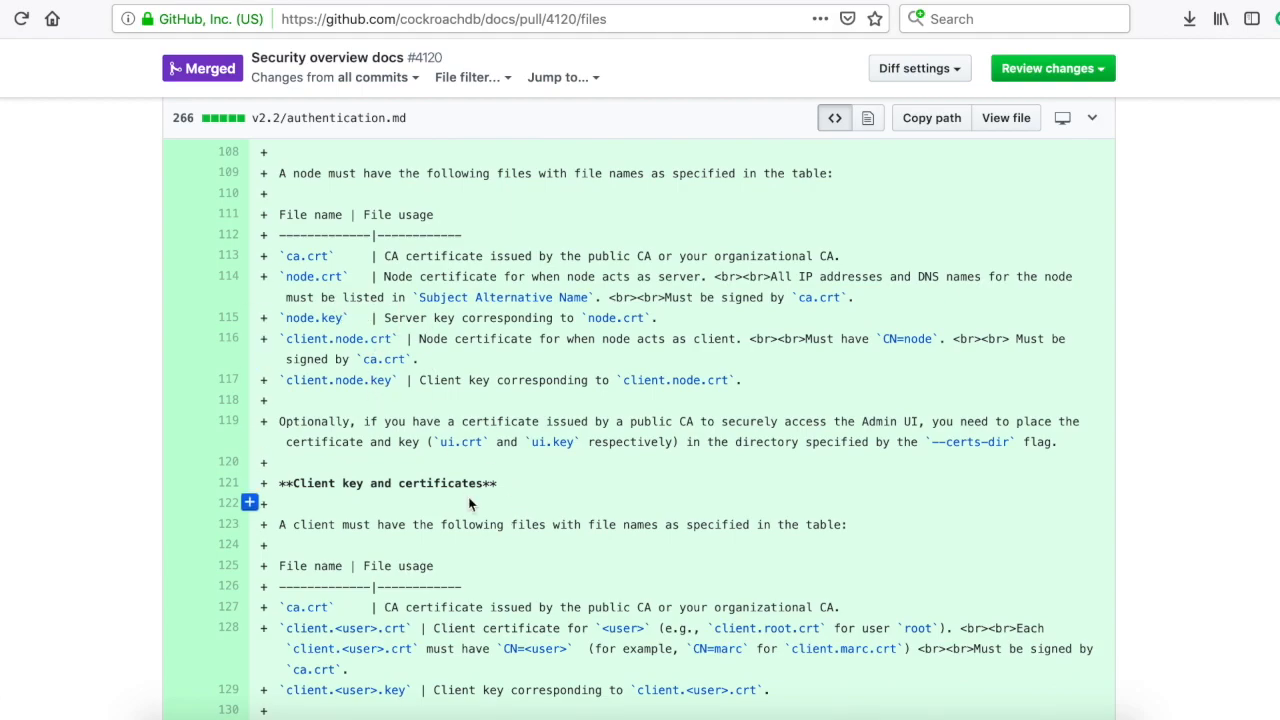
scroll(down, 3)
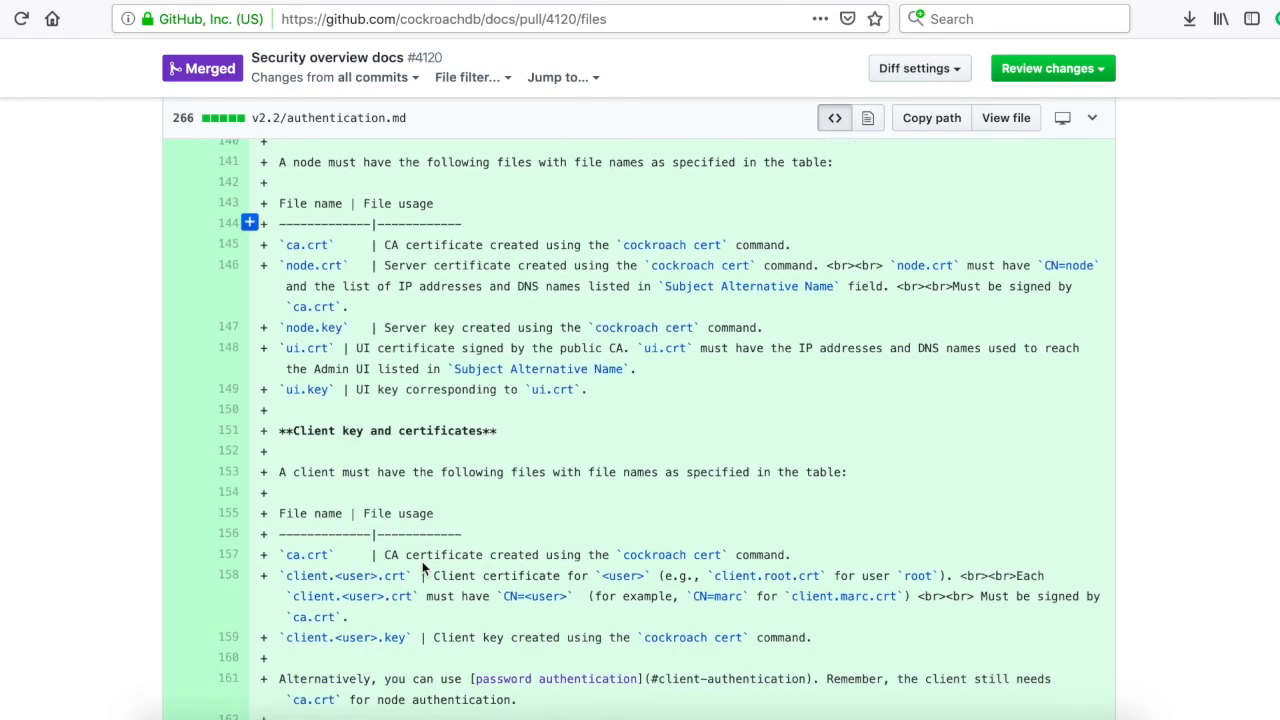
scroll(down, 3)
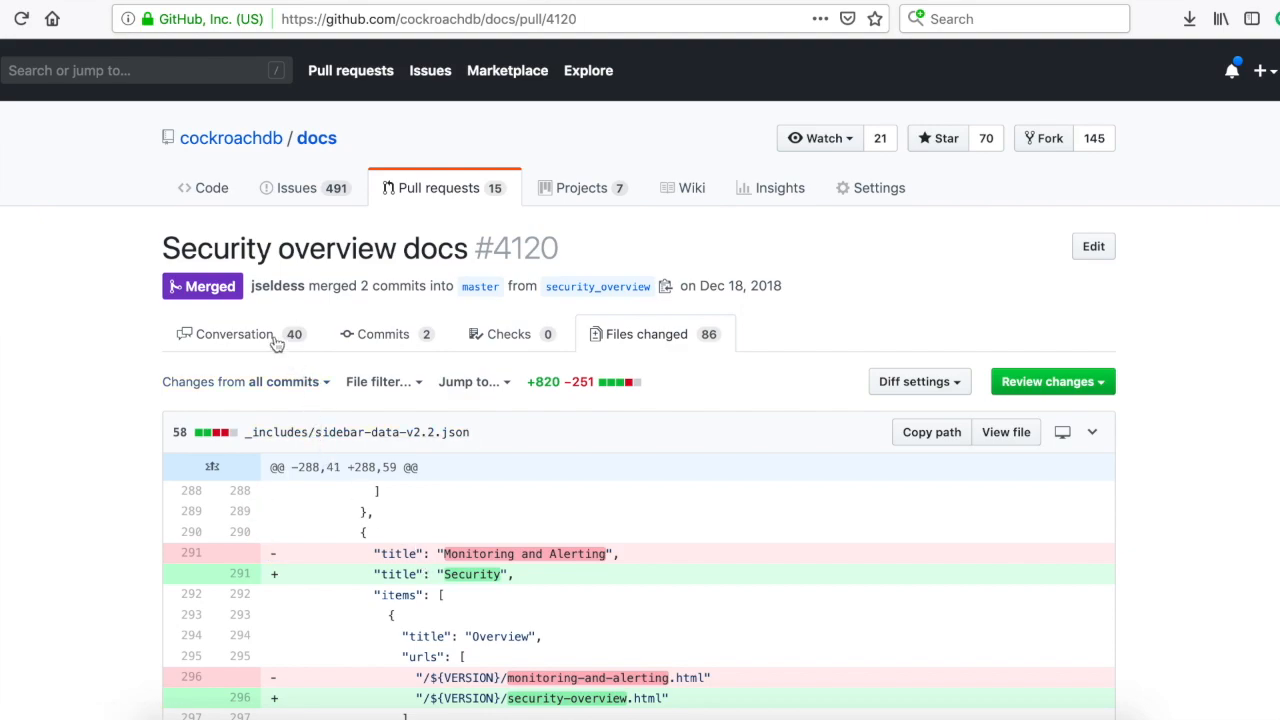
click(234, 334)
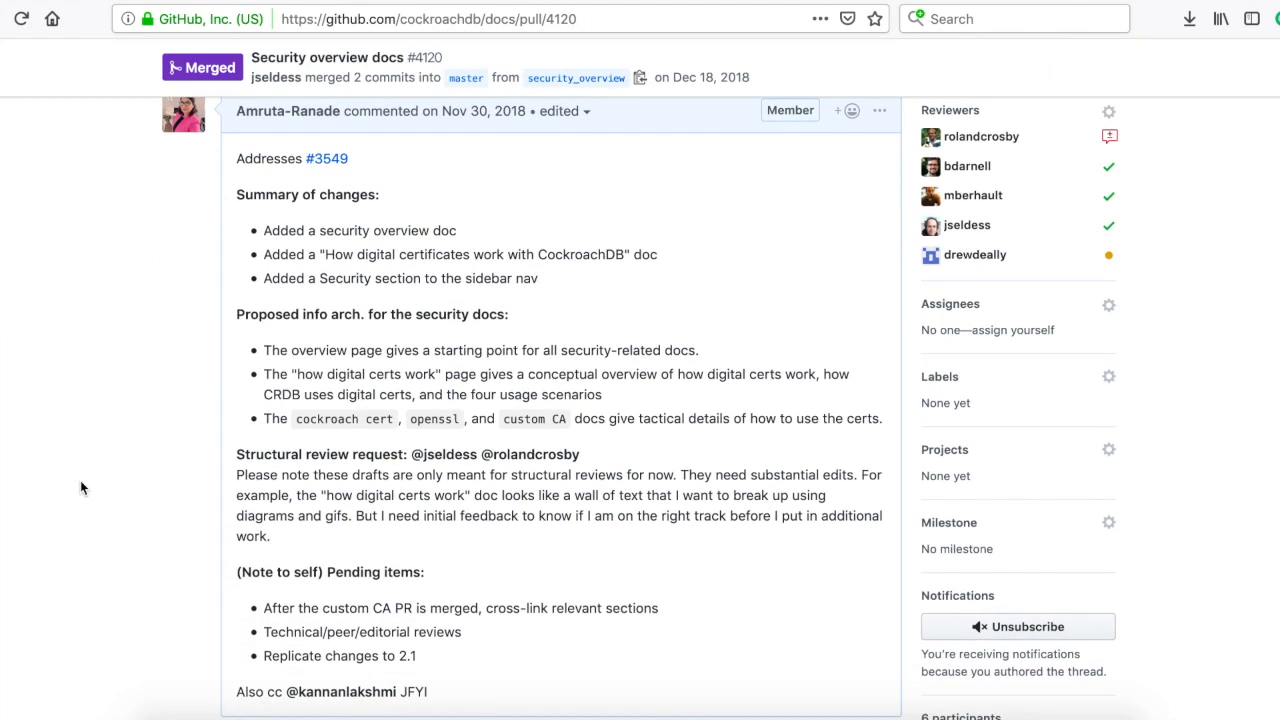
scroll(down, 3)
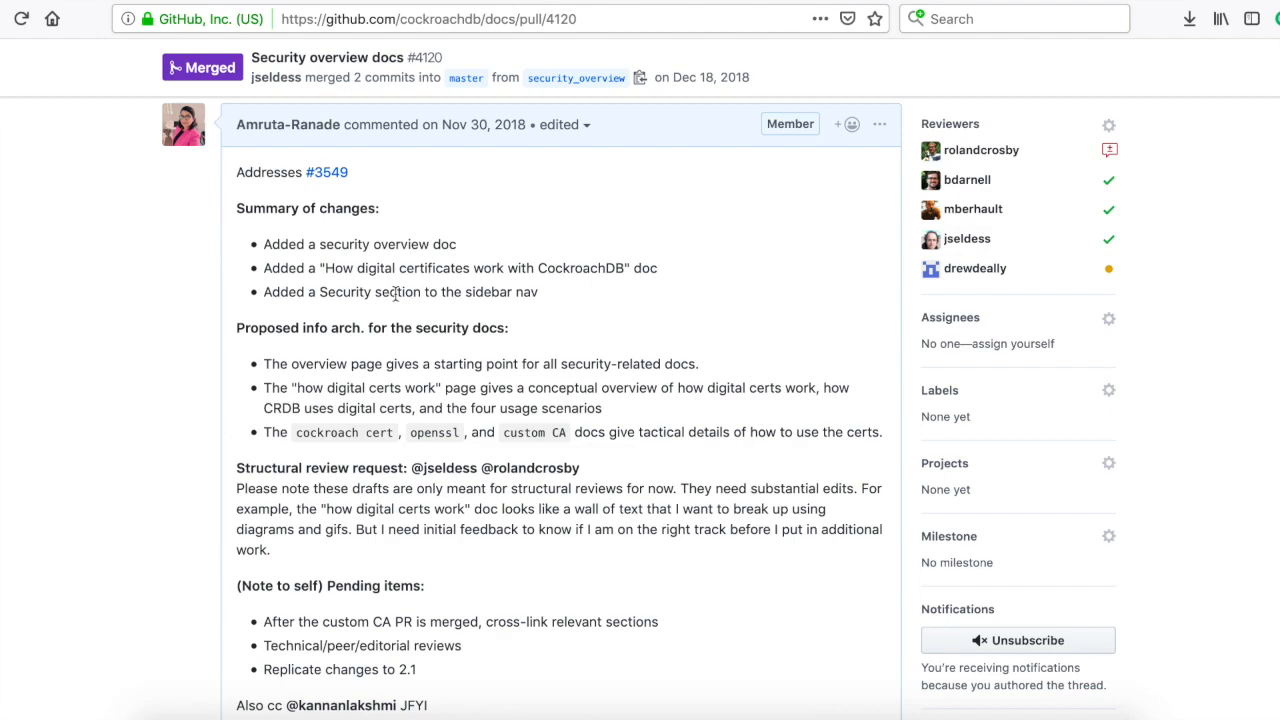
drag(236, 208, 538, 291)
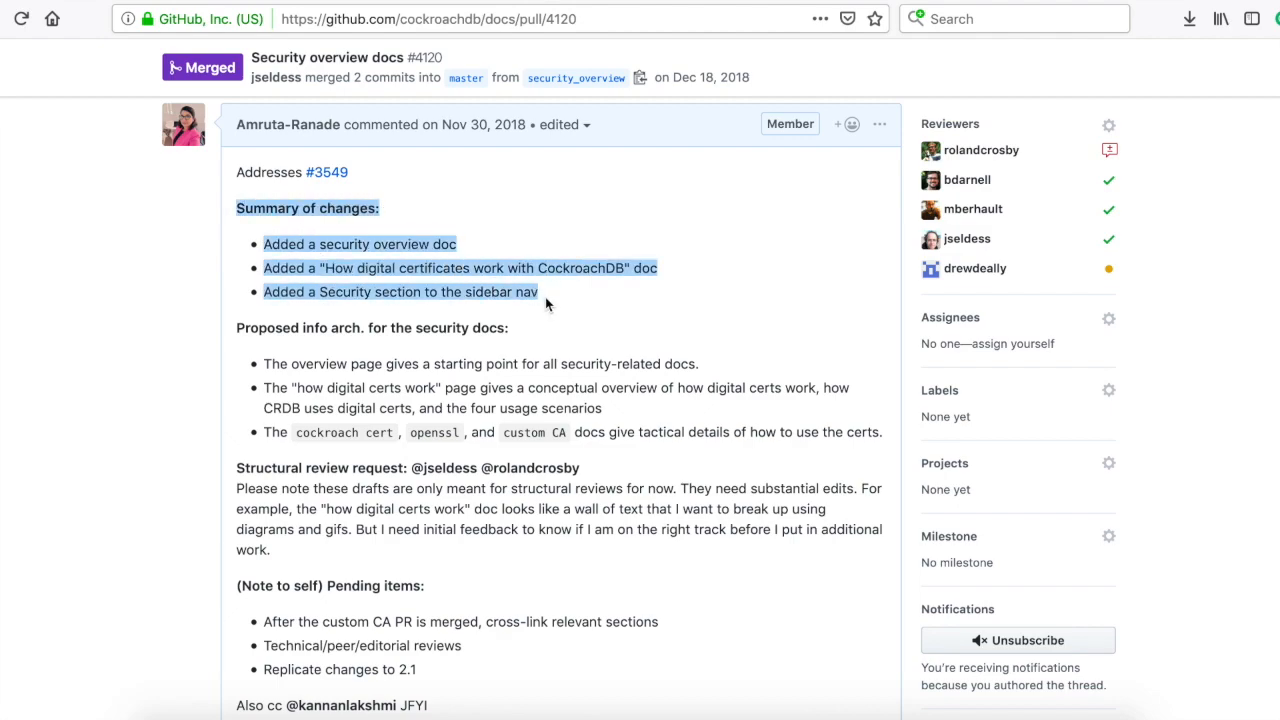
scroll(down, 3)
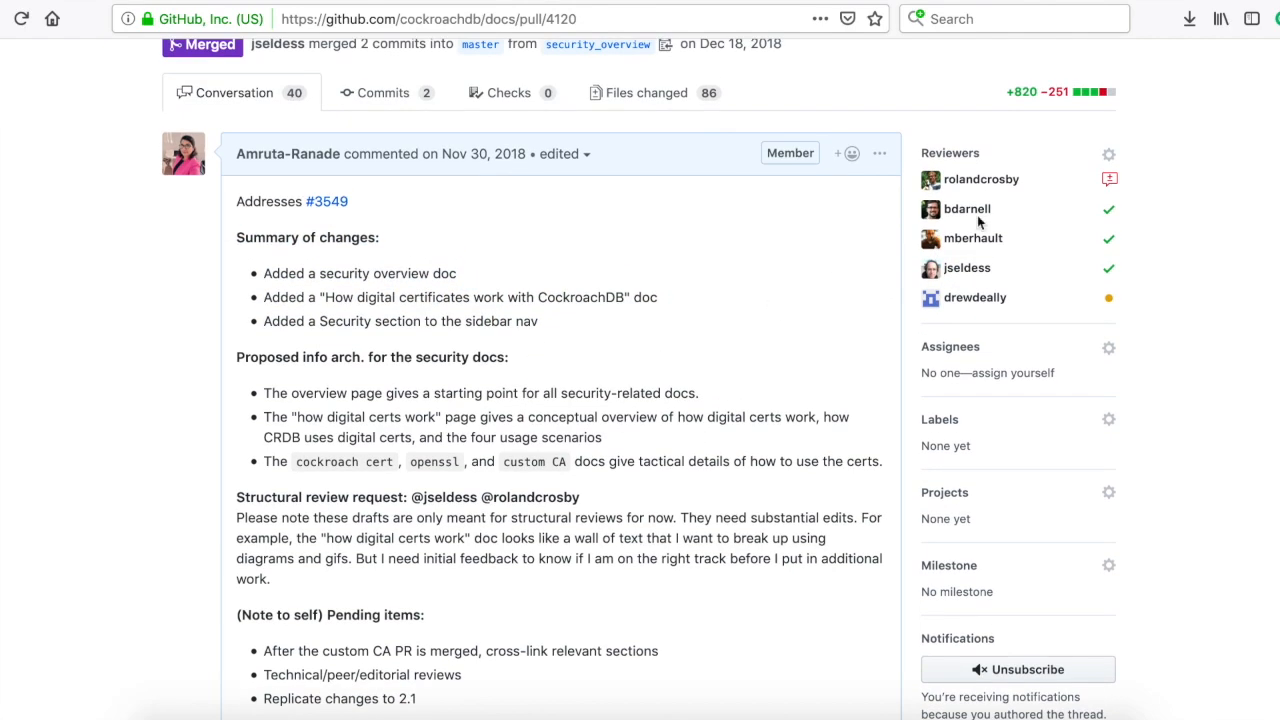
mouse_move(675, 410)
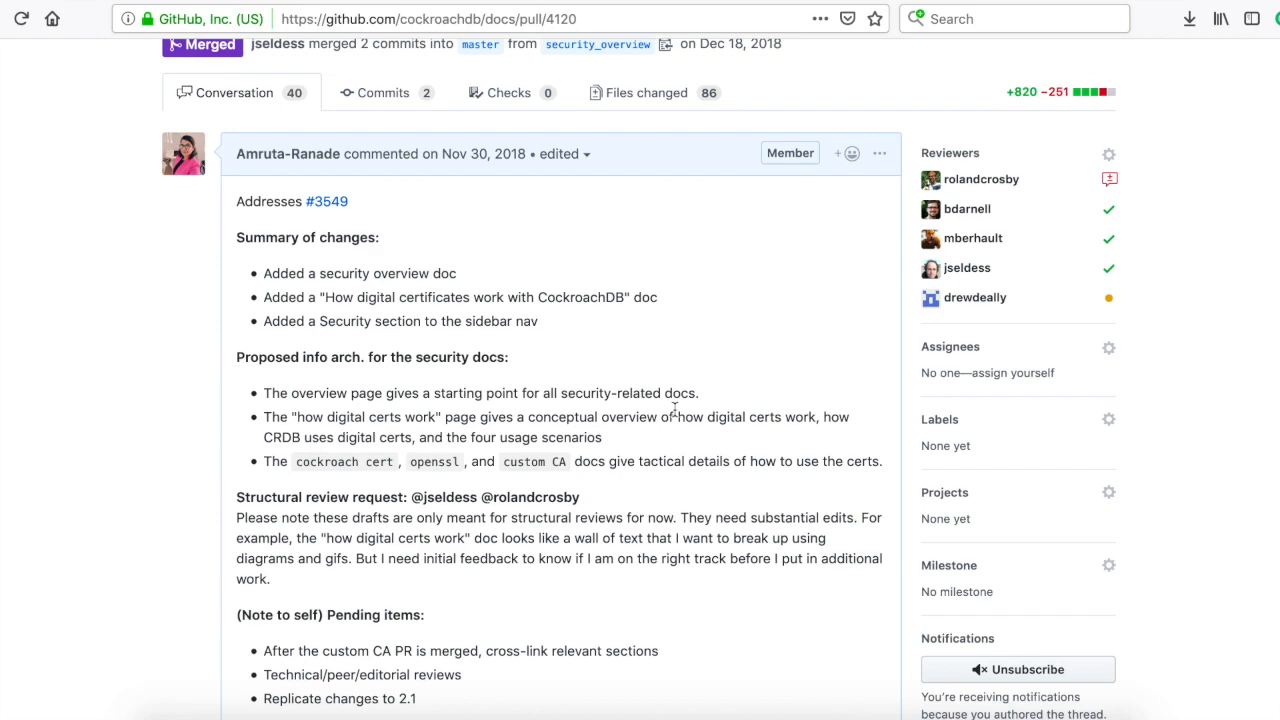
mouse_move(375, 313)
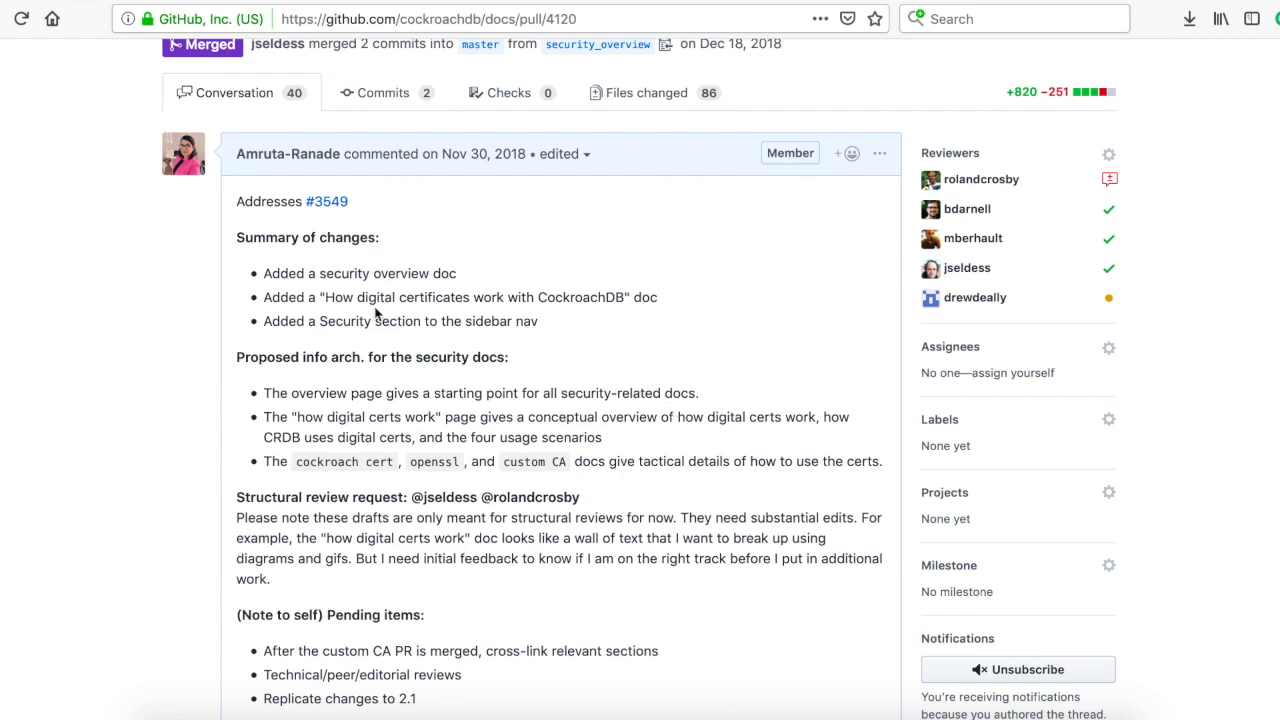
mouse_move(327, 201)
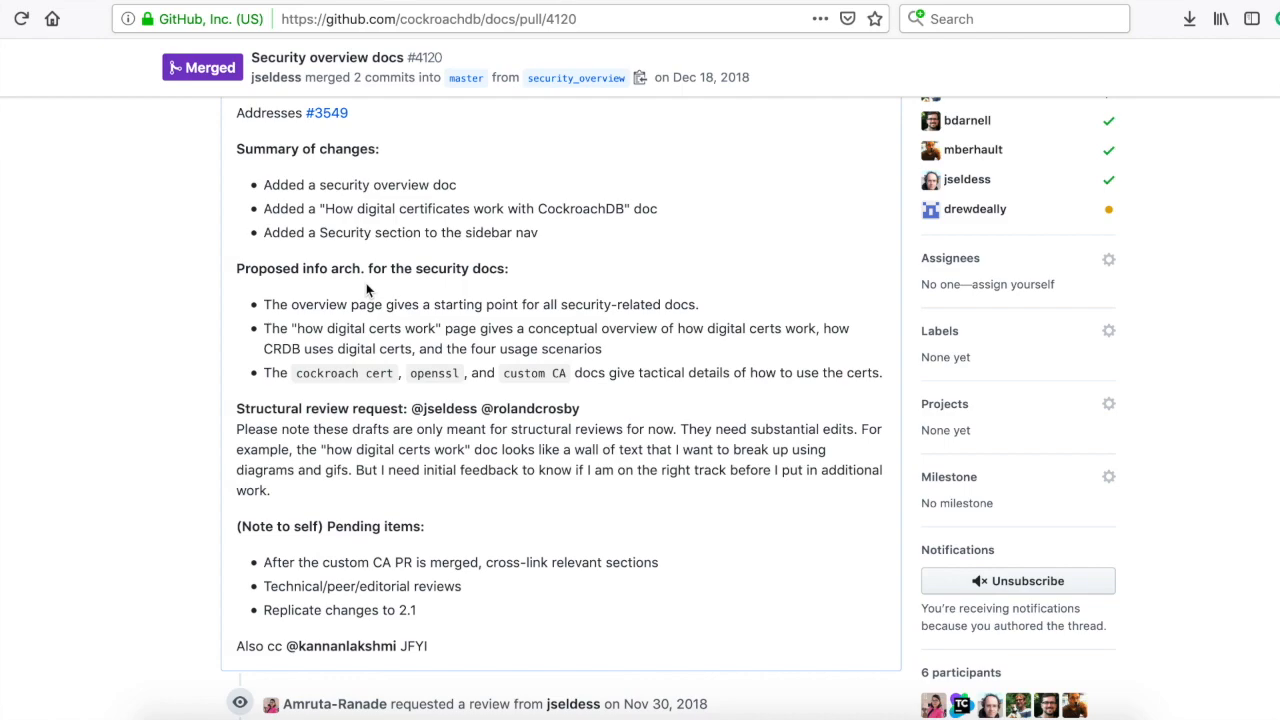
mouse_move(278, 303)
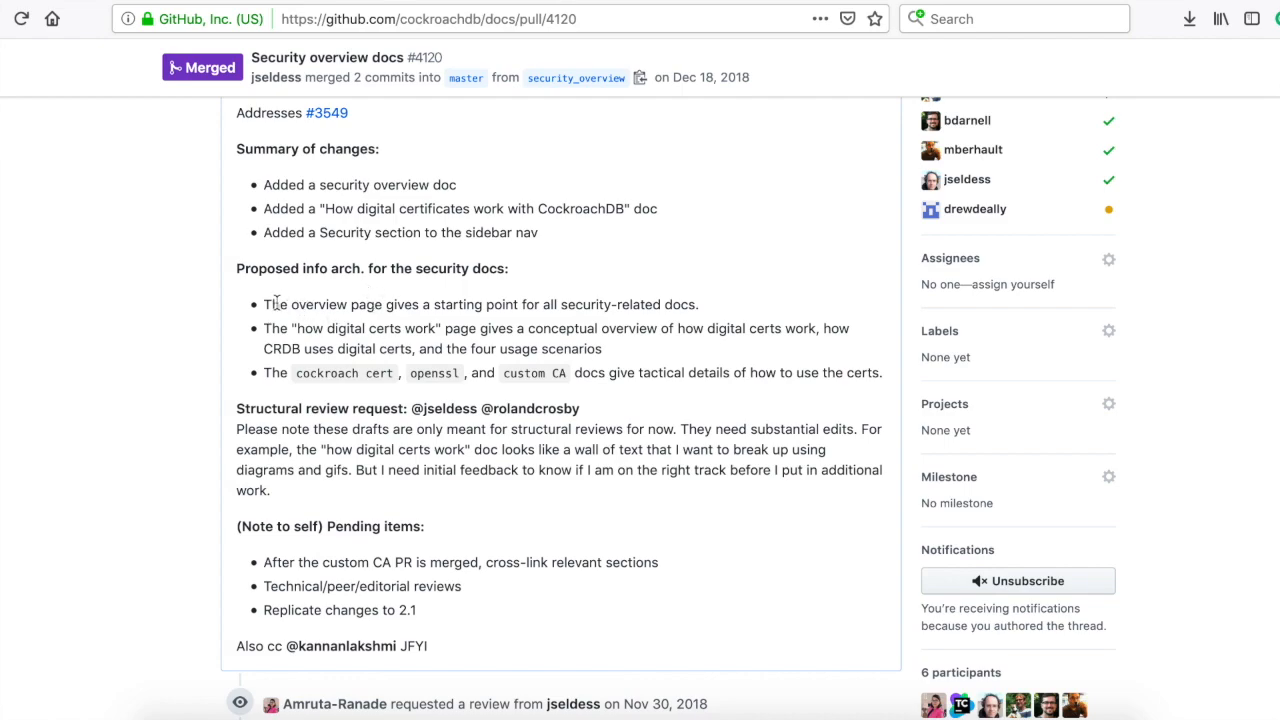
mouse_move(660, 400)
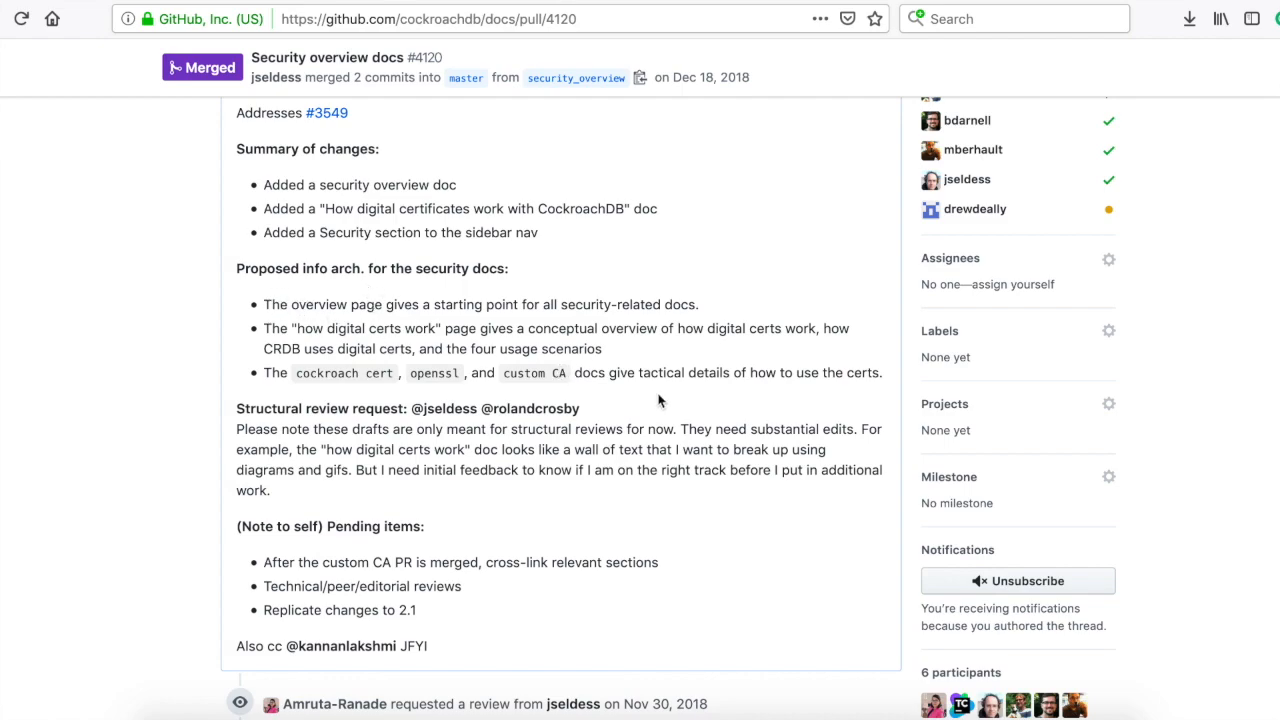
scroll(down, 3)
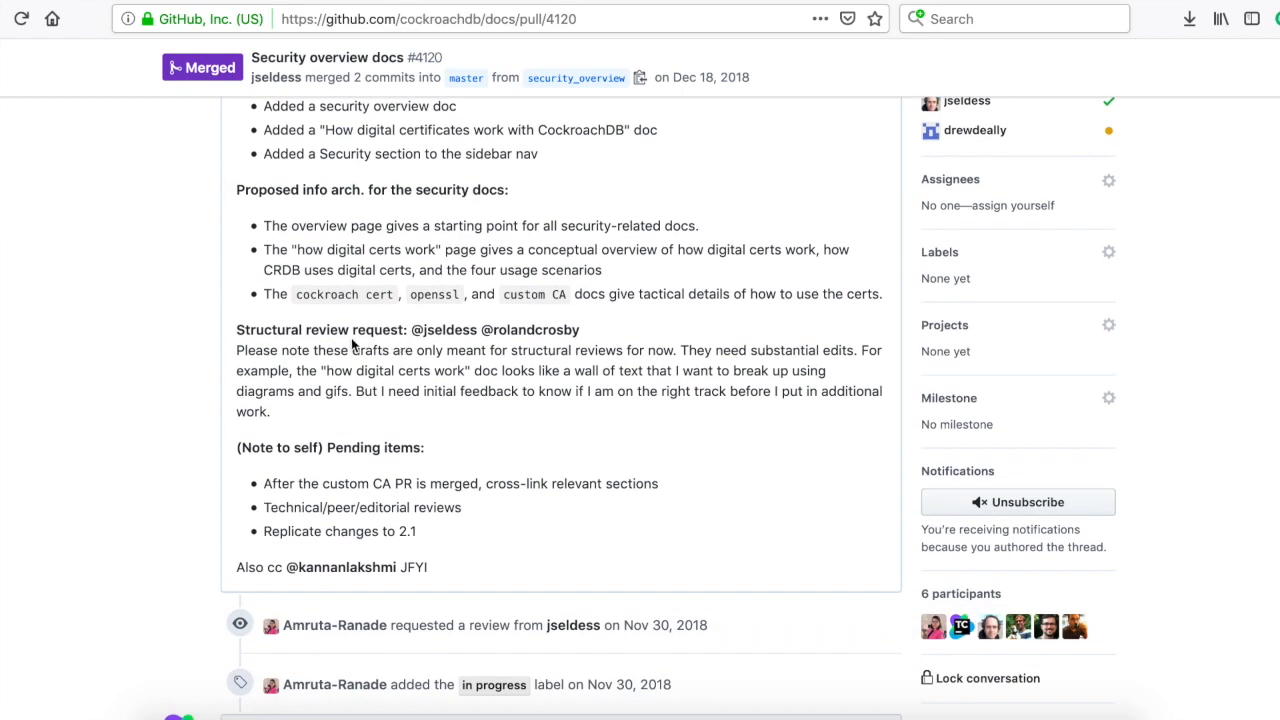
mouse_move(425, 417)
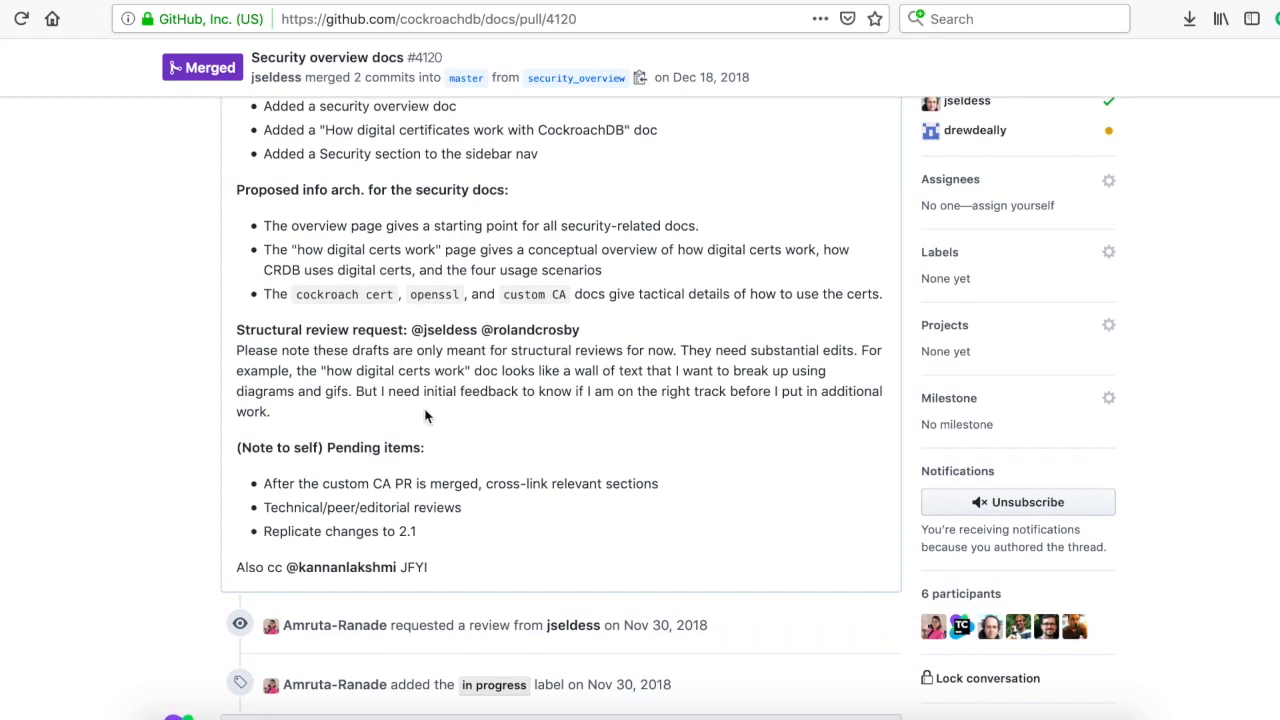
mouse_move(517, 422)
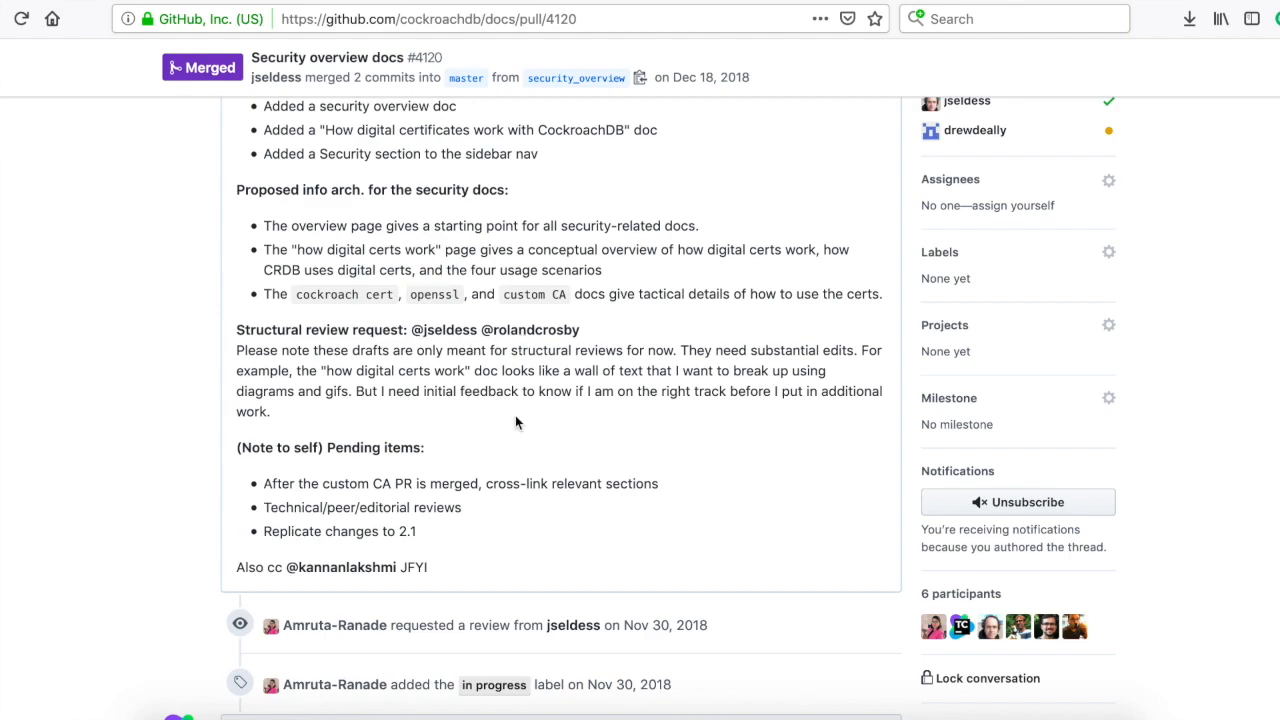
scroll(down, 3)
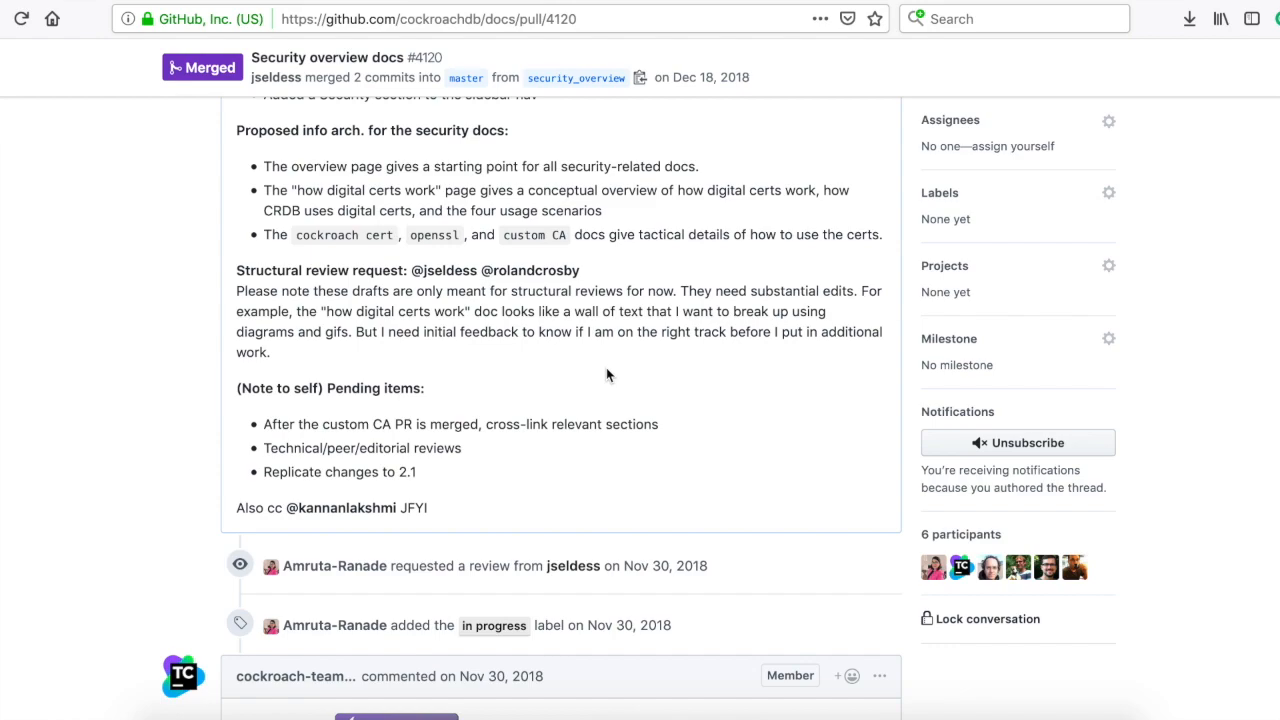
mouse_move(620, 418)
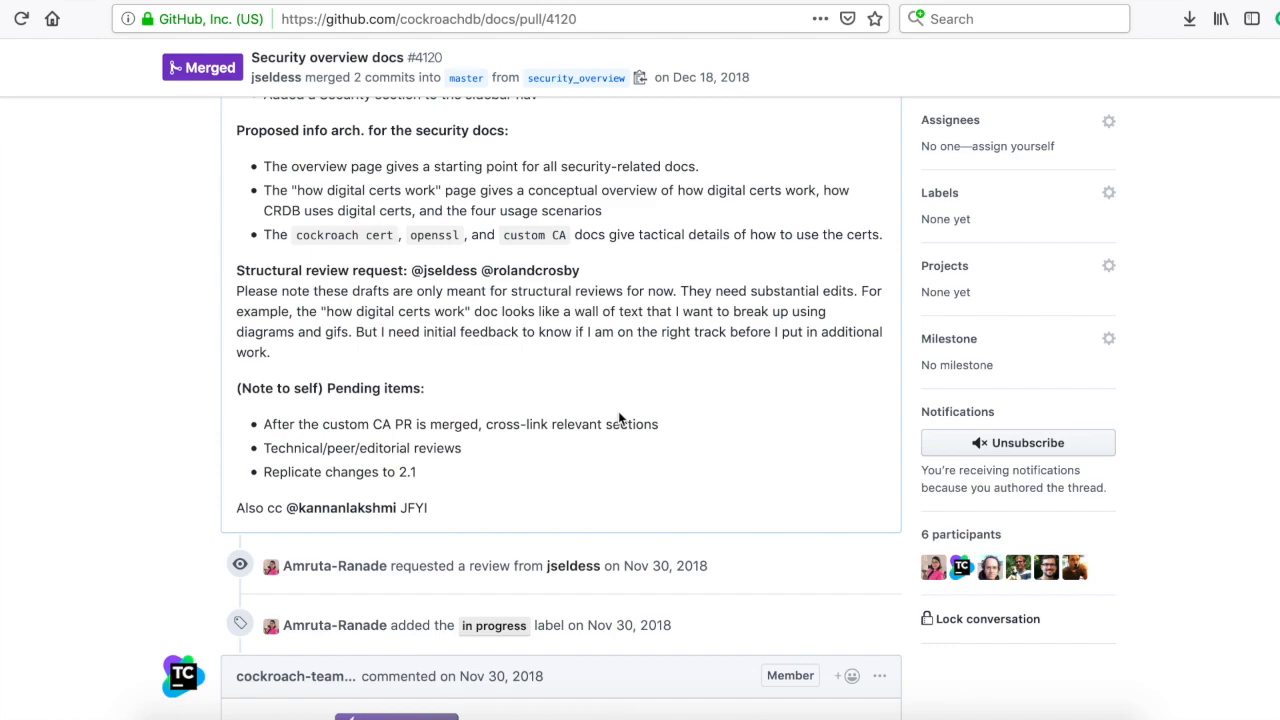
Read the review comments on PR #4120 through the final approval, merge and backport reference
scroll(down, 3)
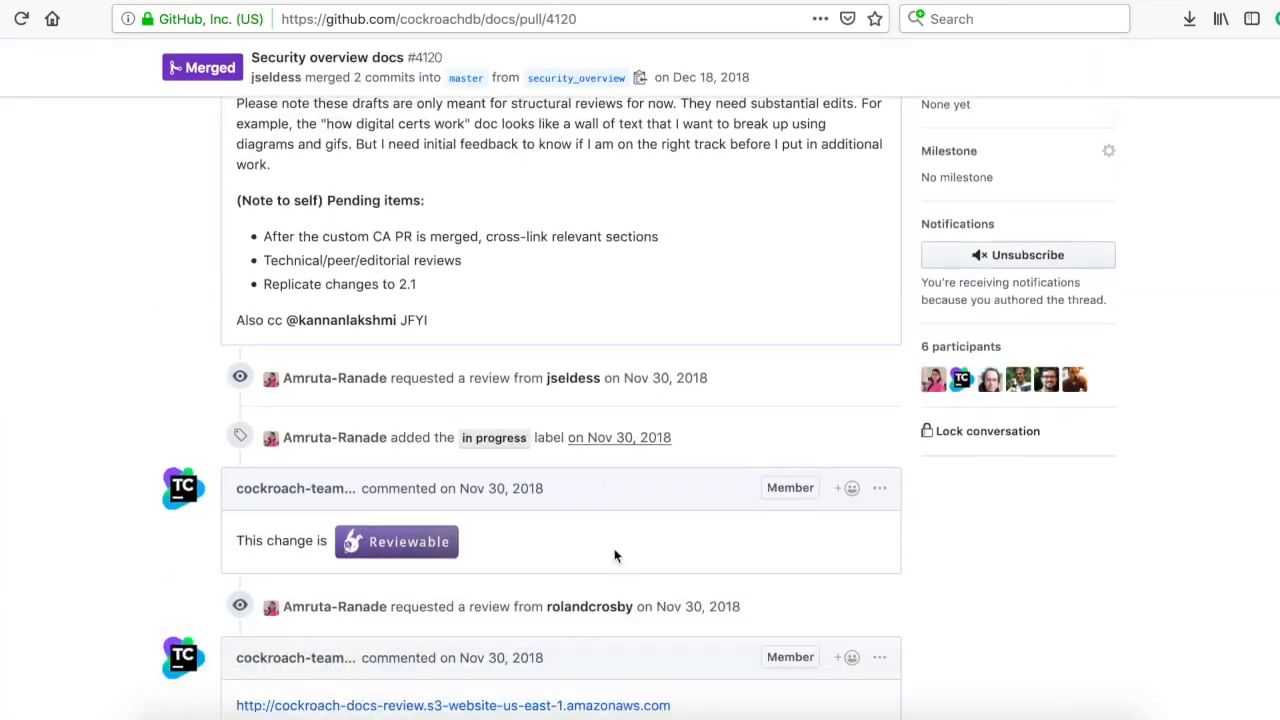
scroll(down, 3)
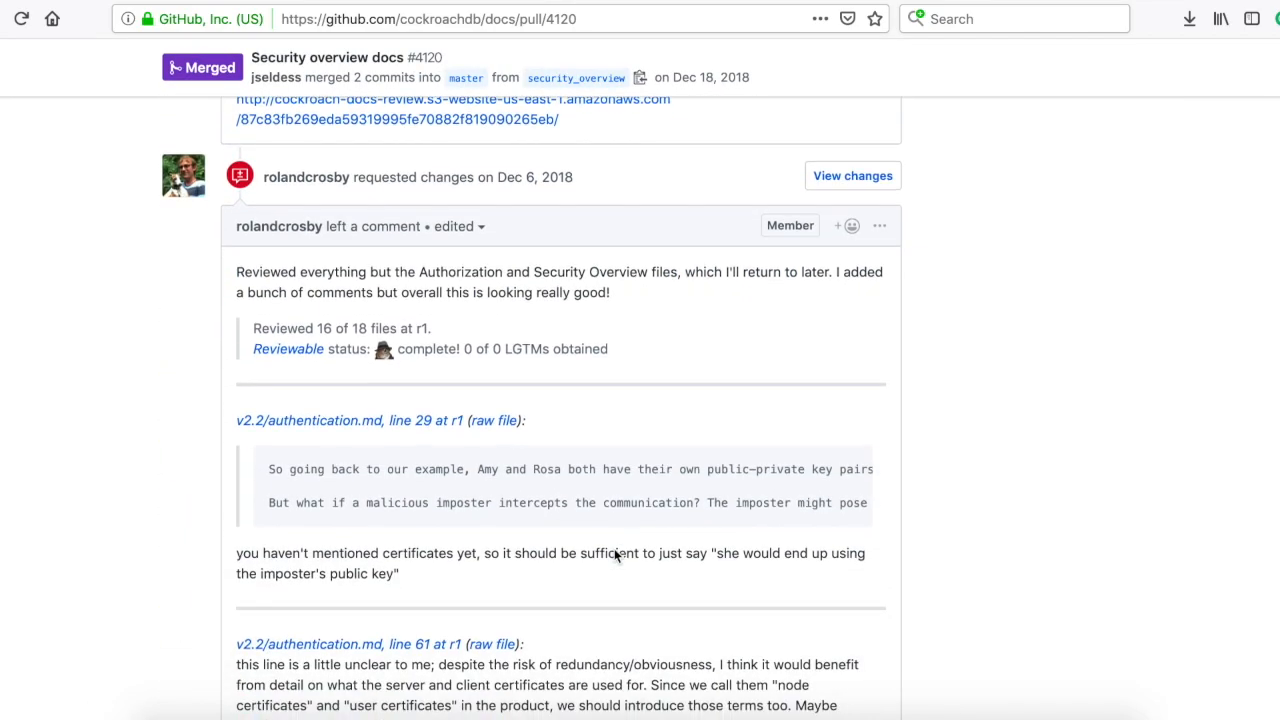
scroll(down, 3)
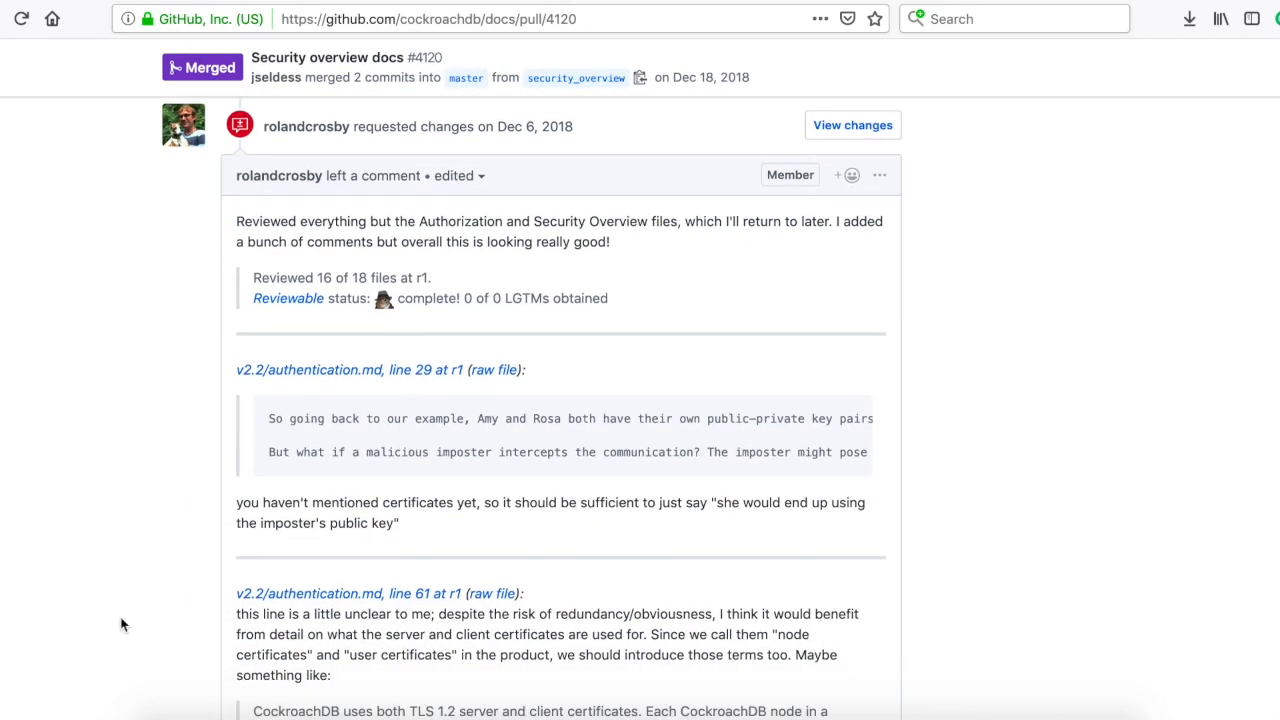
scroll(down, 3)
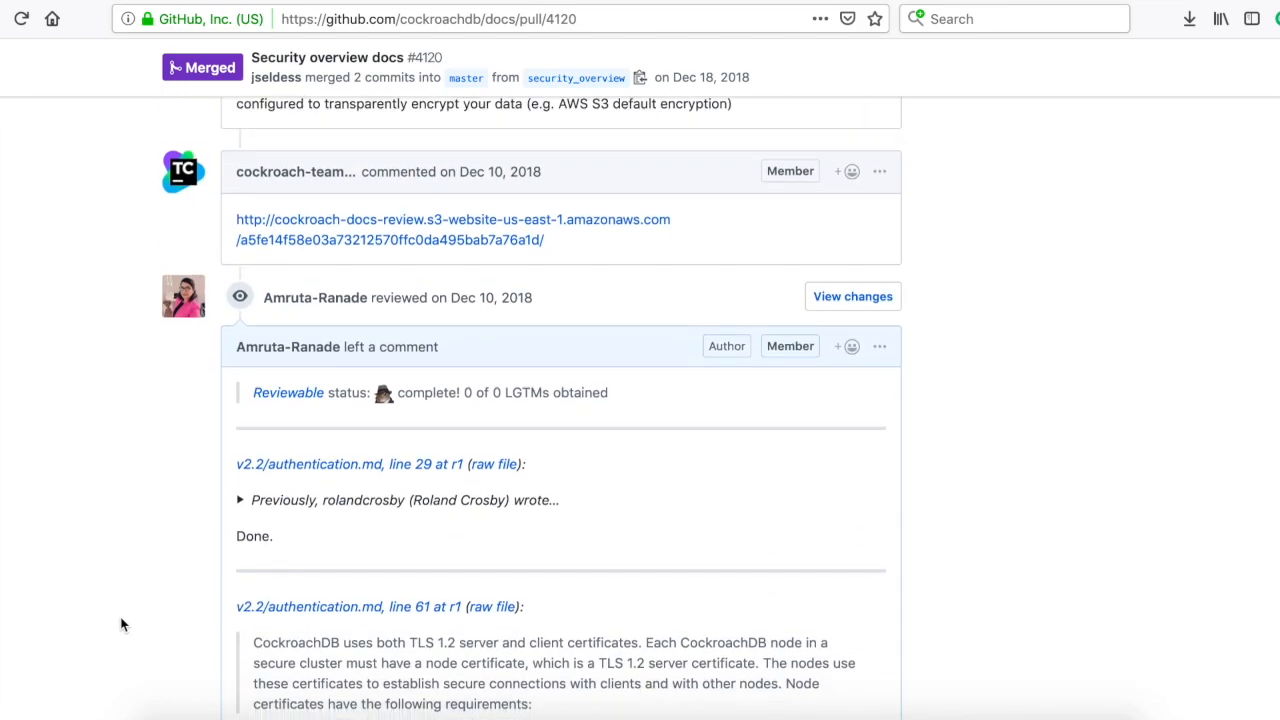
scroll(down, 3)
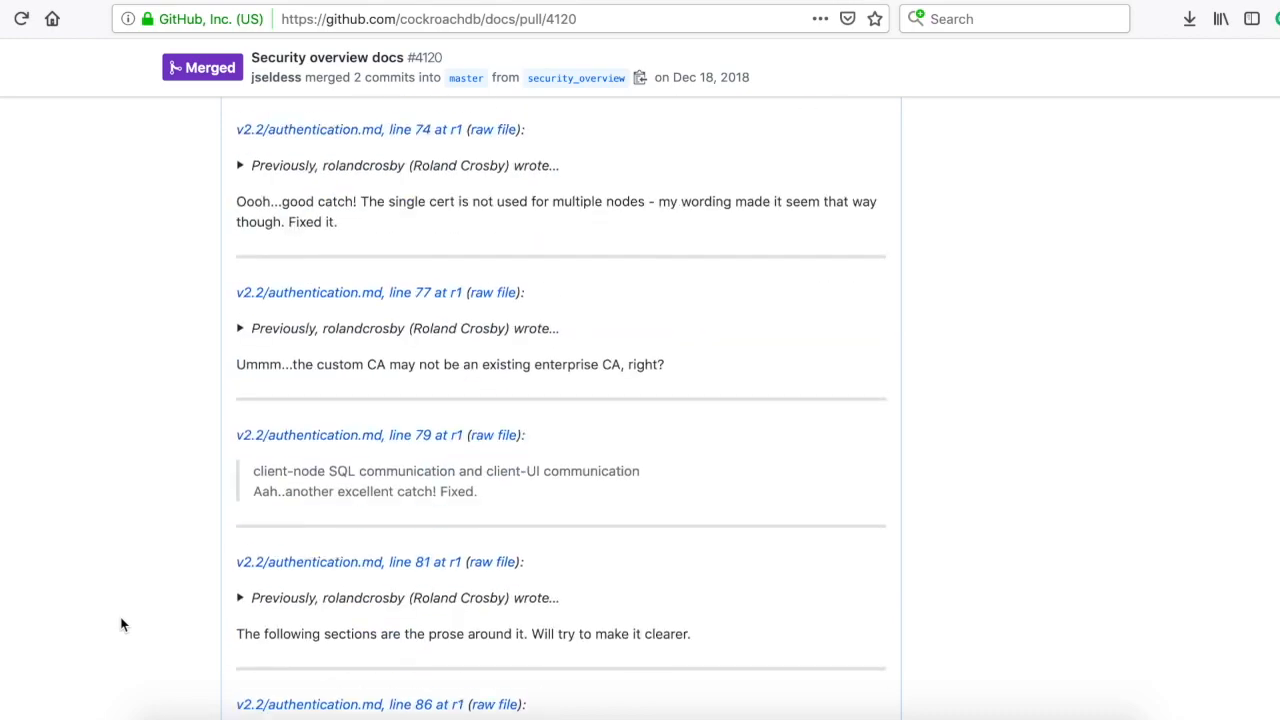
scroll(down, 3)
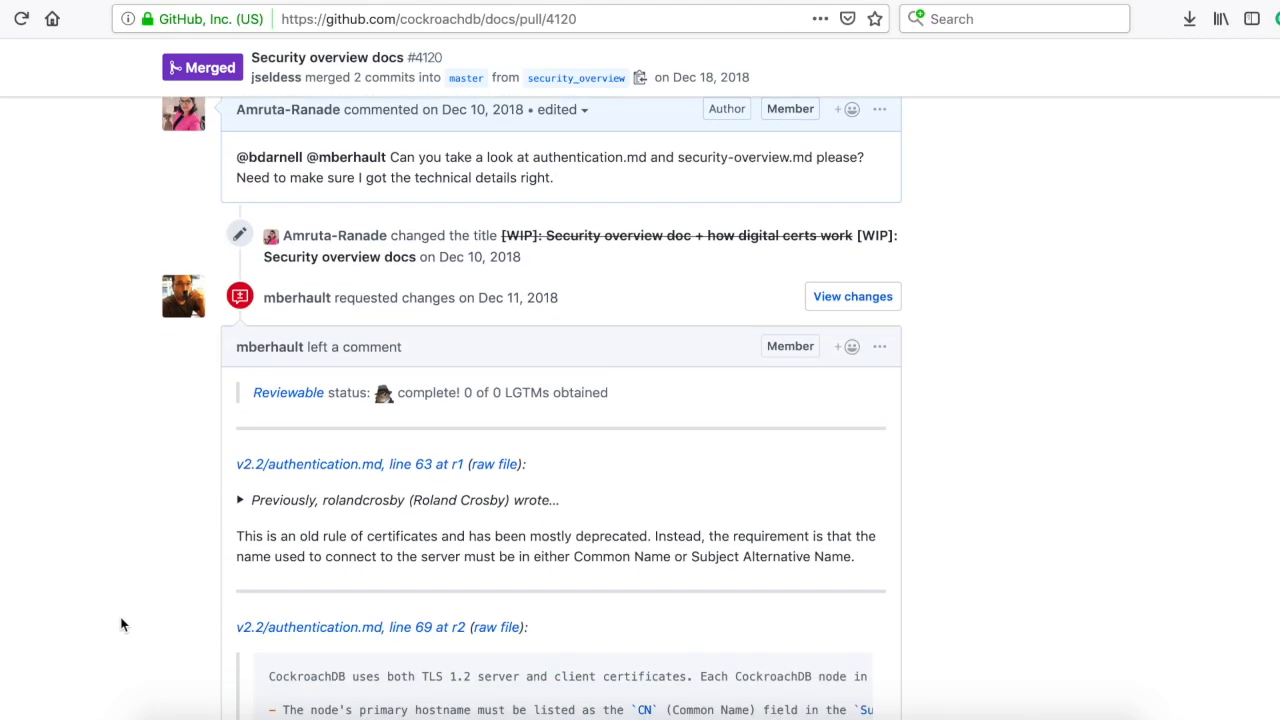
scroll(down, 3)
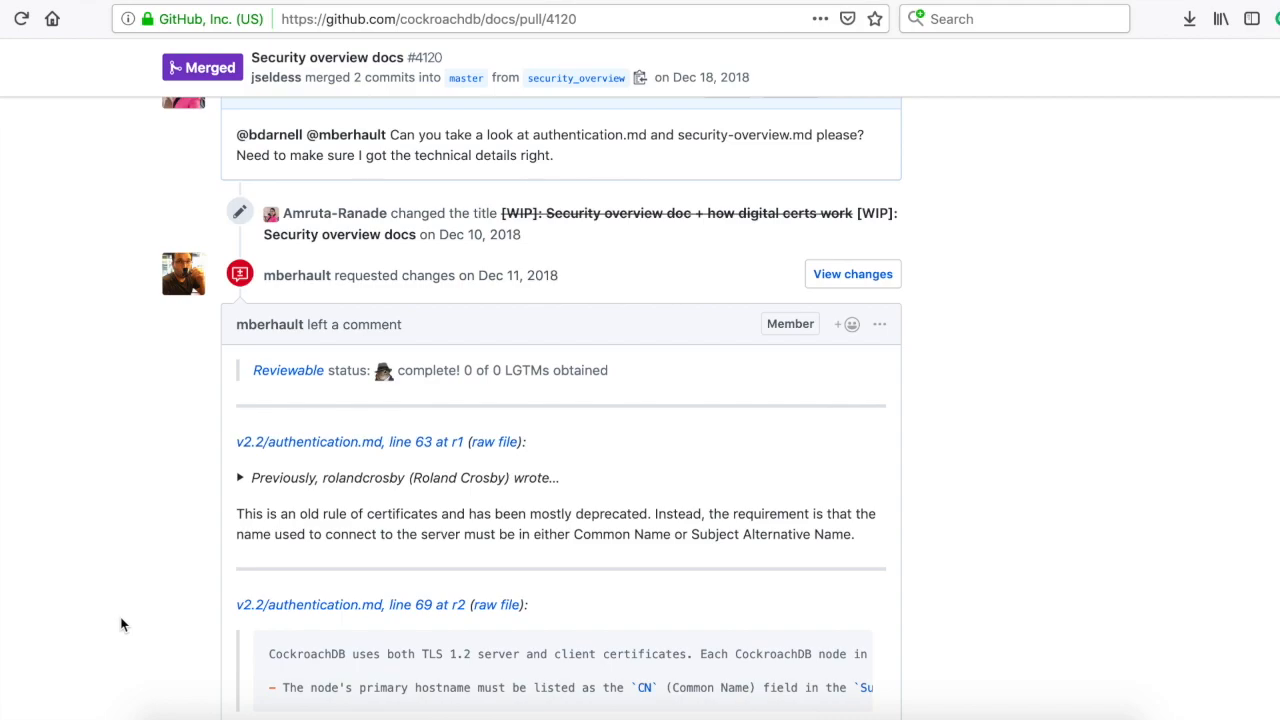
scroll(down, 3)
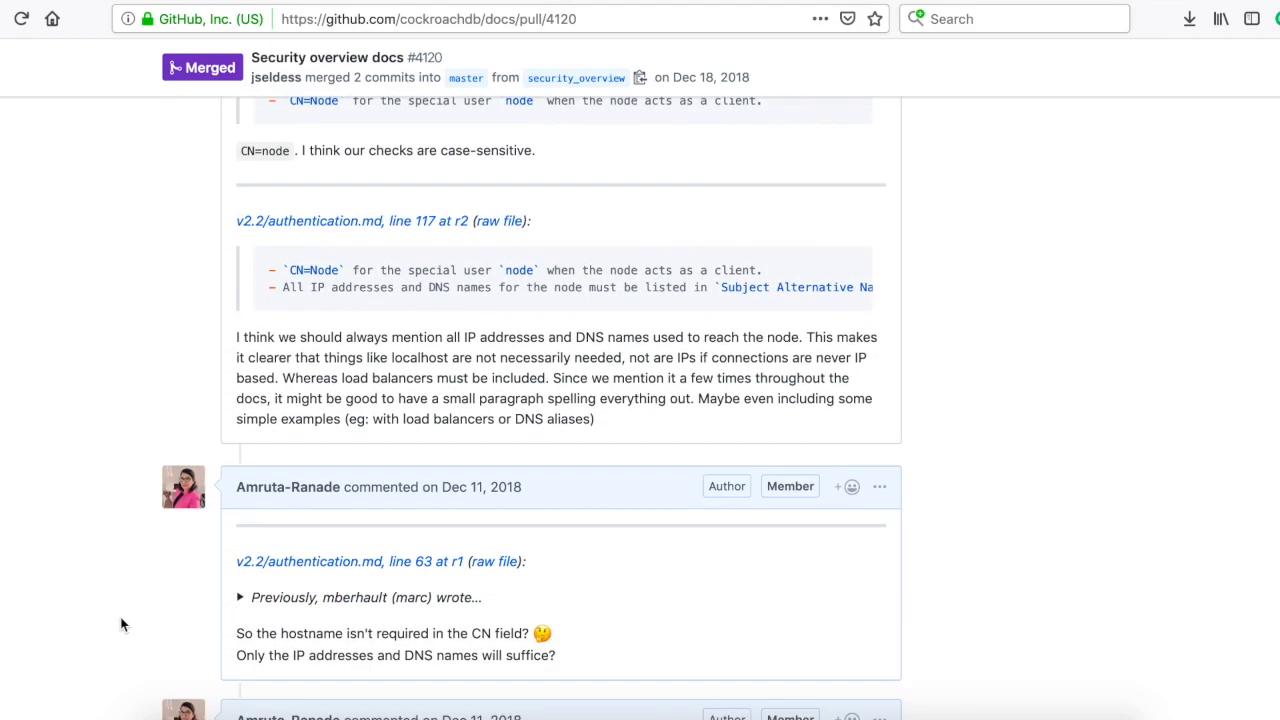
scroll(down, 3)
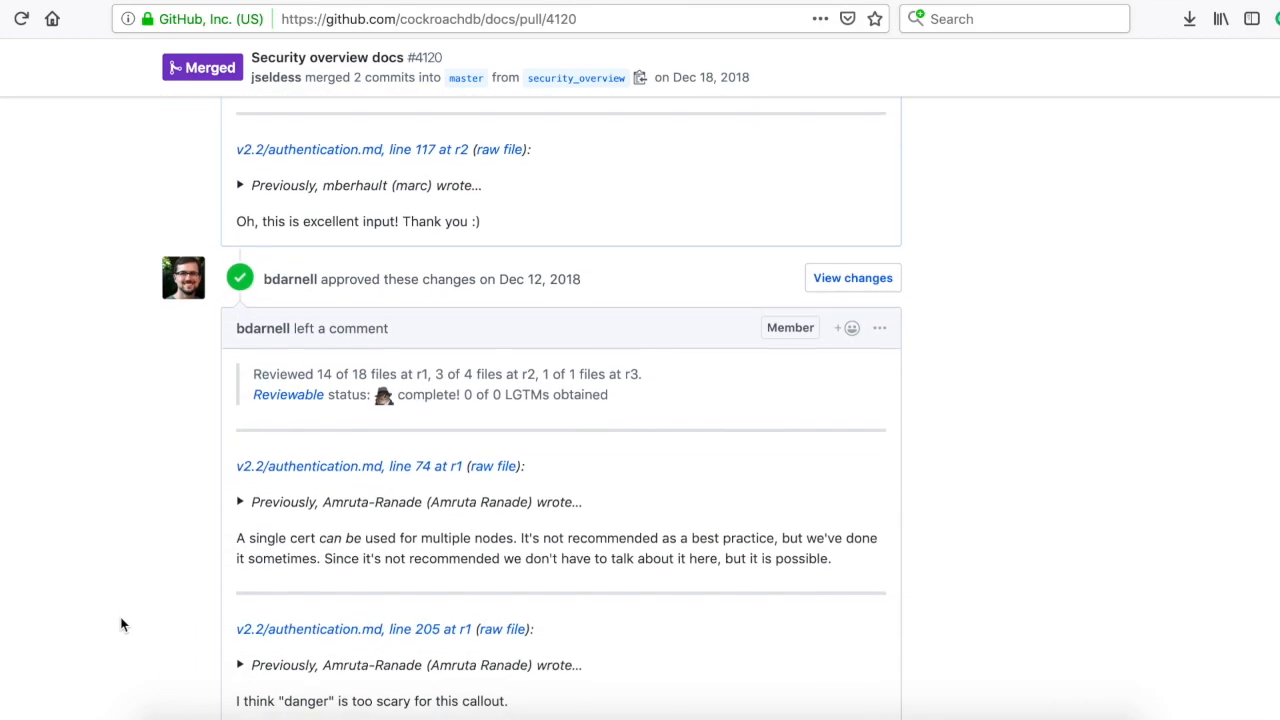
scroll(down, 3)
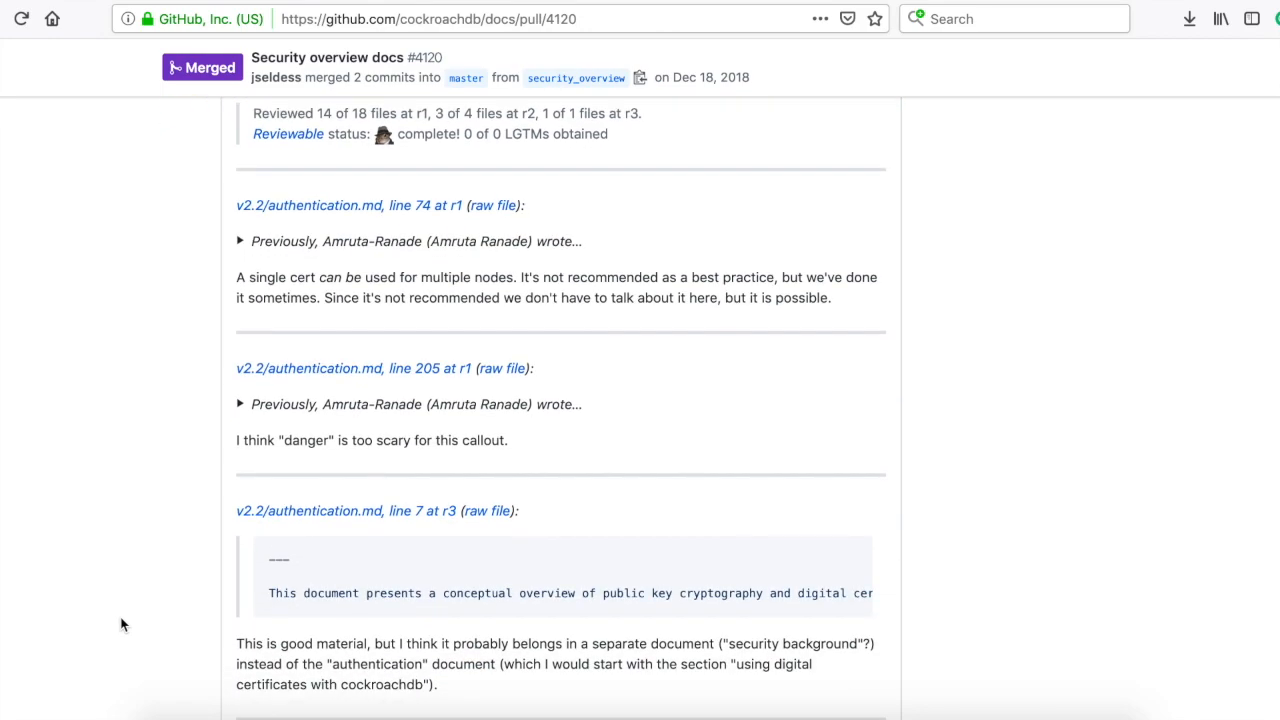
scroll(down, 3)
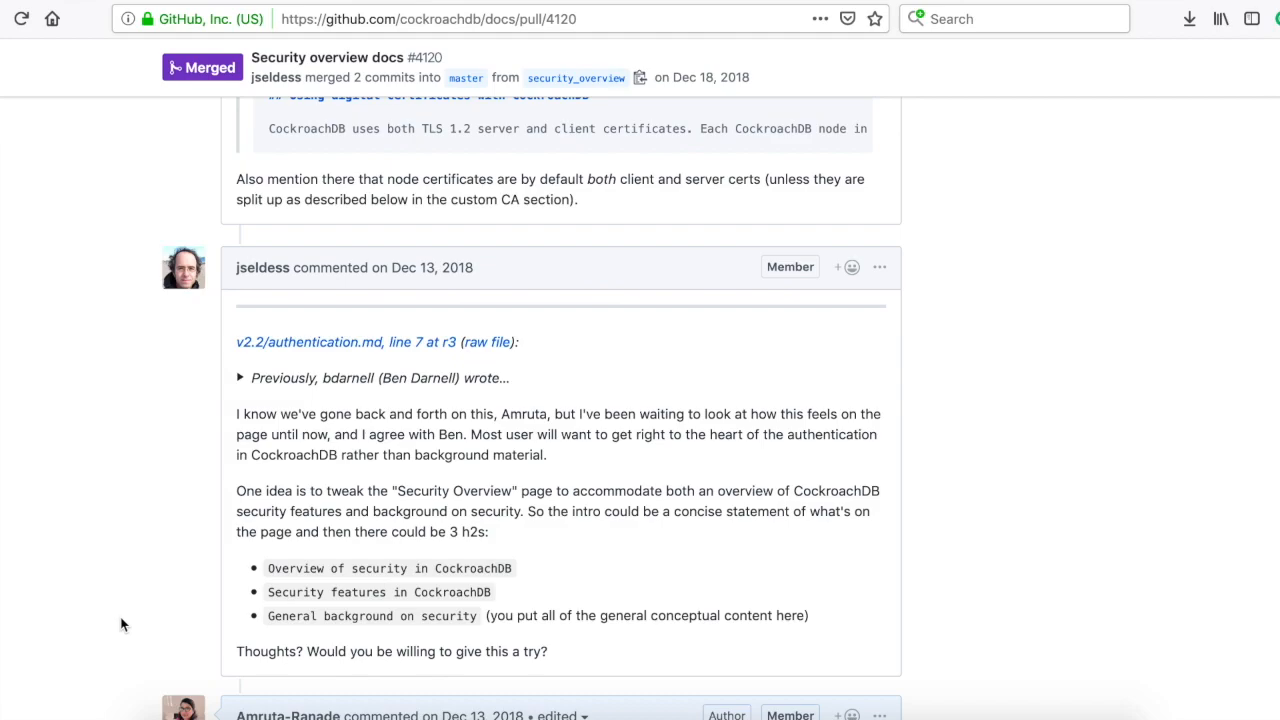
scroll(down, 3)
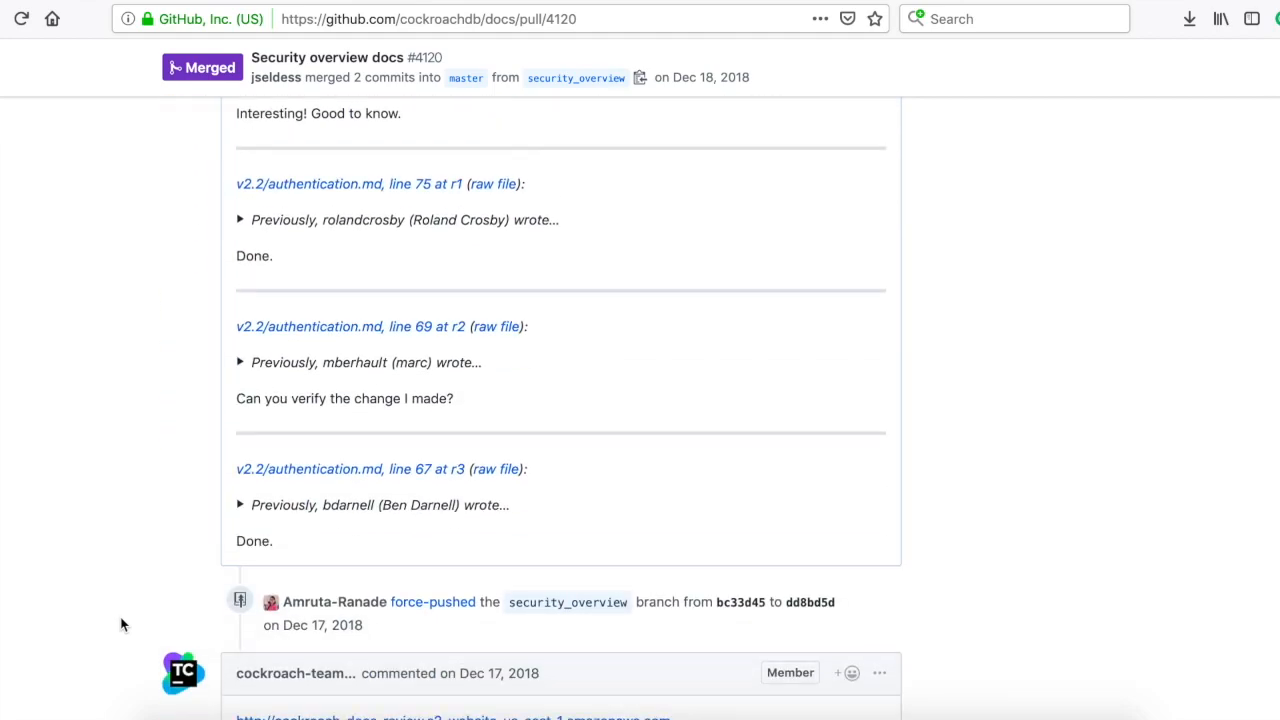
scroll(down, 3)
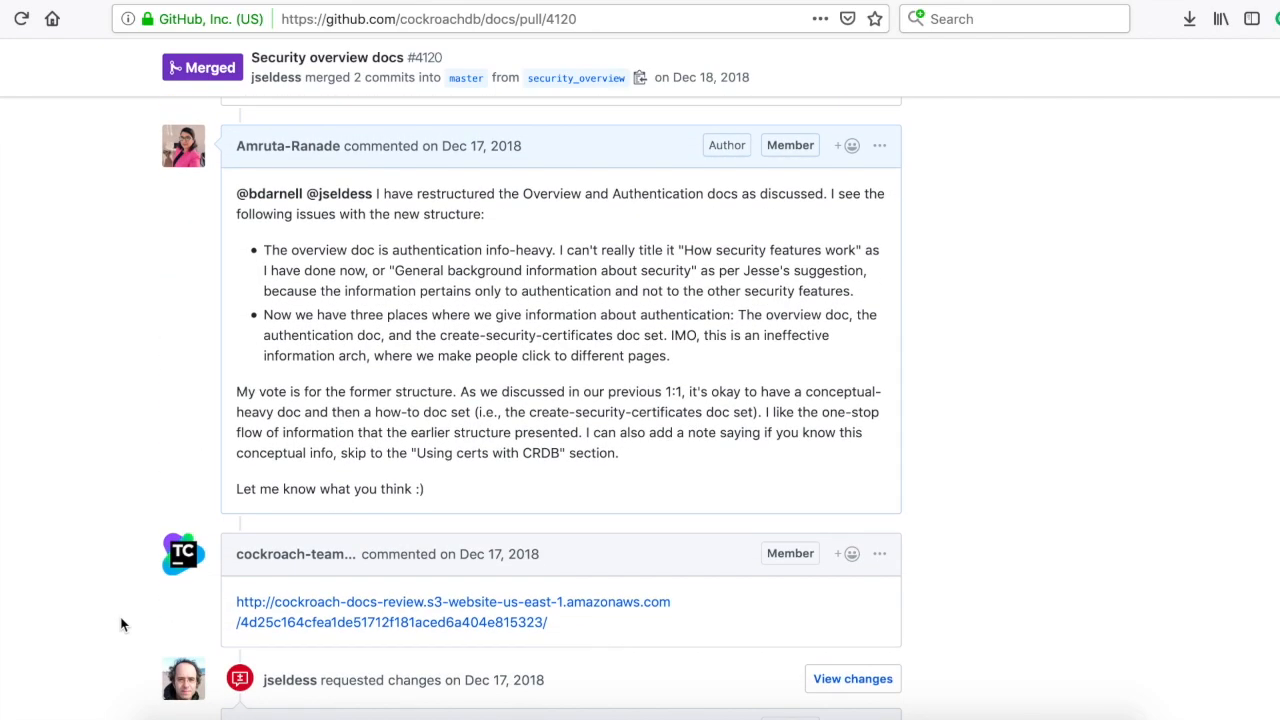
scroll(down, 3)
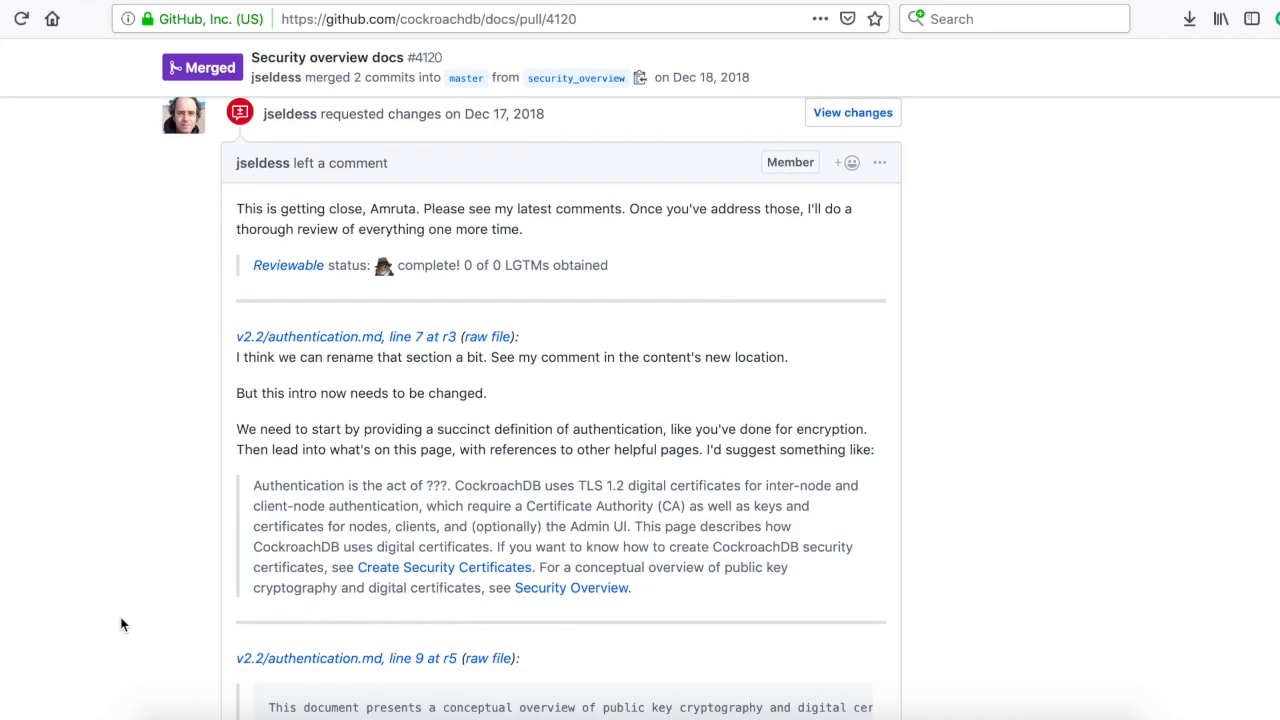
scroll(down, 3)
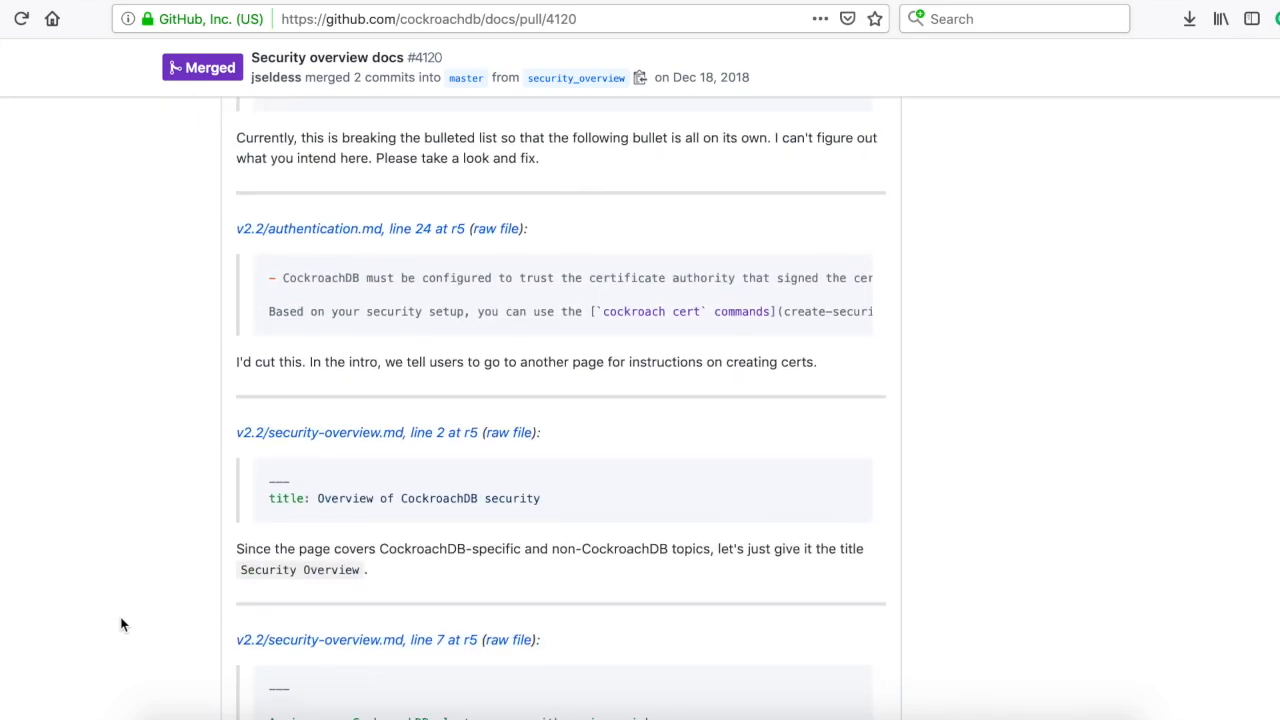
scroll(down, 3)
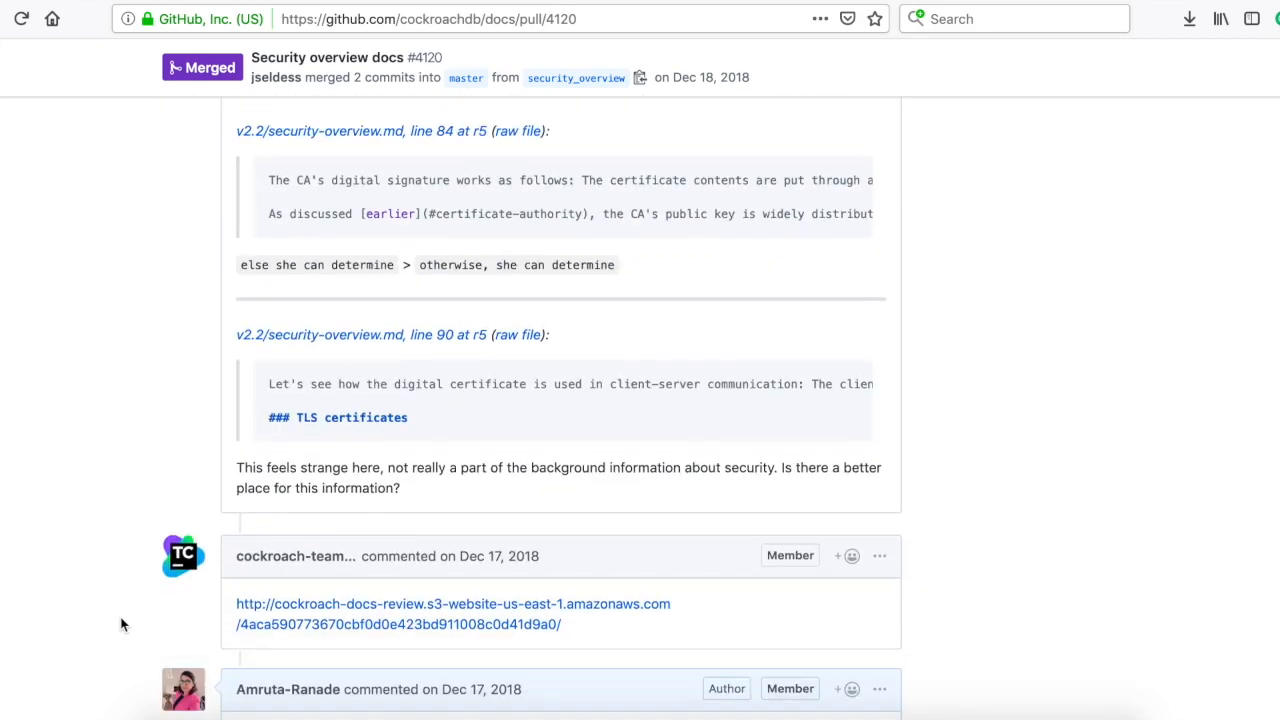
scroll(down, 3)
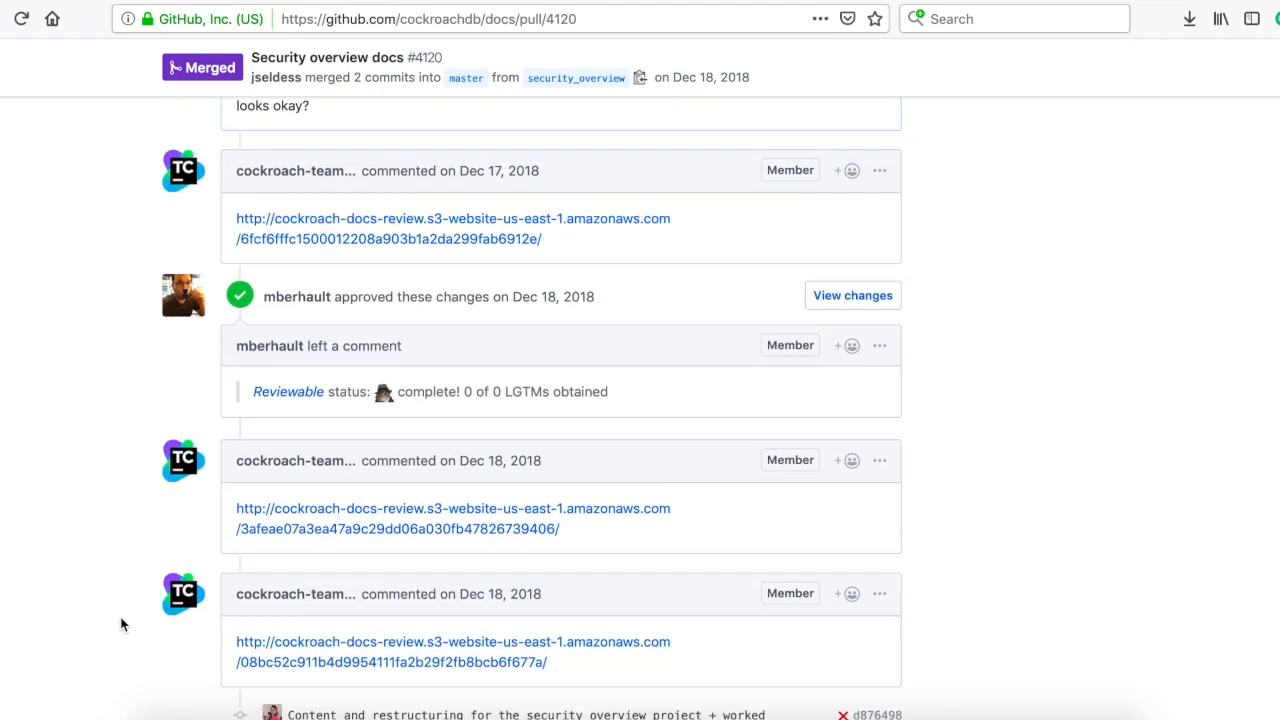
scroll(down, 3)
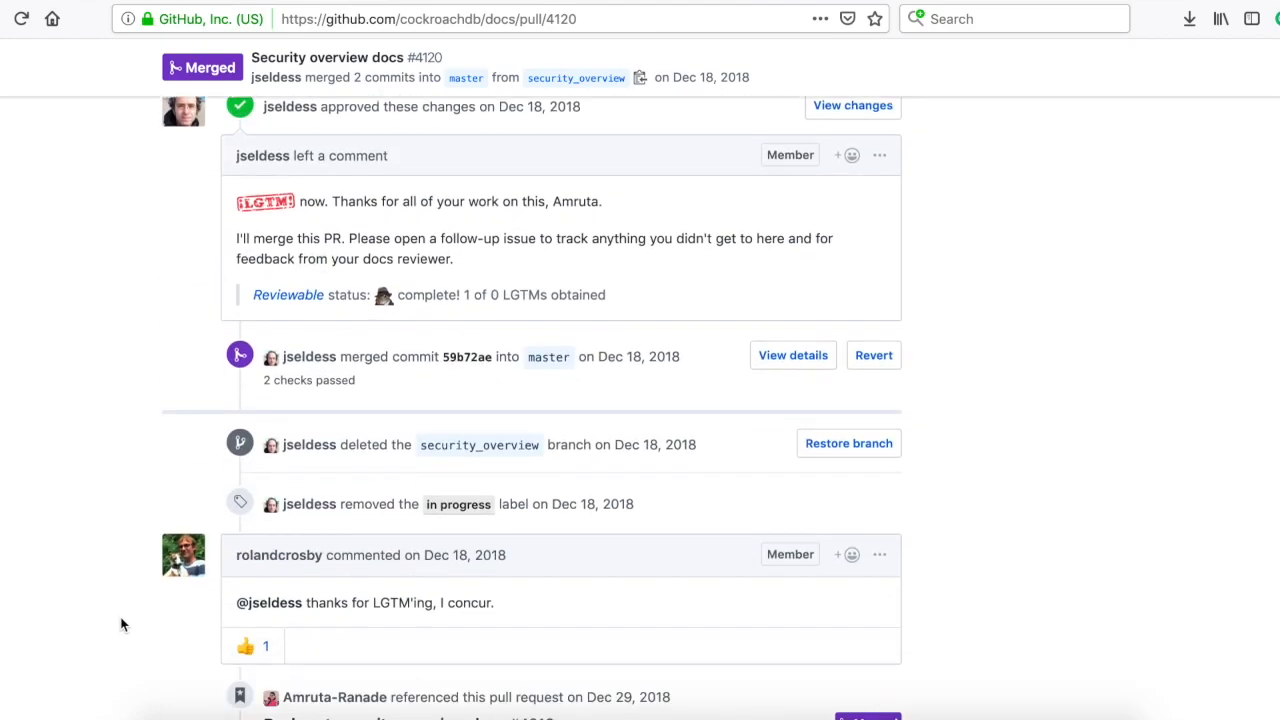
scroll(down, 3)
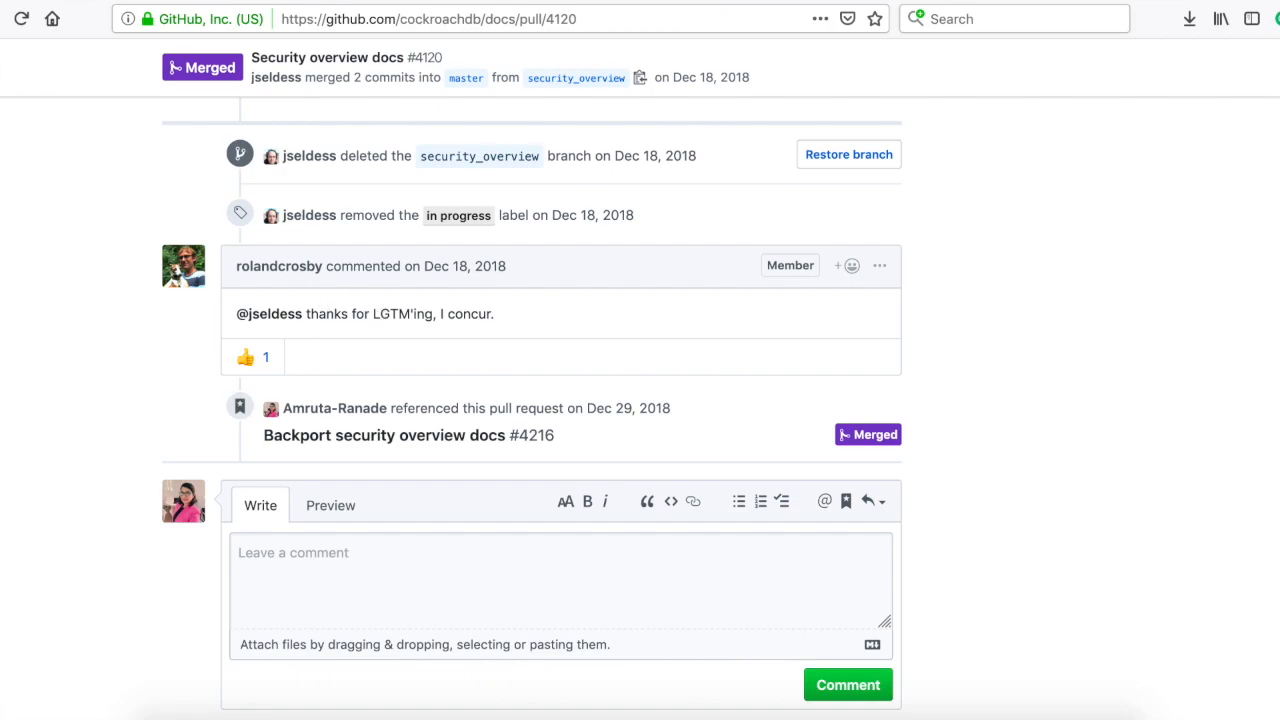